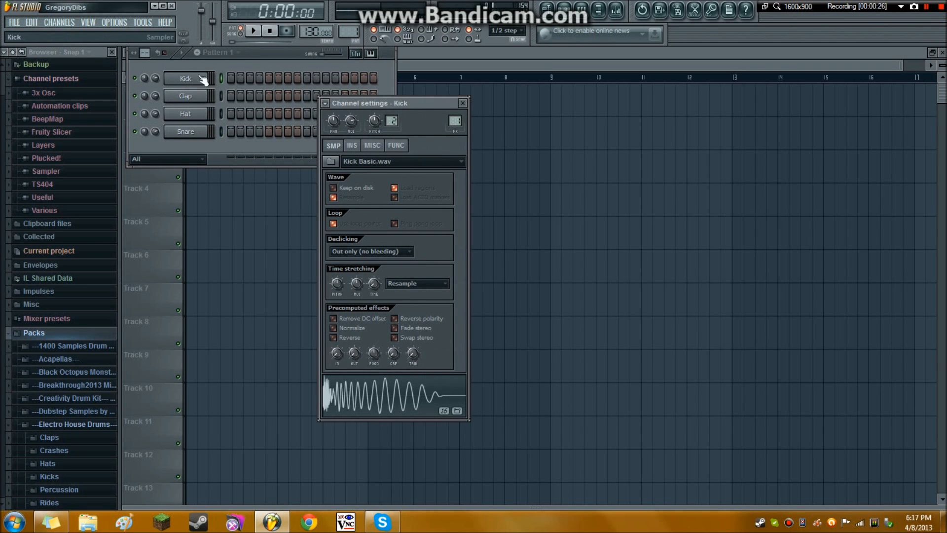
{"action": "mouse_move", "coordinate": [387, 396]}
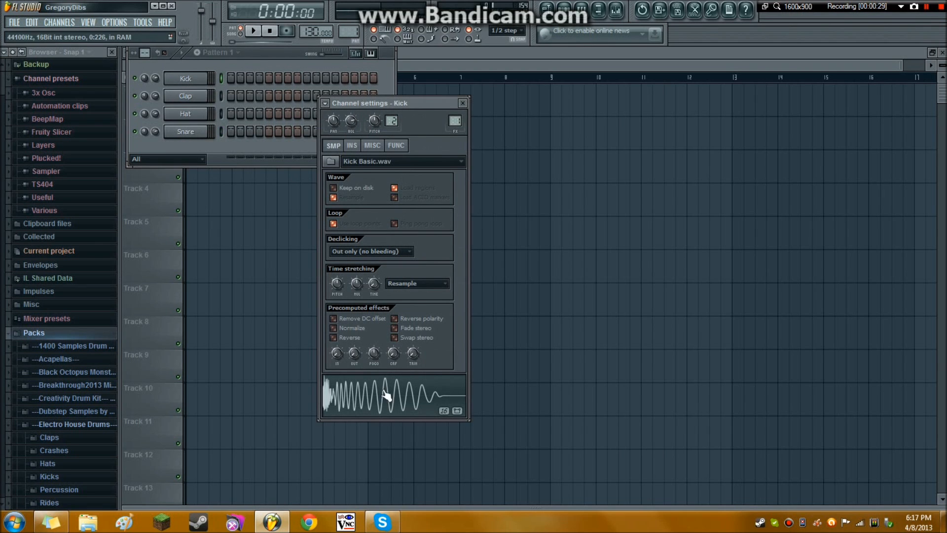
Preview the Kick sample, check the Snare's mixer track, then close the mixer
{"action": "left_click", "coordinate": [185, 113]}
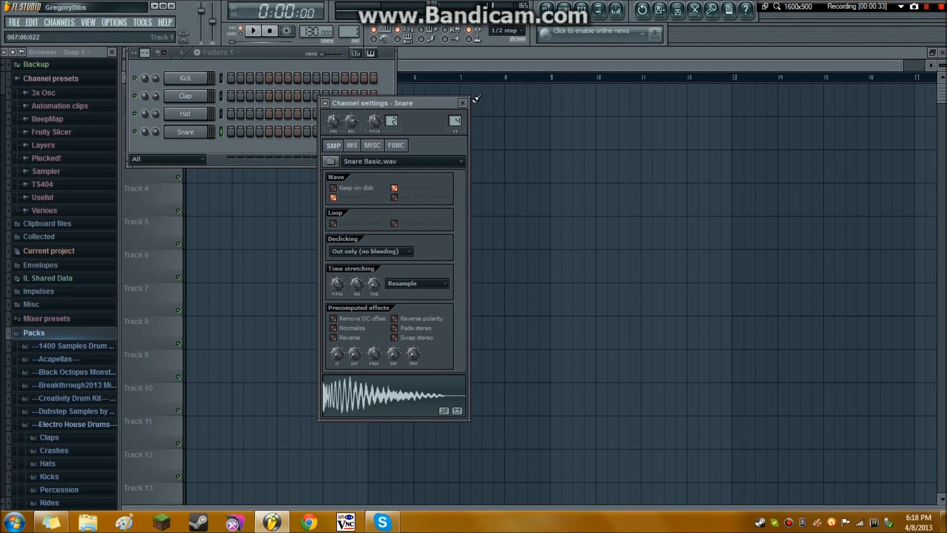
{"action": "mouse_move", "coordinate": [469, 124]}
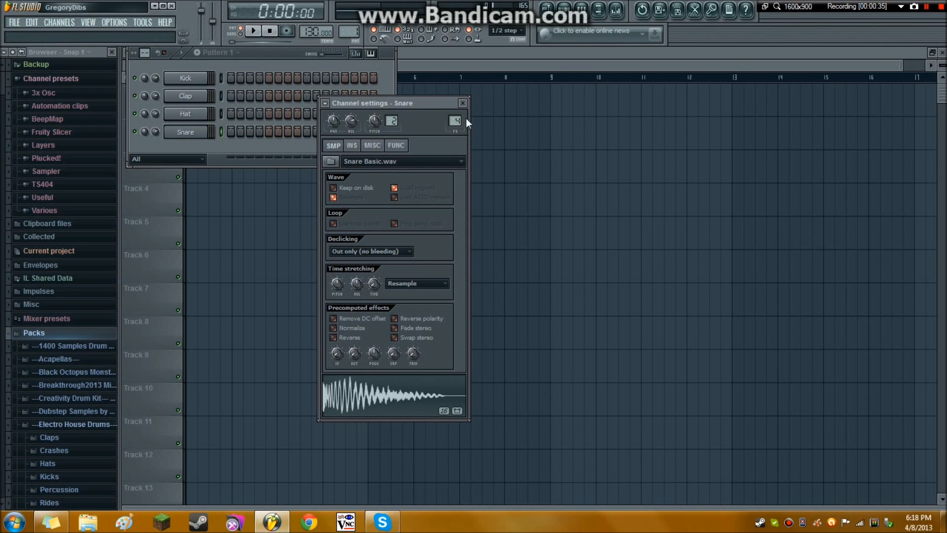
{"action": "left_click", "coordinate": [616, 11]}
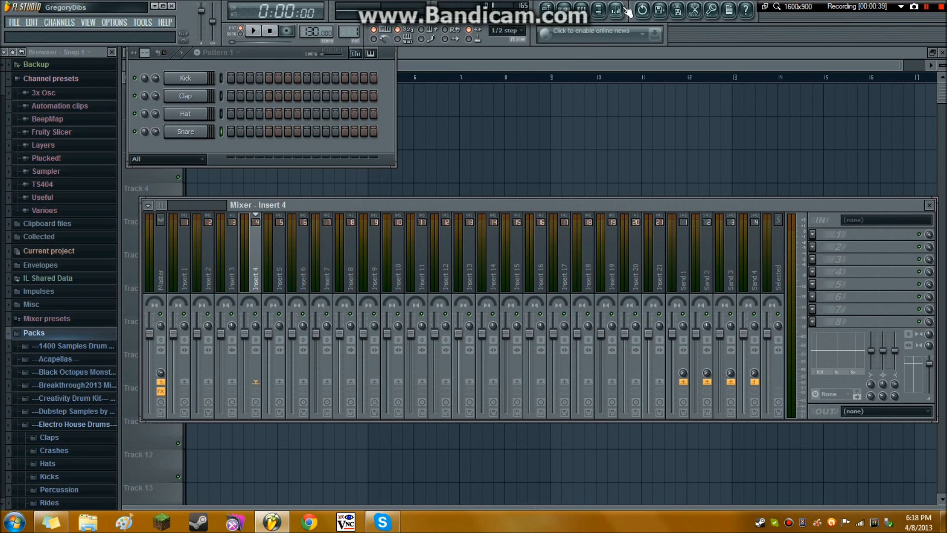
{"action": "left_click", "coordinate": [615, 10]}
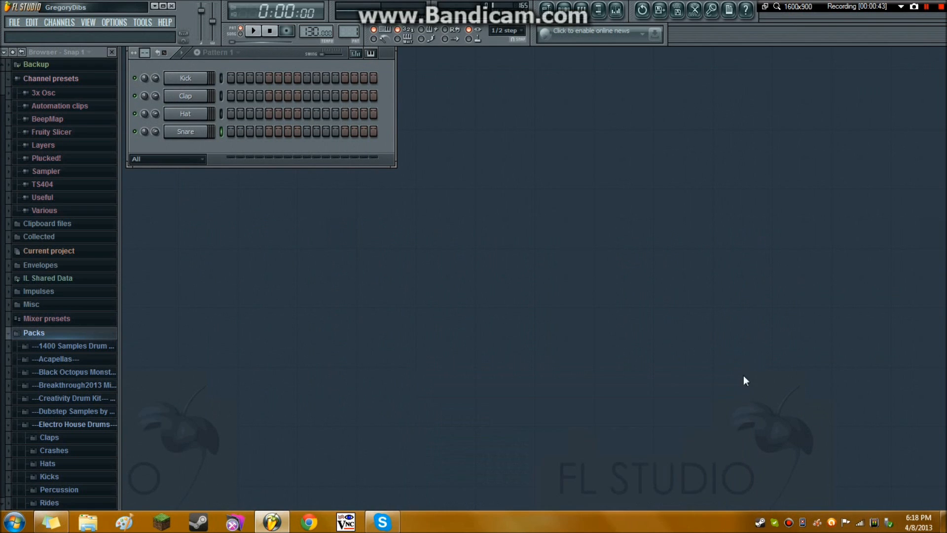
{"action": "mouse_move", "coordinate": [27, 31]}
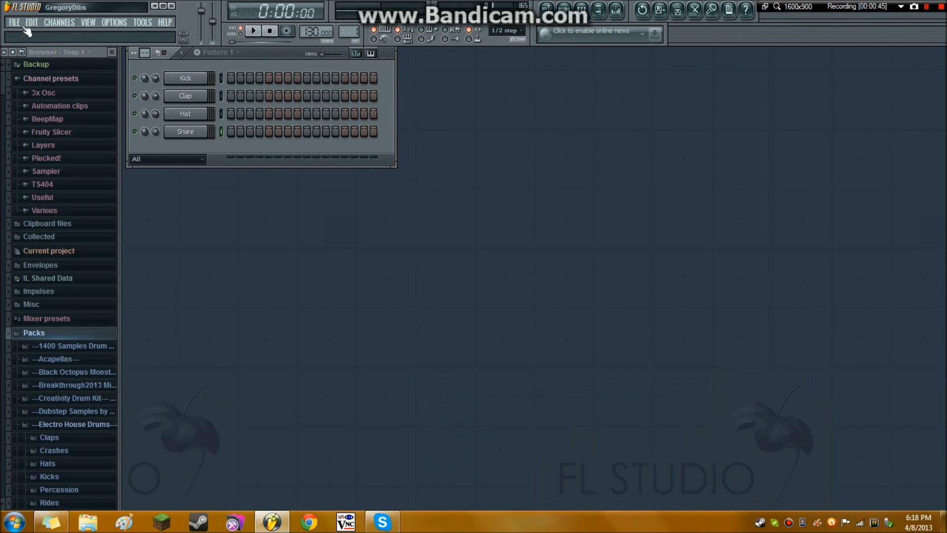
Browse the File menu's Minimal templates, then bring up the Export format list
{"action": "left_click", "coordinate": [14, 22]}
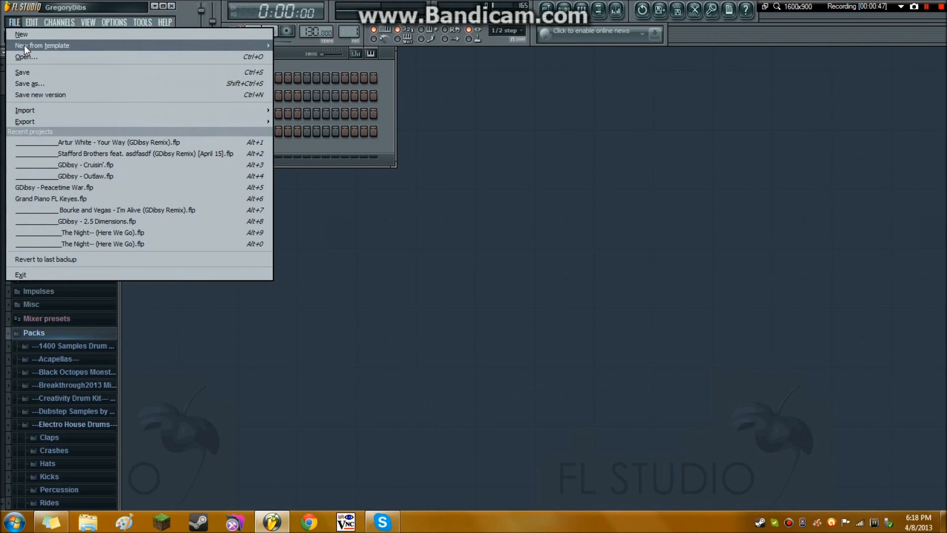
{"action": "mouse_move", "coordinate": [291, 45]}
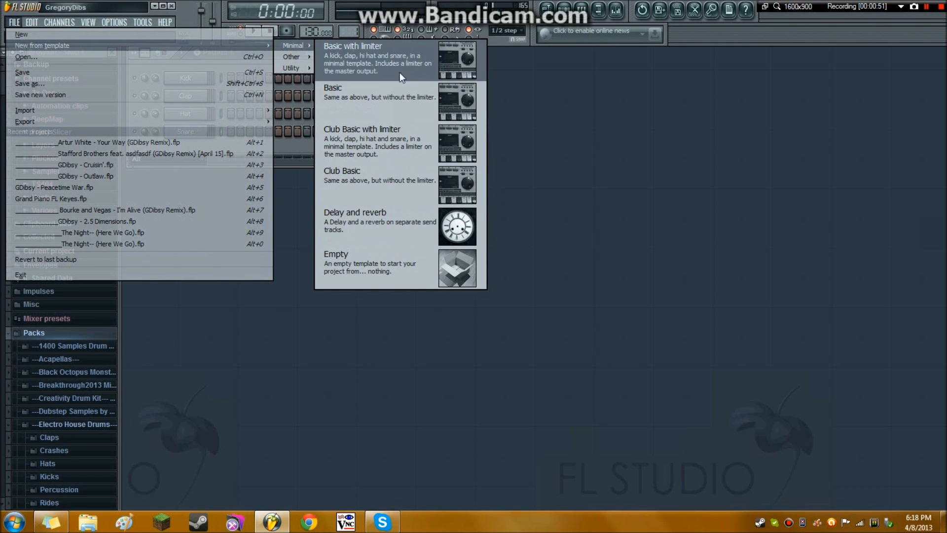
{"action": "mouse_move", "coordinate": [404, 365]}
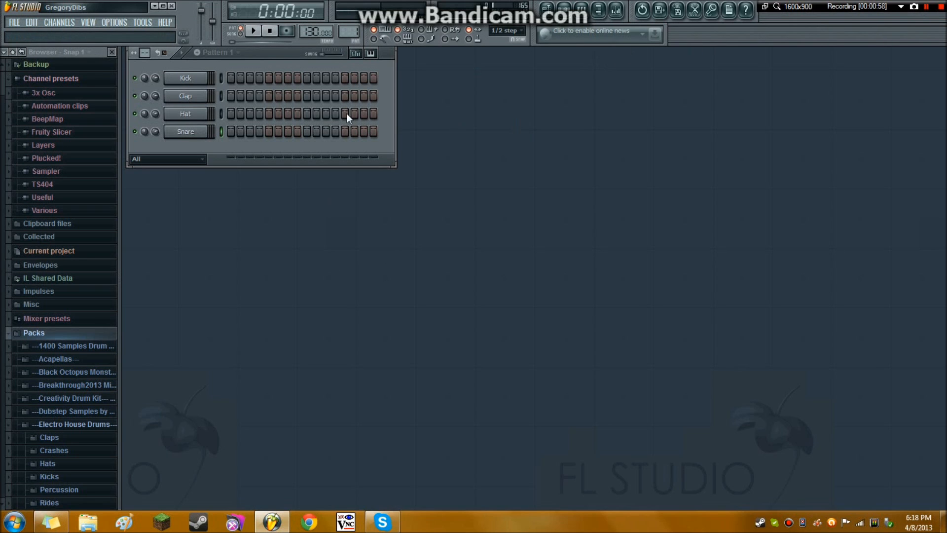
{"action": "left_click", "coordinate": [14, 22]}
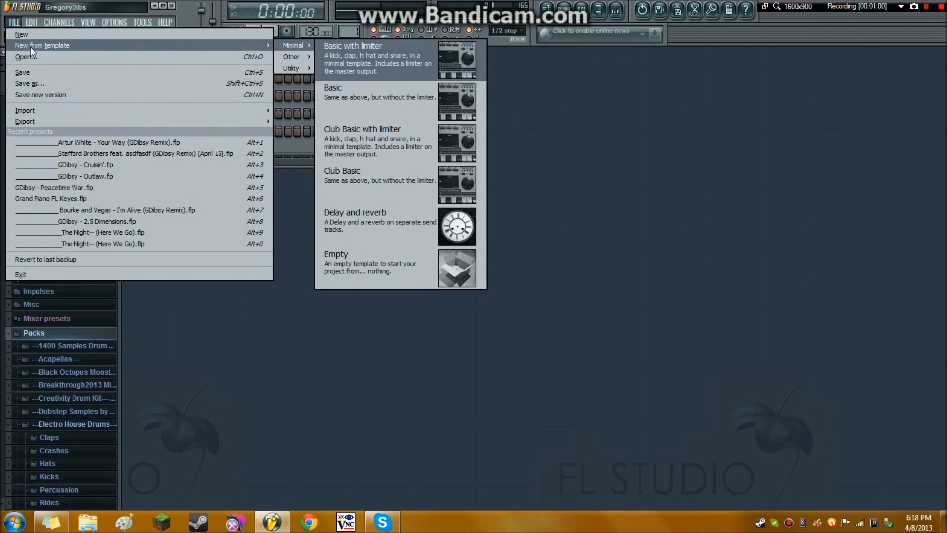
{"action": "mouse_move", "coordinate": [122, 175]}
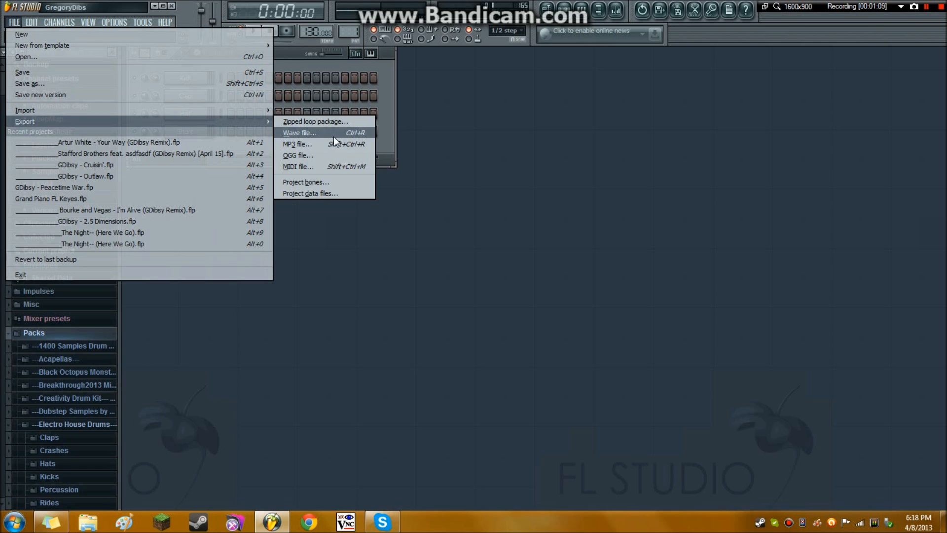
{"action": "mouse_move", "coordinate": [342, 134]}
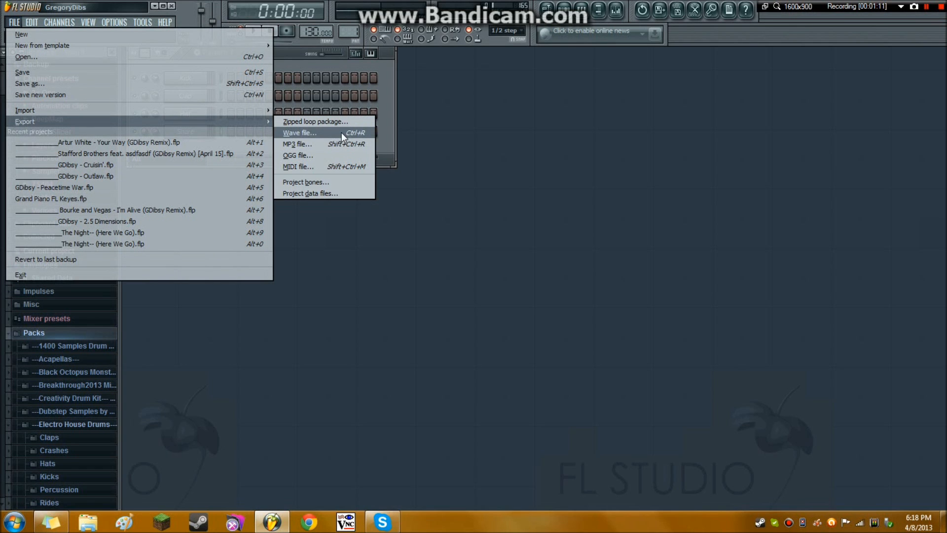
{"action": "mouse_move", "coordinate": [353, 142]}
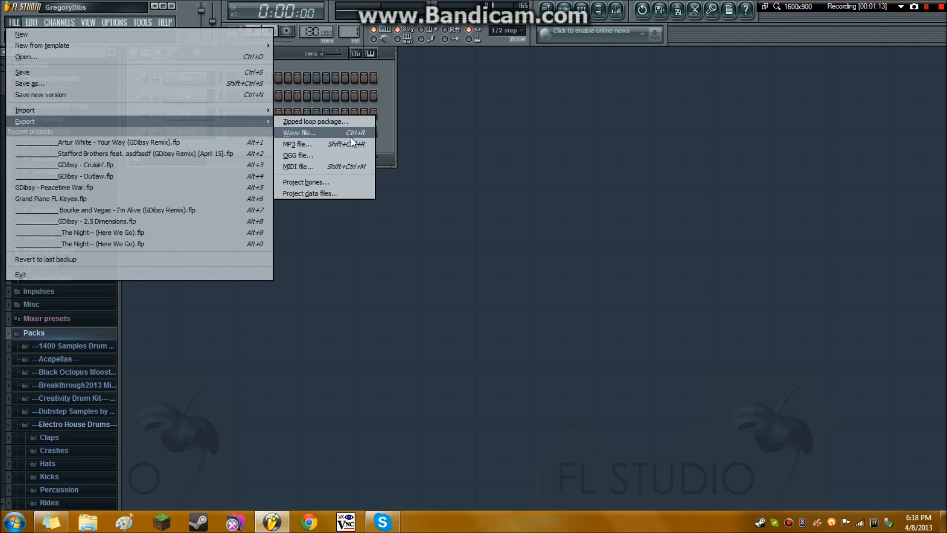
Set up an MP3 export to the Desktop at 320 kbps bitrate, then dismiss the render dialog
{"action": "left_click", "coordinate": [296, 143]}
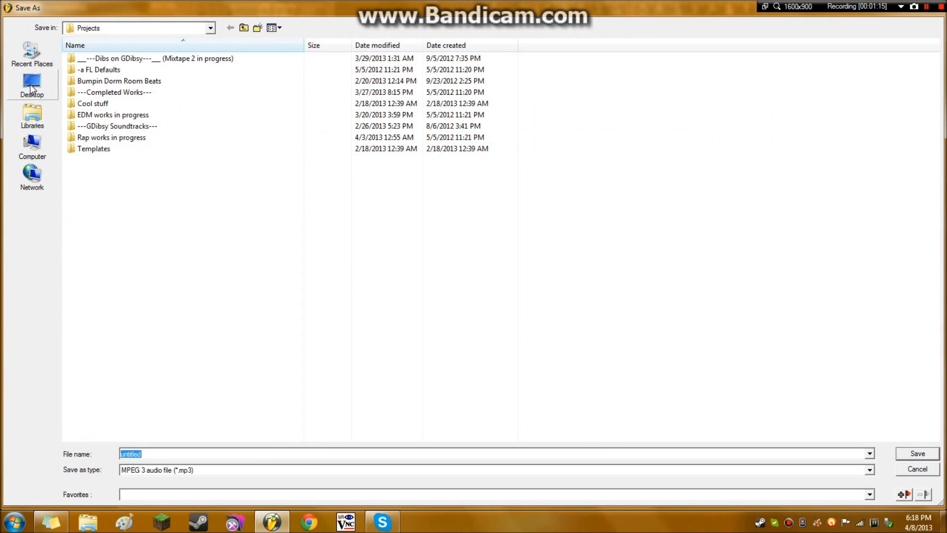
{"action": "left_click", "coordinate": [32, 85]}
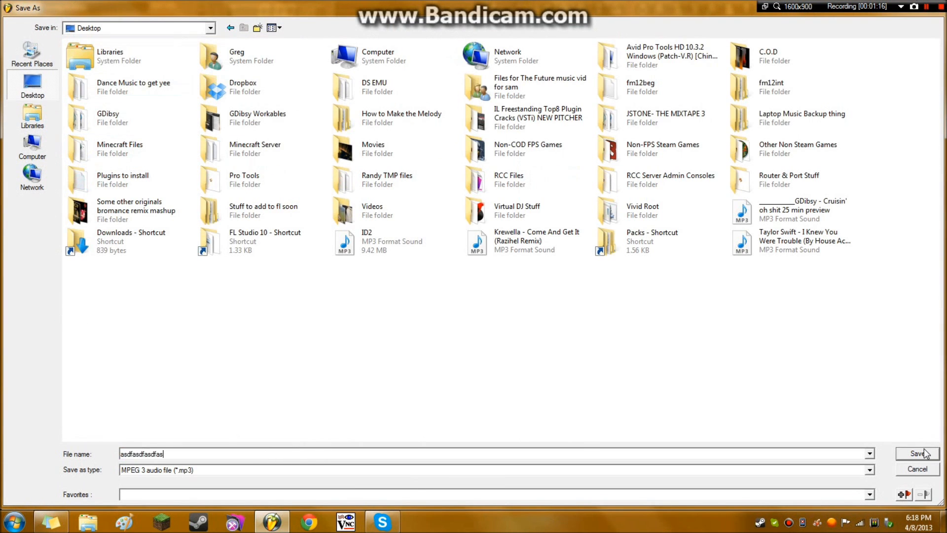
{"action": "left_click", "coordinate": [917, 454]}
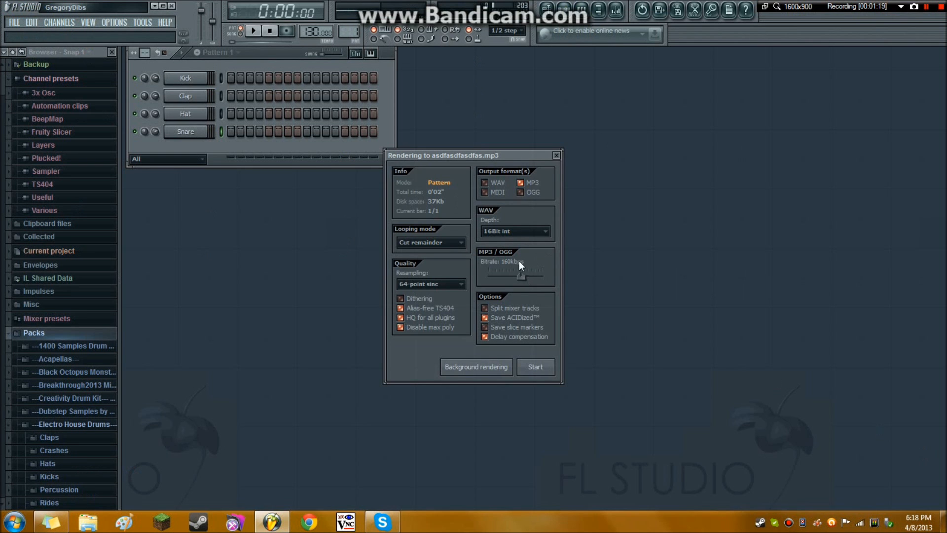
{"action": "left_click_drag", "start_coordinate": [521, 276], "coordinate": [536, 276]}
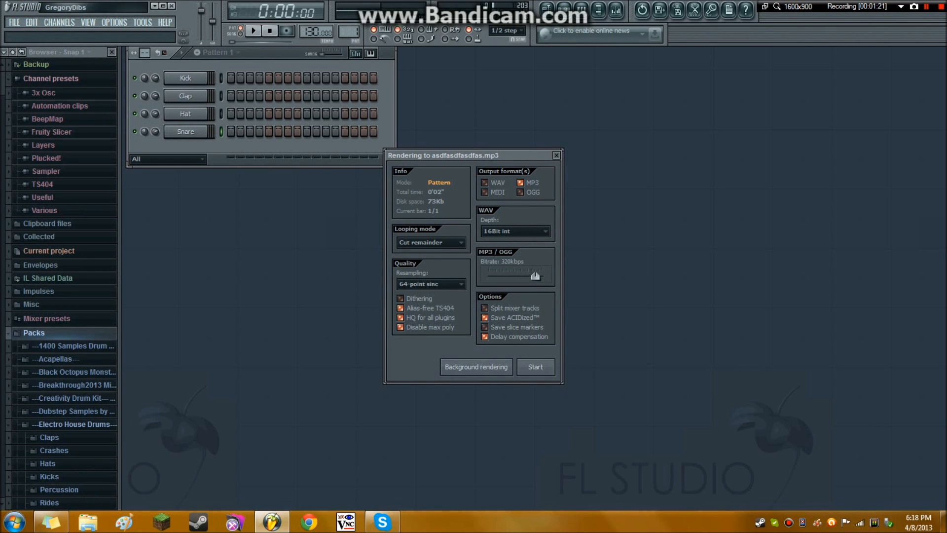
{"action": "left_click_drag", "start_coordinate": [536, 276], "coordinate": [531, 276]}
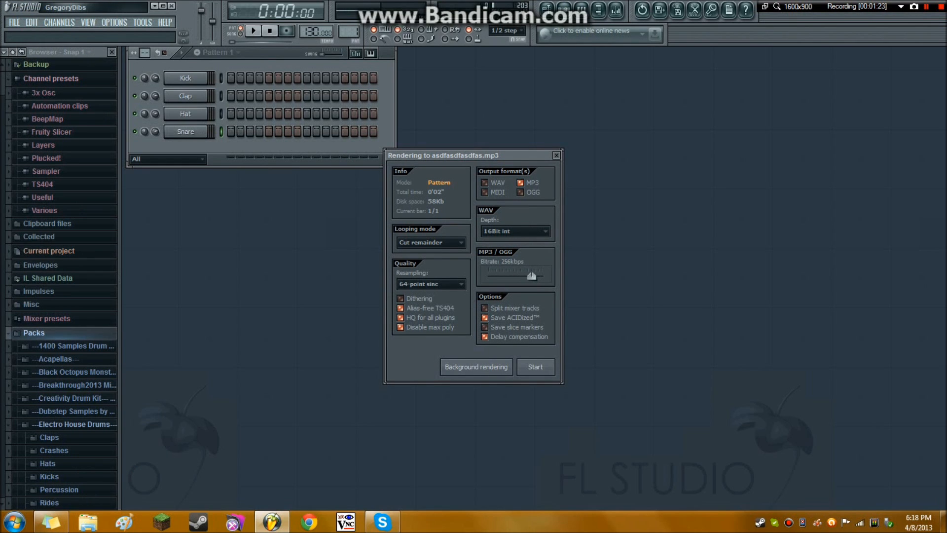
{"action": "left_click_drag", "start_coordinate": [531, 276], "coordinate": [541, 276]}
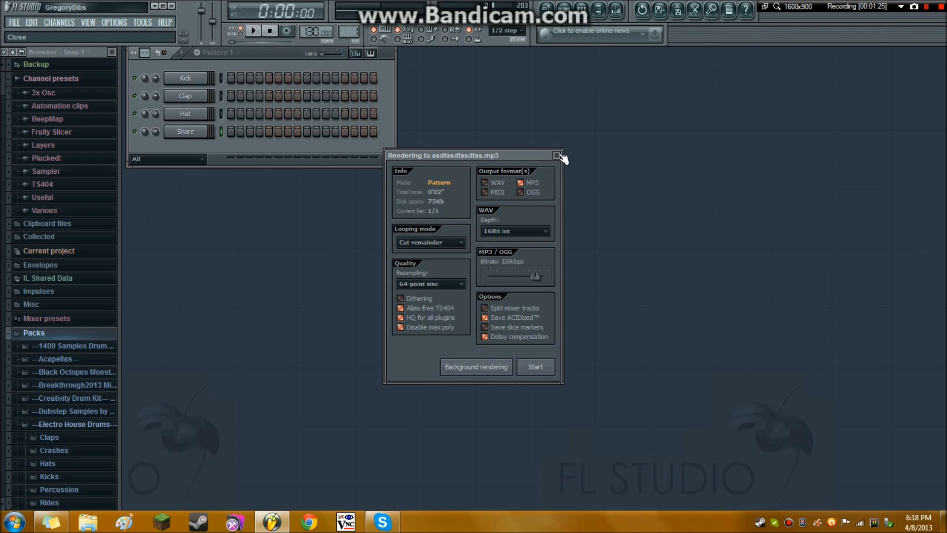
{"action": "mouse_move", "coordinate": [511, 216]}
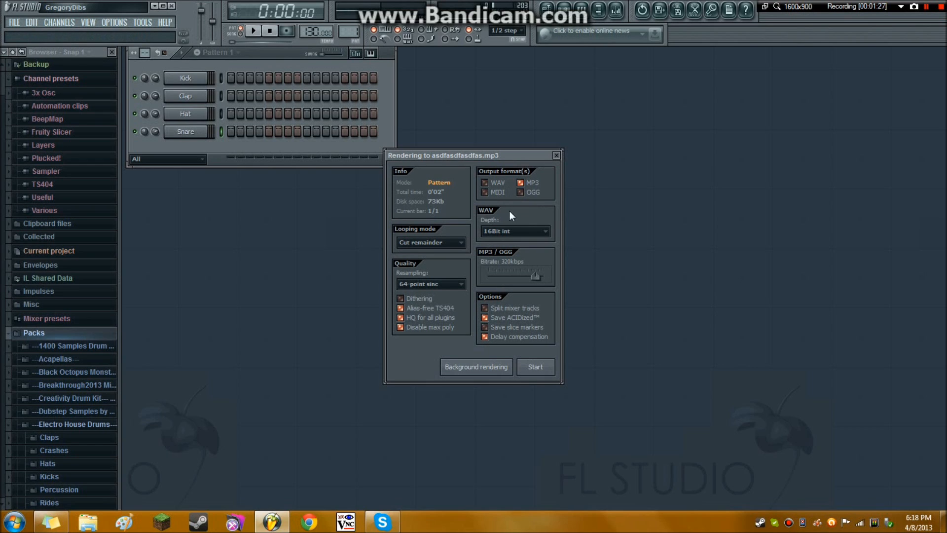
{"action": "left_click", "coordinate": [555, 155]}
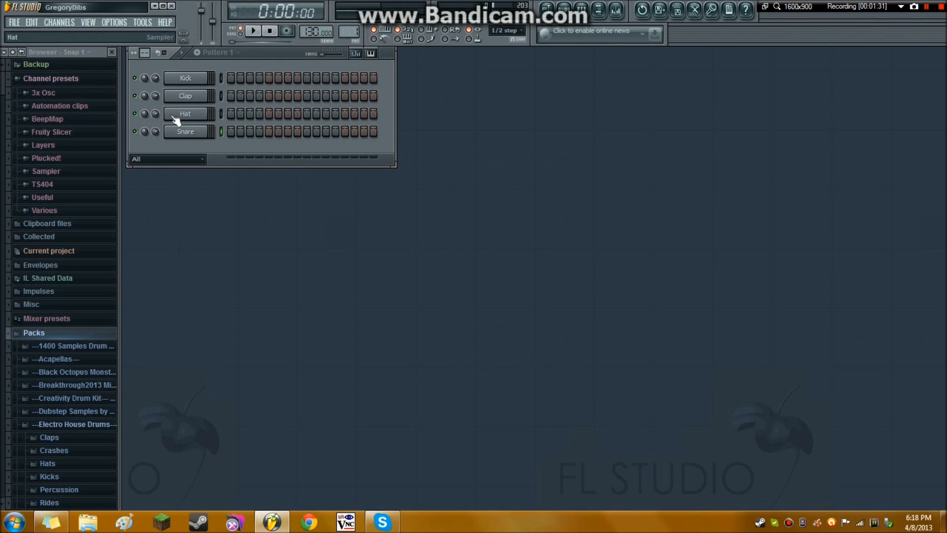
{"action": "left_click", "coordinate": [14, 22]}
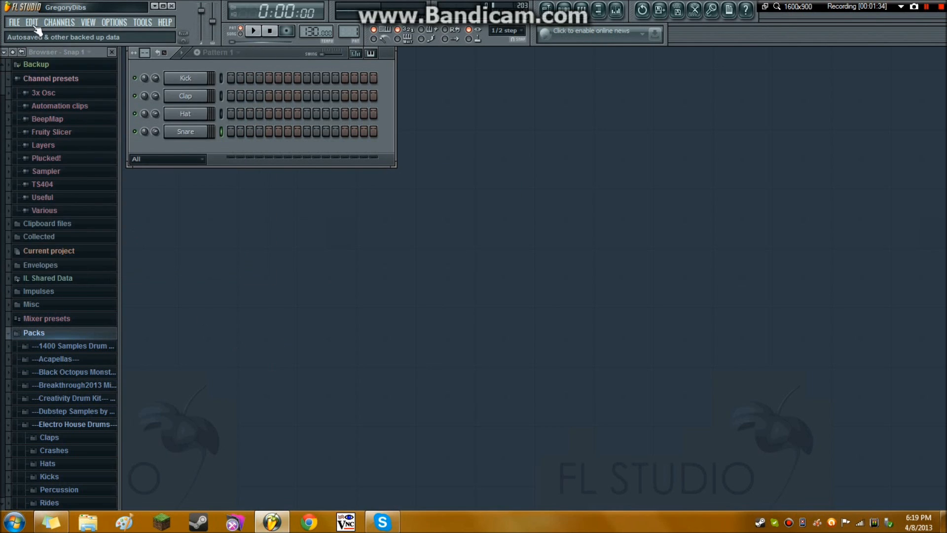
{"action": "left_click", "coordinate": [31, 22]}
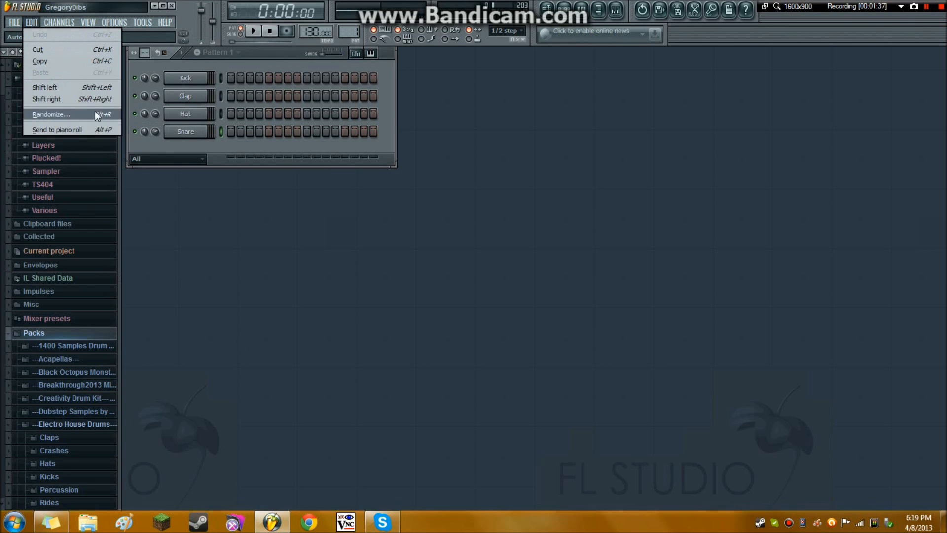
{"action": "mouse_move", "coordinate": [46, 88]}
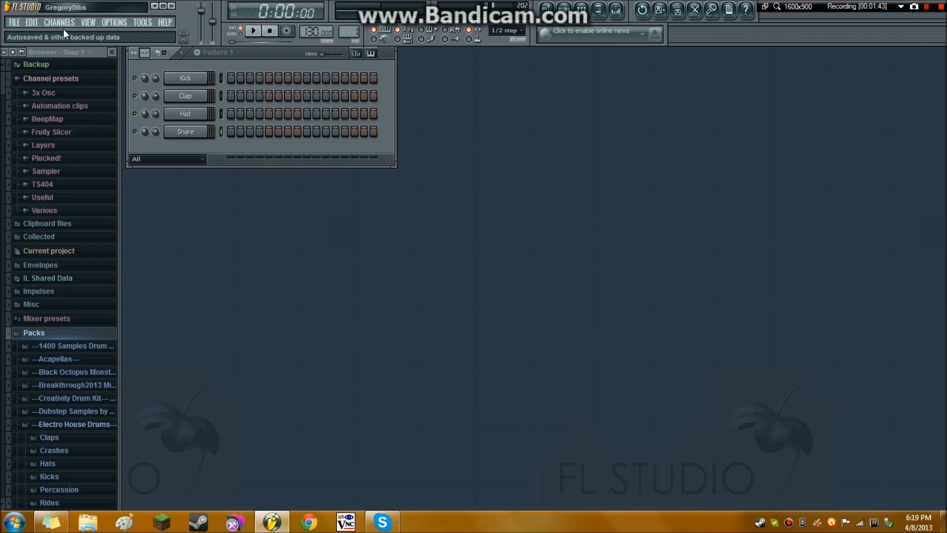
{"action": "mouse_move", "coordinate": [98, 77]}
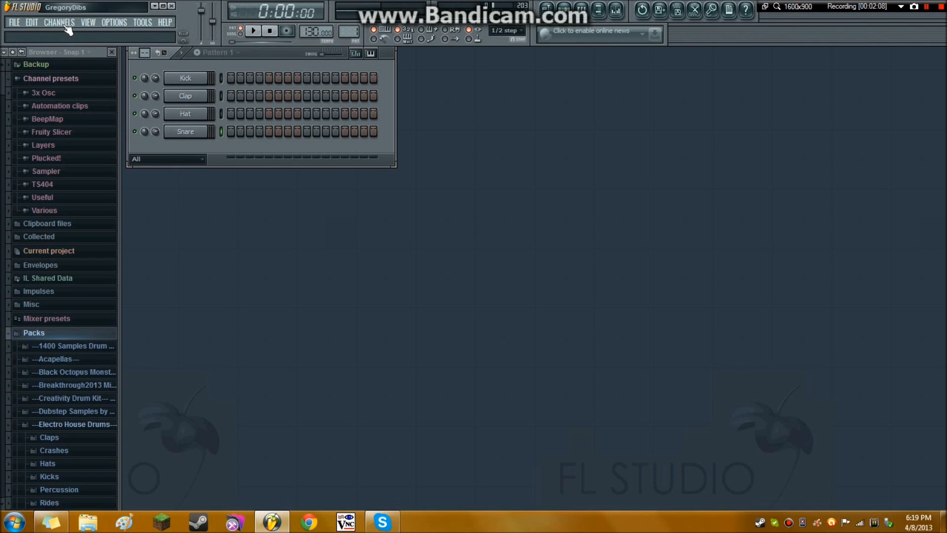
{"action": "left_click", "coordinate": [59, 22]}
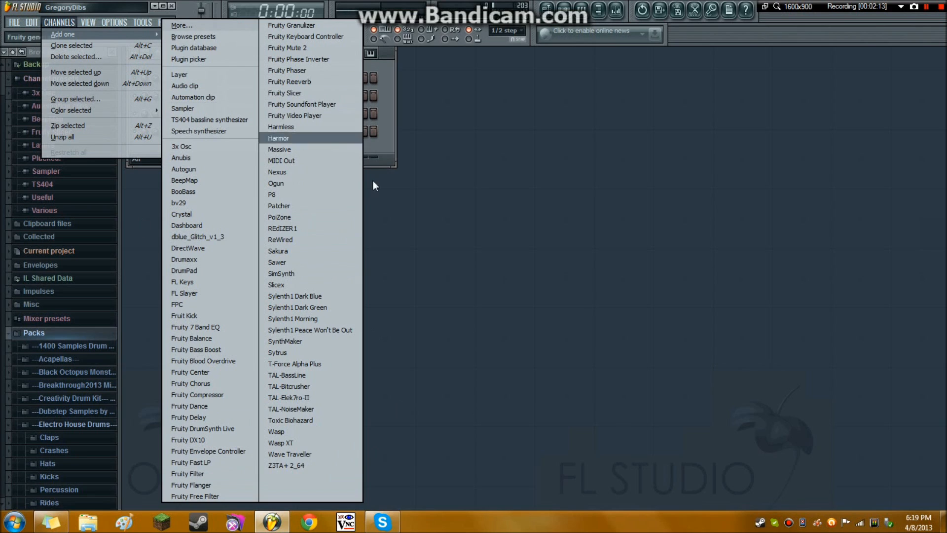
{"action": "left_click", "coordinate": [184, 280]}
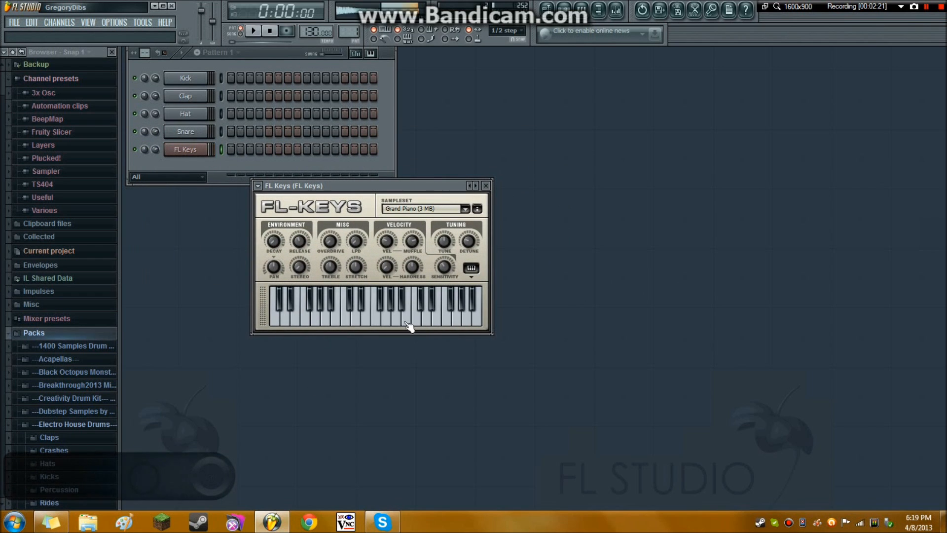
{"action": "left_click_drag", "start_coordinate": [371, 186], "coordinate": [336, 176]}
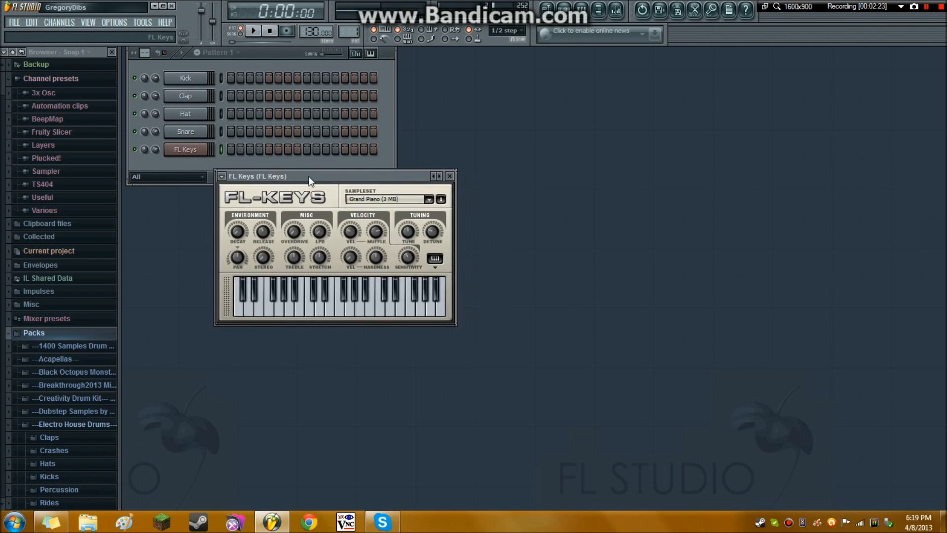
{"action": "left_click_drag", "start_coordinate": [309, 175], "coordinate": [250, 201]}
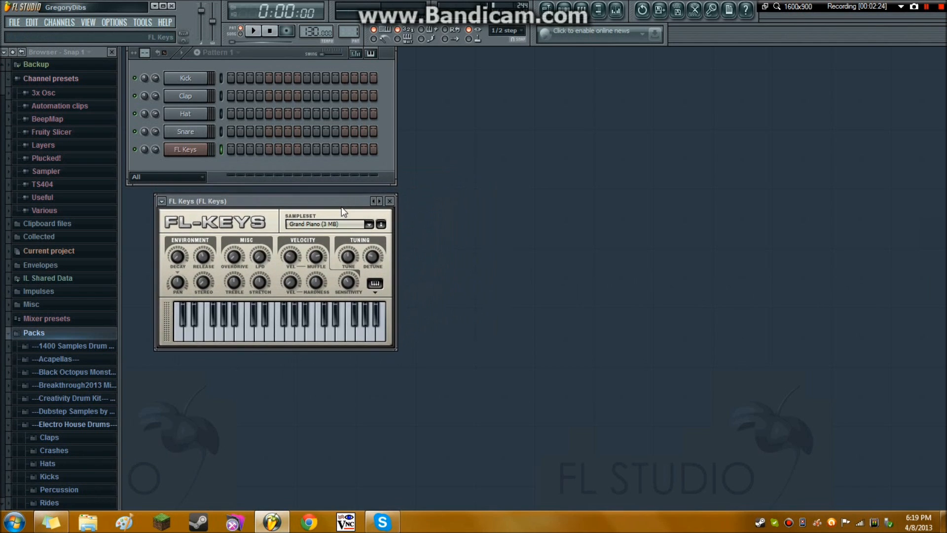
{"action": "left_click", "coordinate": [369, 224]}
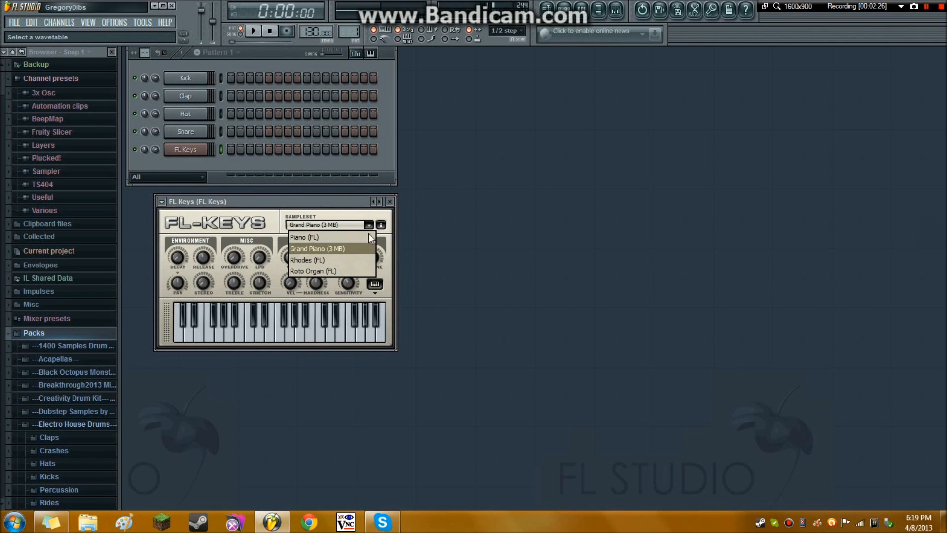
{"action": "left_click", "coordinate": [317, 248]}
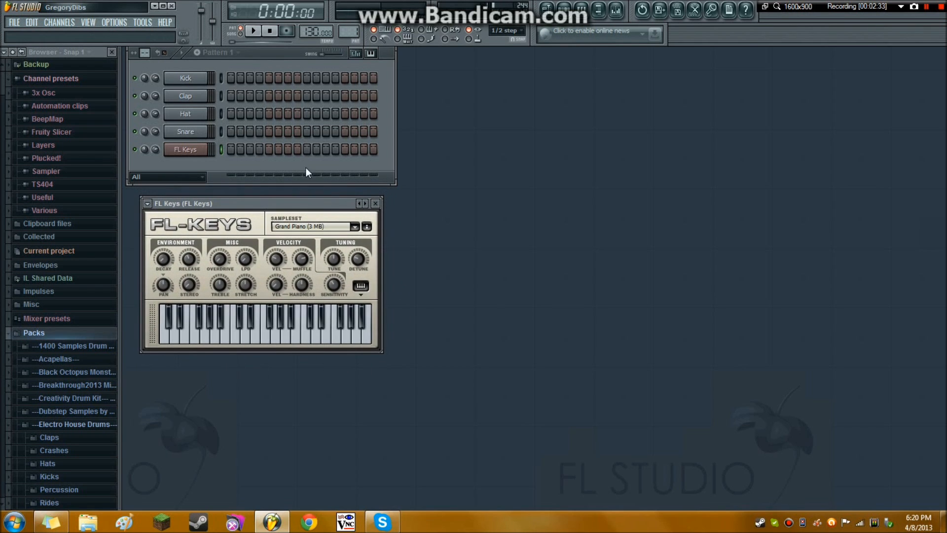
{"action": "mouse_move", "coordinate": [382, 242]}
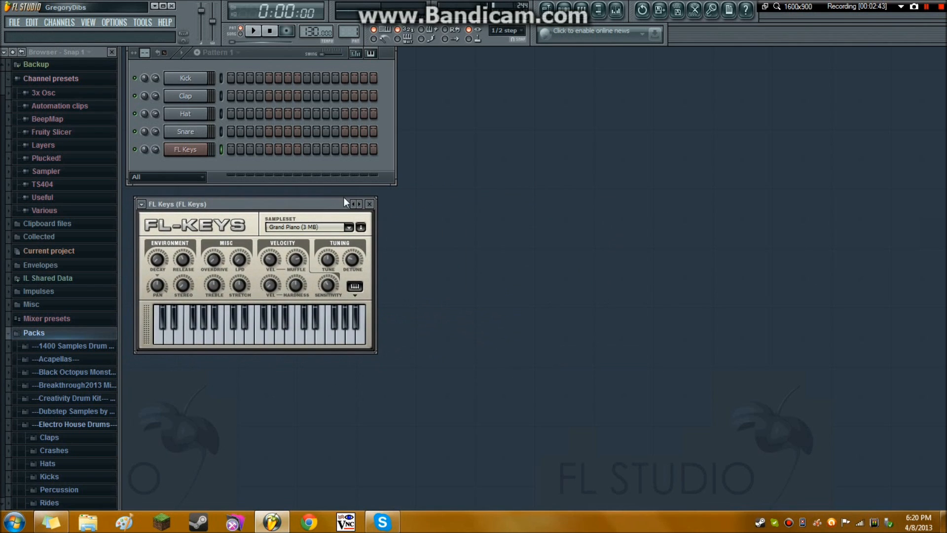
{"action": "left_click_drag", "start_coordinate": [241, 204], "coordinate": [238, 198]}
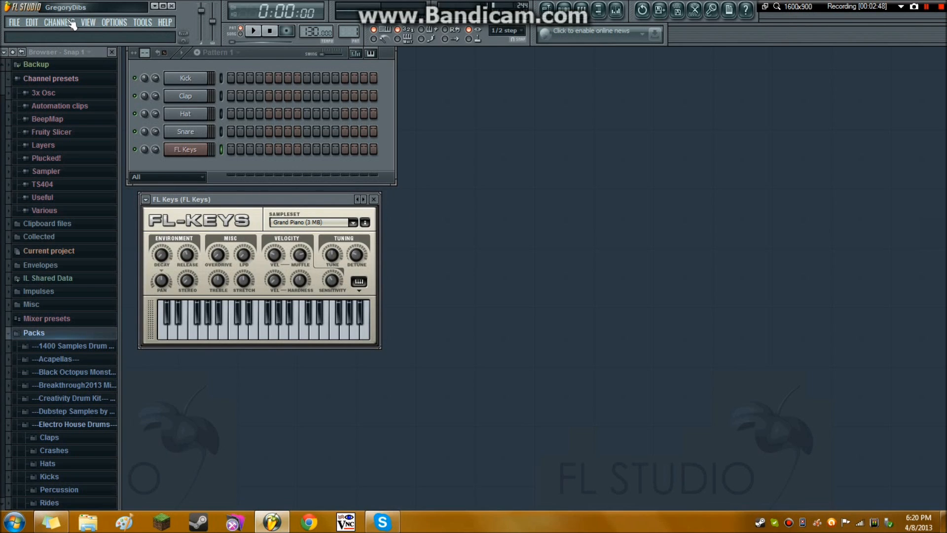
{"action": "left_click", "coordinate": [59, 22]}
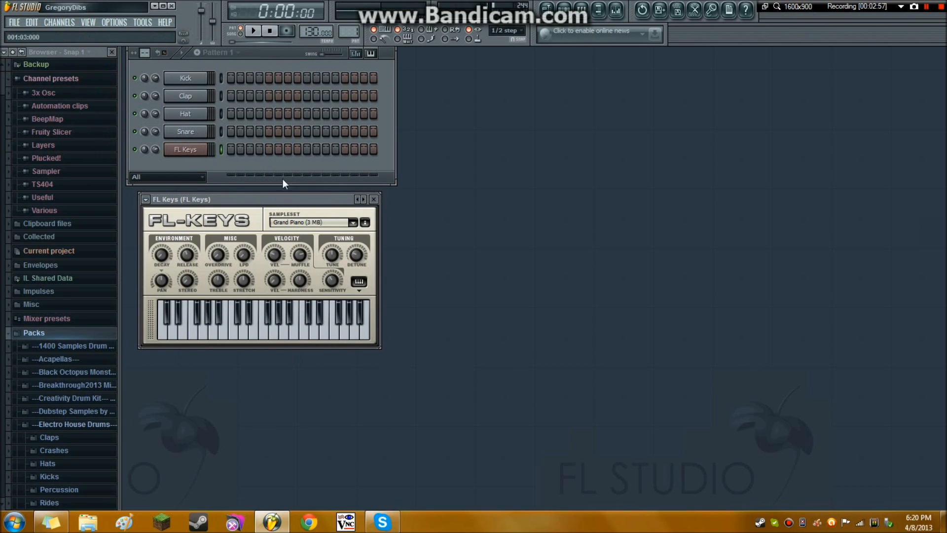
{"action": "mouse_move", "coordinate": [304, 355]}
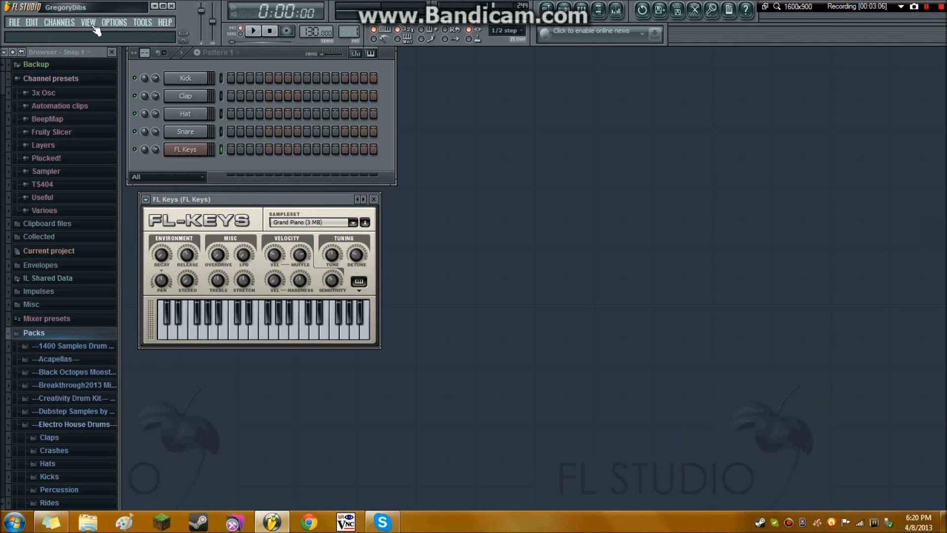
{"action": "left_click", "coordinate": [59, 21]}
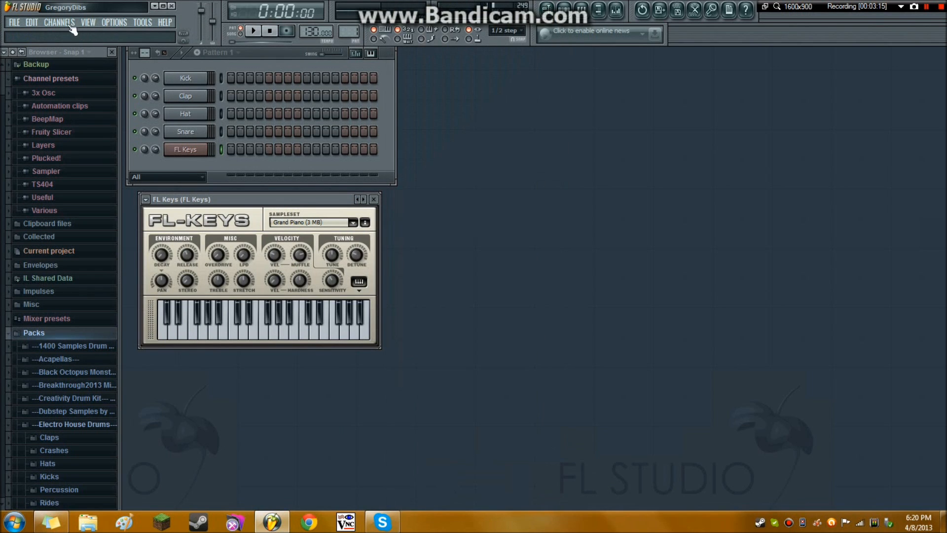
{"action": "left_click", "coordinate": [142, 22]}
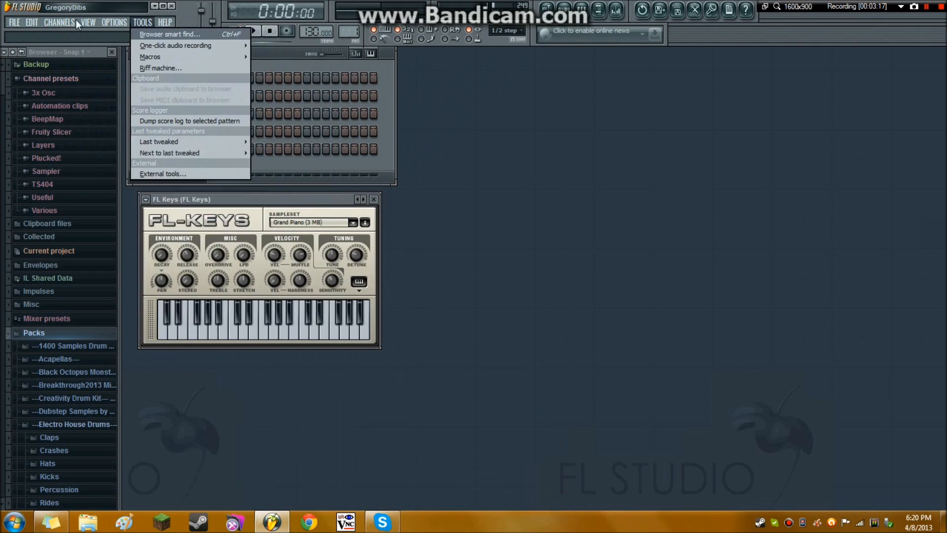
{"action": "left_click", "coordinate": [58, 22]}
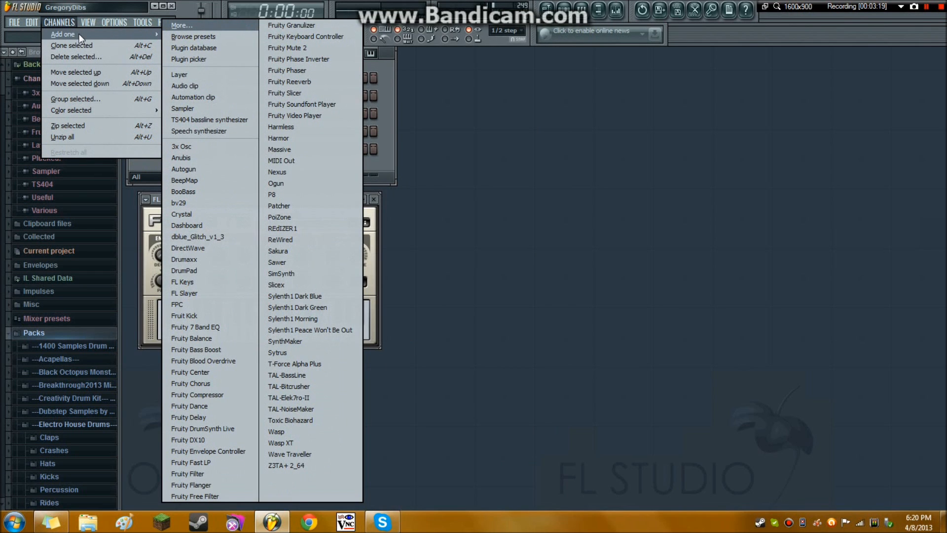
{"action": "left_click", "coordinate": [182, 281]}
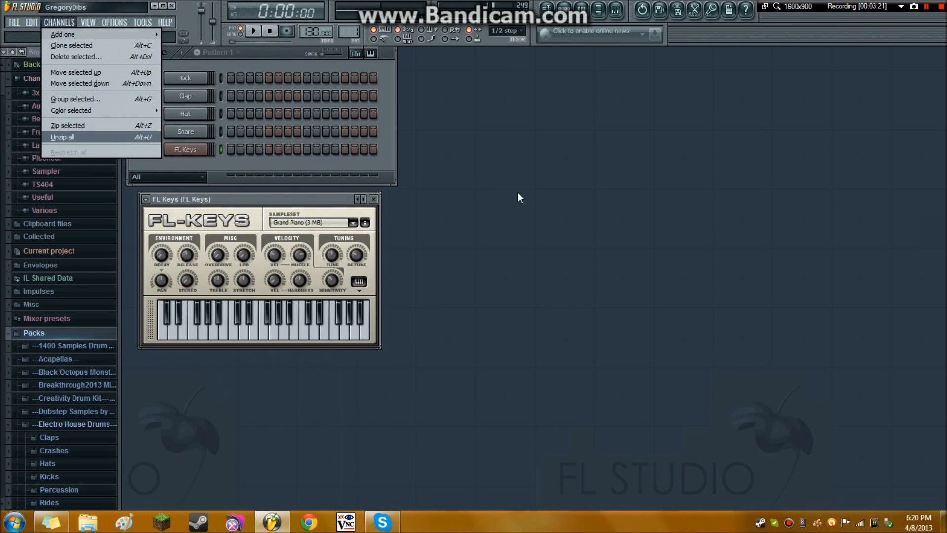
{"action": "left_click", "coordinate": [63, 34]}
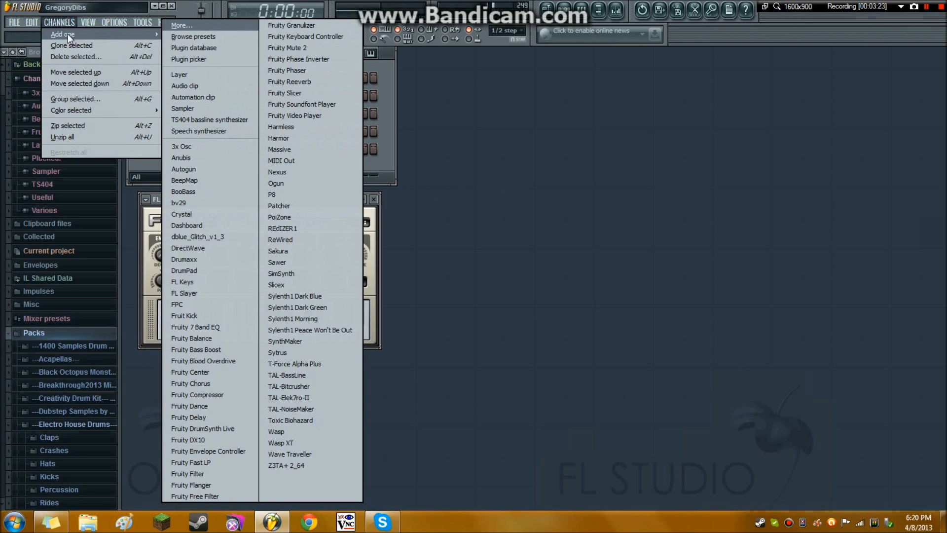
{"action": "left_click", "coordinate": [182, 282]}
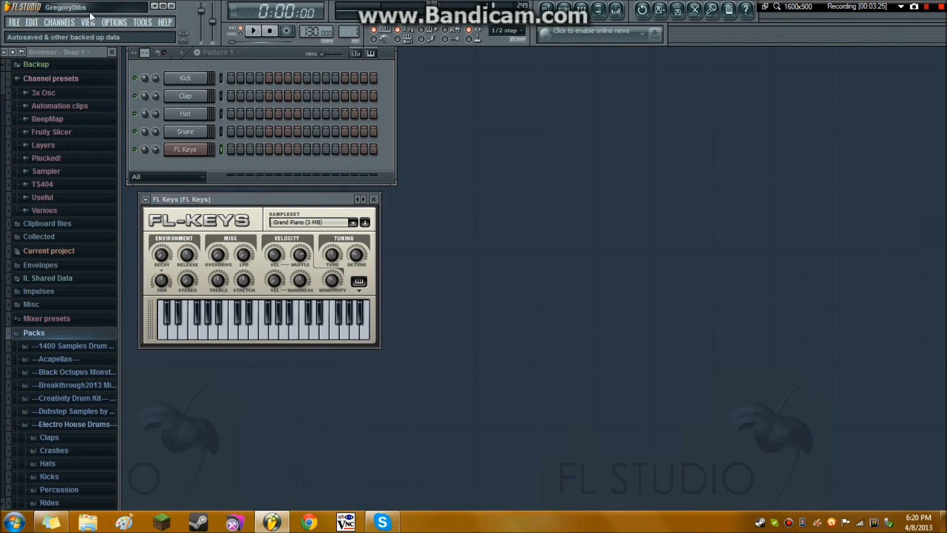
Reach the MIDI settings through the Options menu after browsing the window list
{"action": "left_click", "coordinate": [88, 22]}
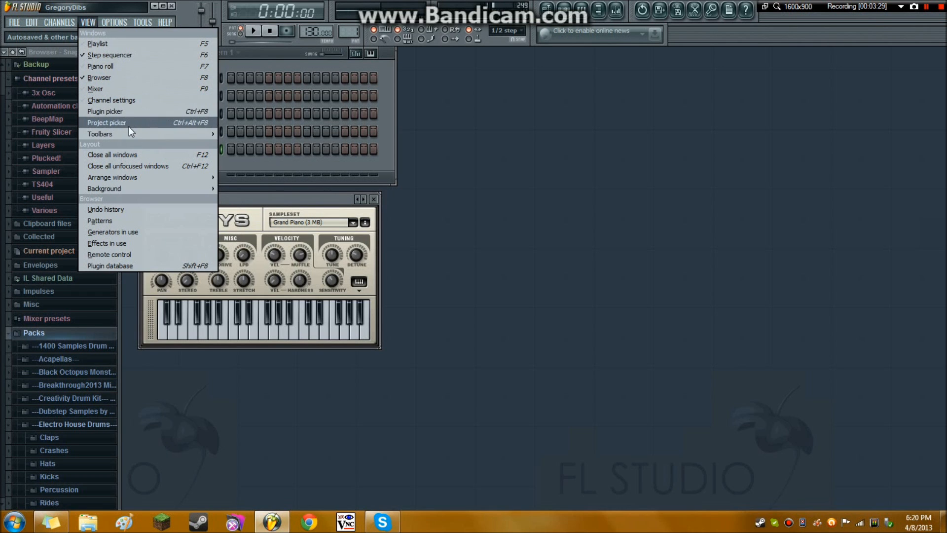
{"action": "left_click", "coordinate": [105, 111]}
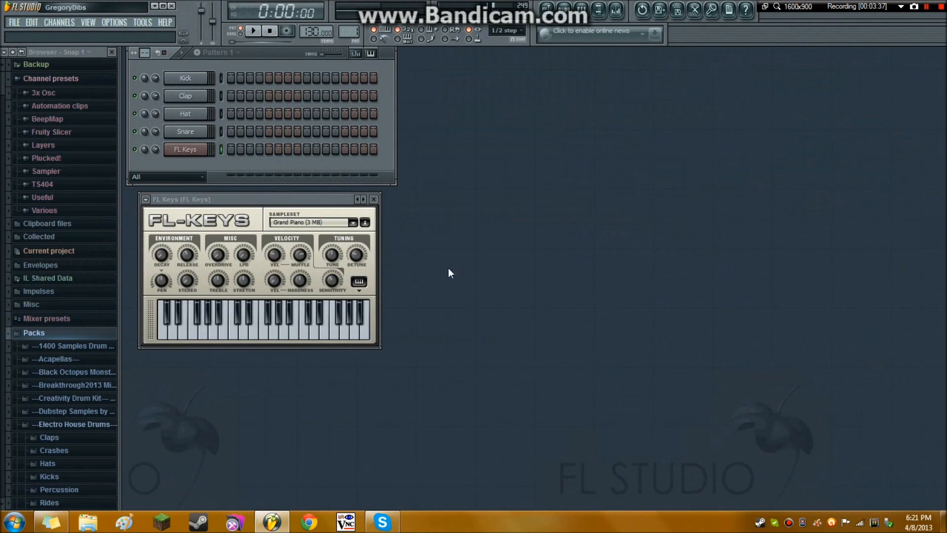
{"action": "left_click", "coordinate": [88, 22]}
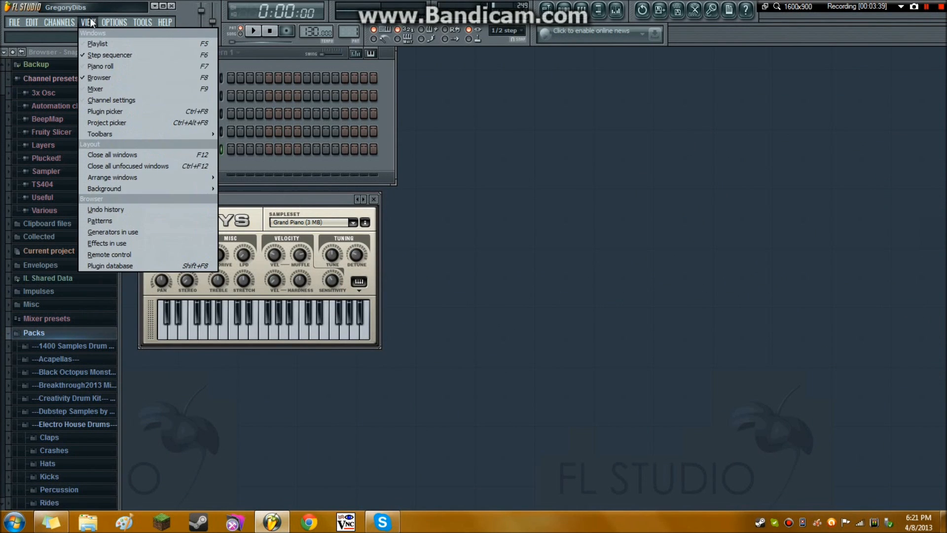
{"action": "left_click", "coordinate": [114, 22]}
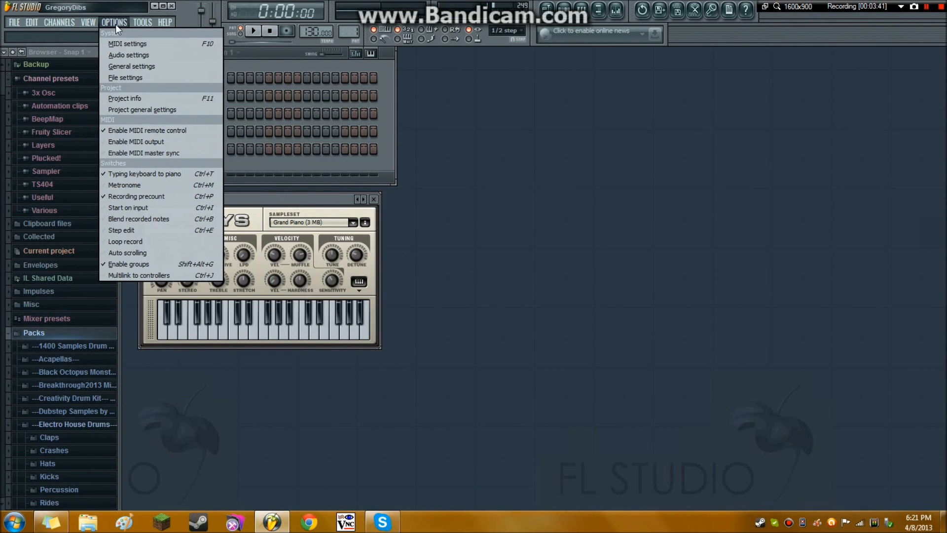
{"action": "left_click", "coordinate": [127, 44]}
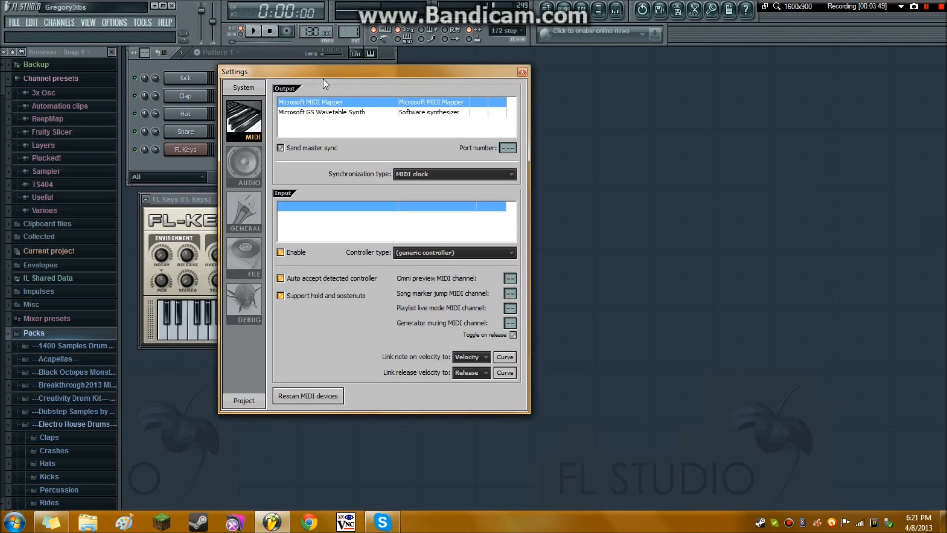
{"action": "mouse_move", "coordinate": [388, 243]}
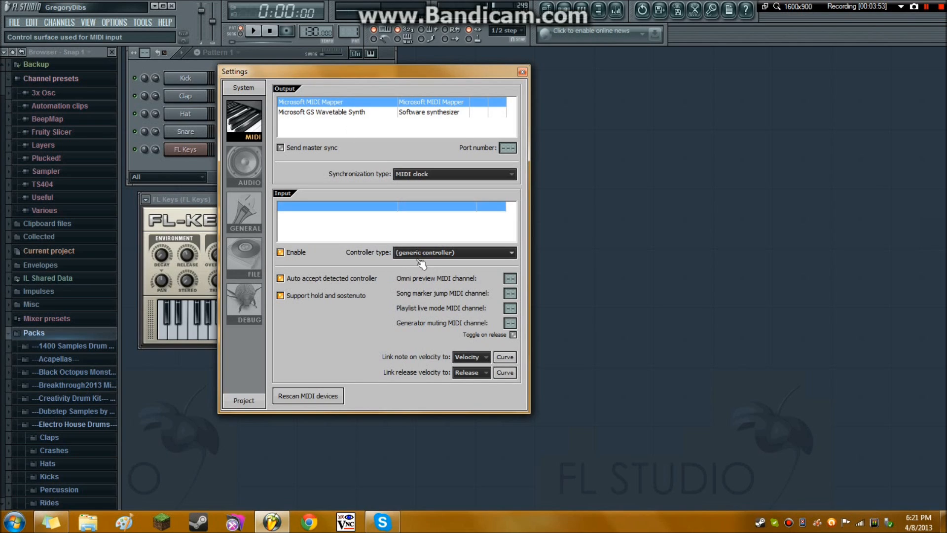
{"action": "mouse_move", "coordinate": [405, 274]}
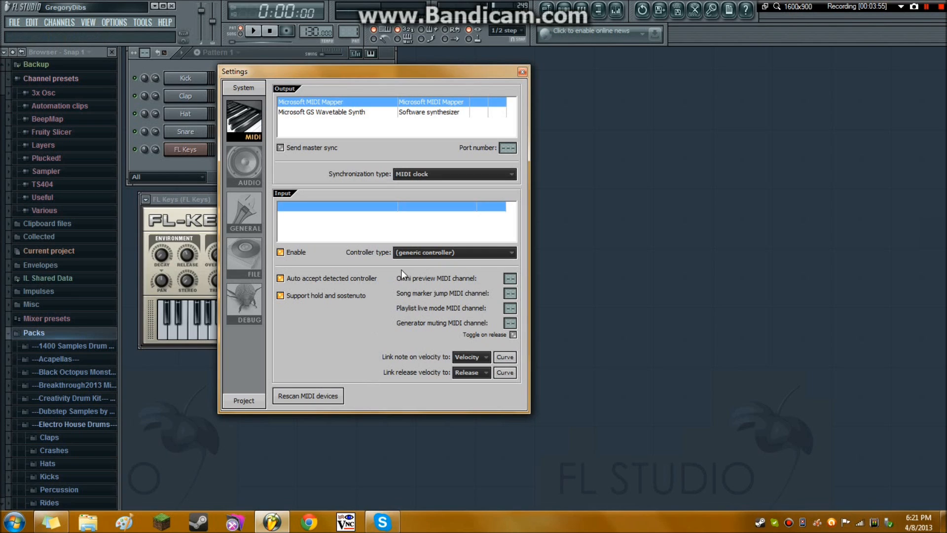
{"action": "mouse_move", "coordinate": [360, 344]}
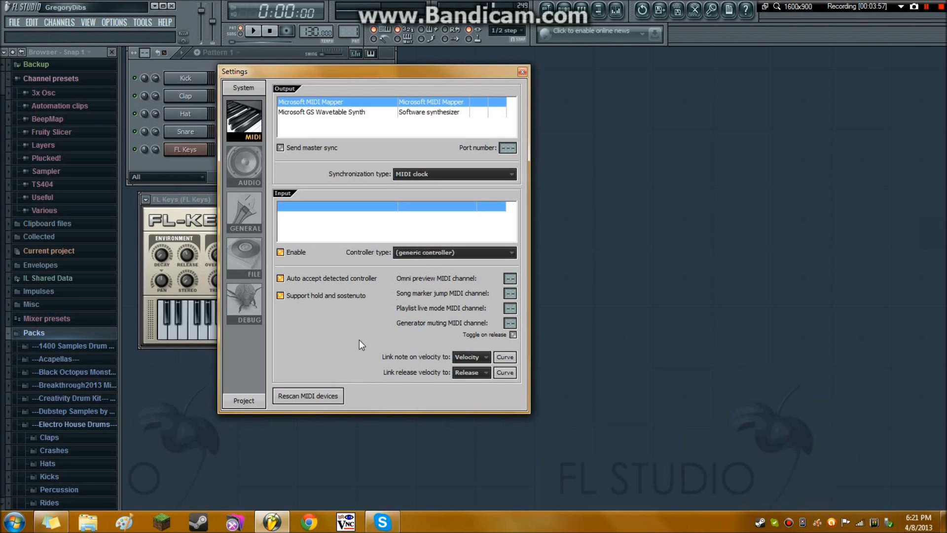
Choose Tascam US-428 as the MIDI controller type
{"action": "left_click", "coordinate": [453, 252]}
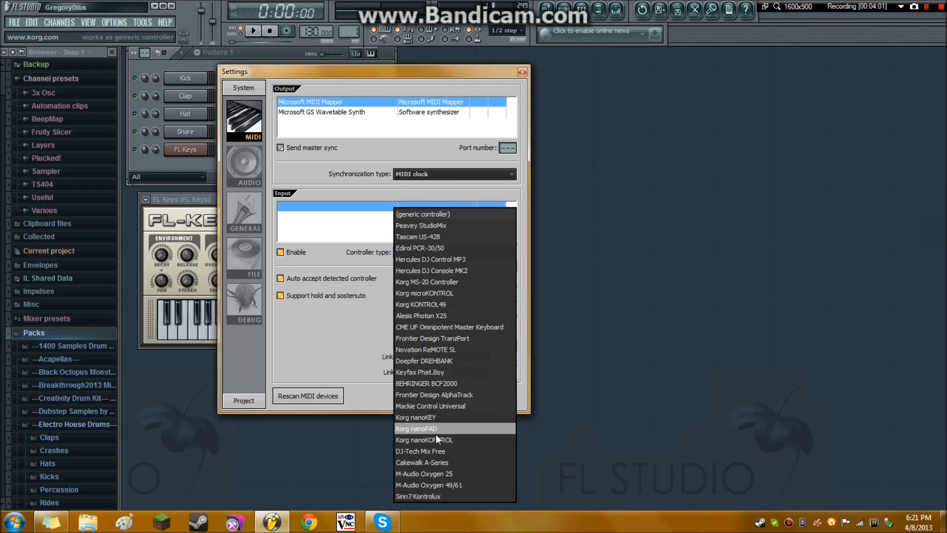
{"action": "mouse_move", "coordinate": [440, 270]}
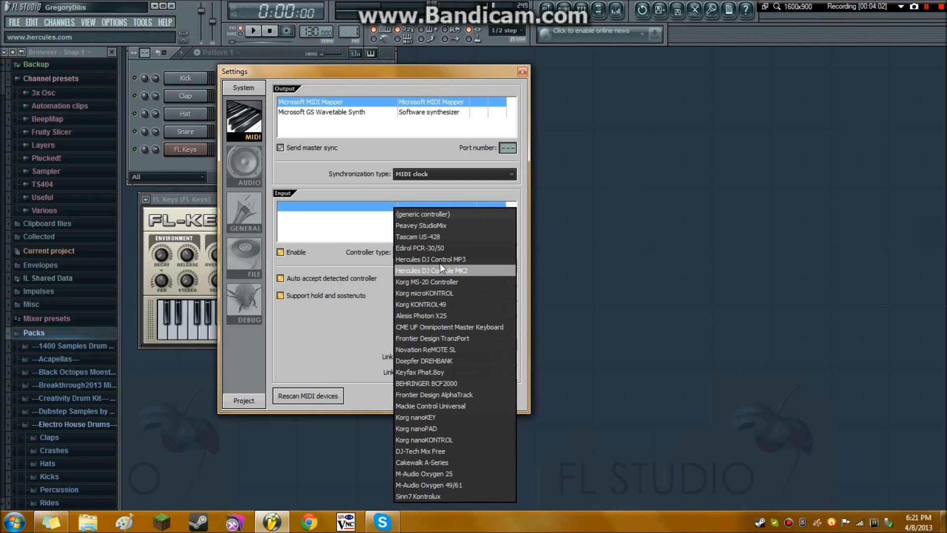
{"action": "left_click", "coordinate": [418, 236]}
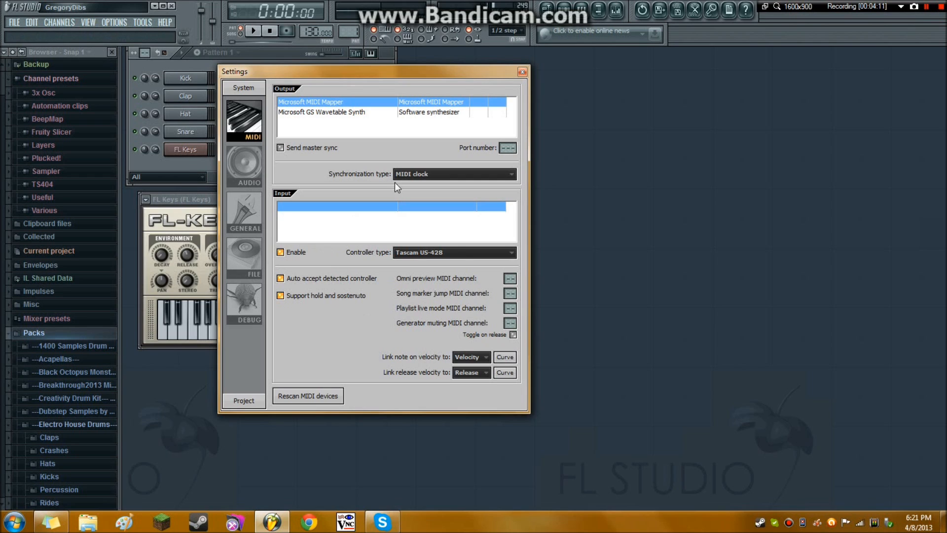
{"action": "left_click", "coordinate": [245, 166]}
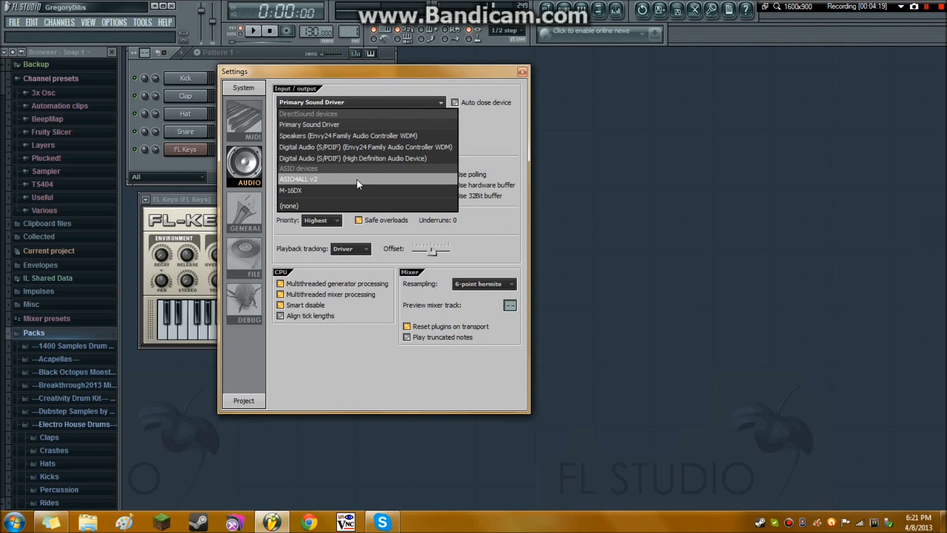
{"action": "mouse_move", "coordinate": [346, 185]}
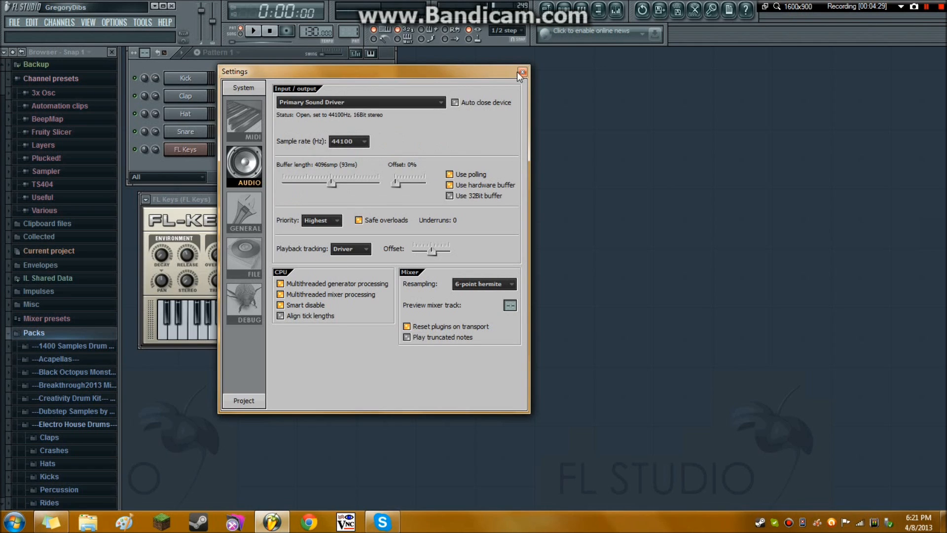
Leave Primary Sound Driver as the audio device and close the Settings window
{"action": "left_click", "coordinate": [522, 73]}
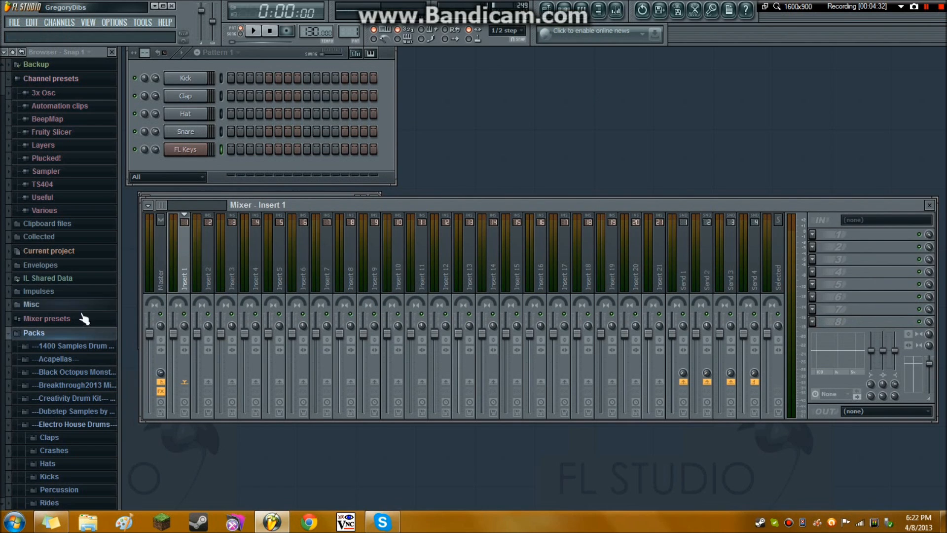
{"action": "mouse_move", "coordinate": [339, 186]}
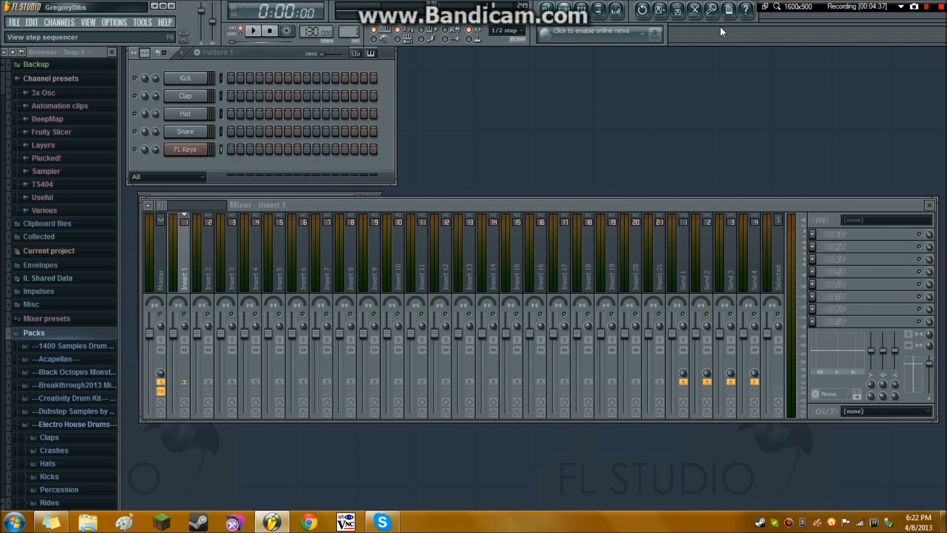
{"action": "mouse_move", "coordinate": [546, 133]}
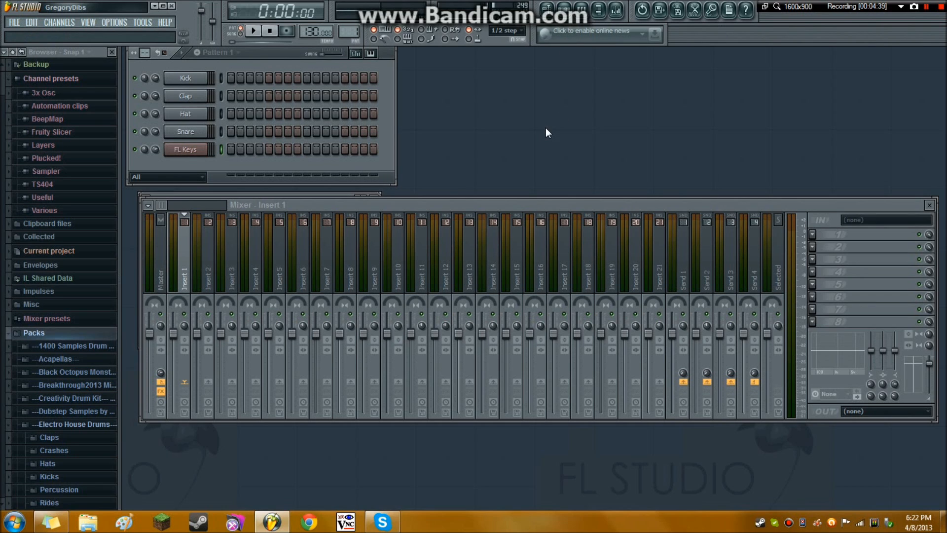
With the mixer showing, bring up the Options menu
{"action": "left_click", "coordinate": [114, 22]}
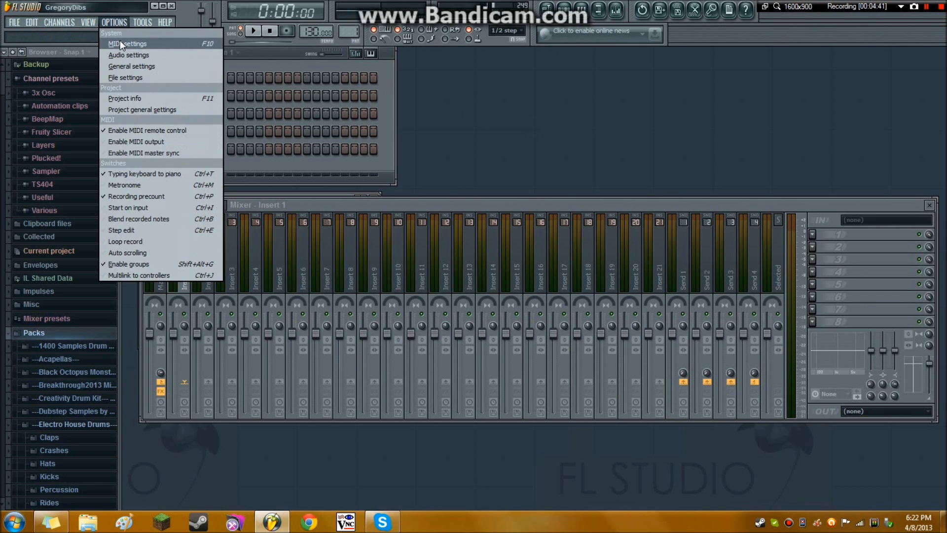
On the Audio settings page, review output devices and shorten the buffer length
{"action": "left_click", "coordinate": [129, 55]}
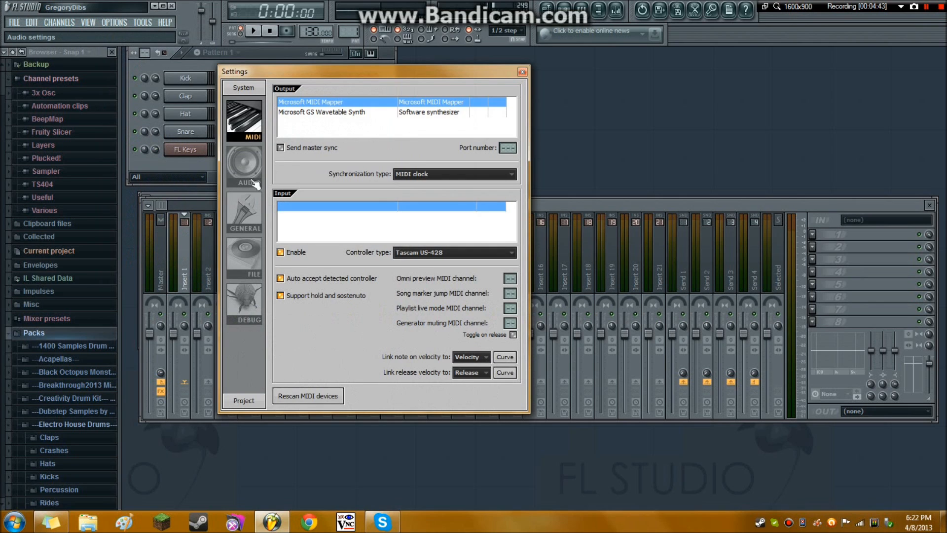
{"action": "left_click", "coordinate": [244, 166]}
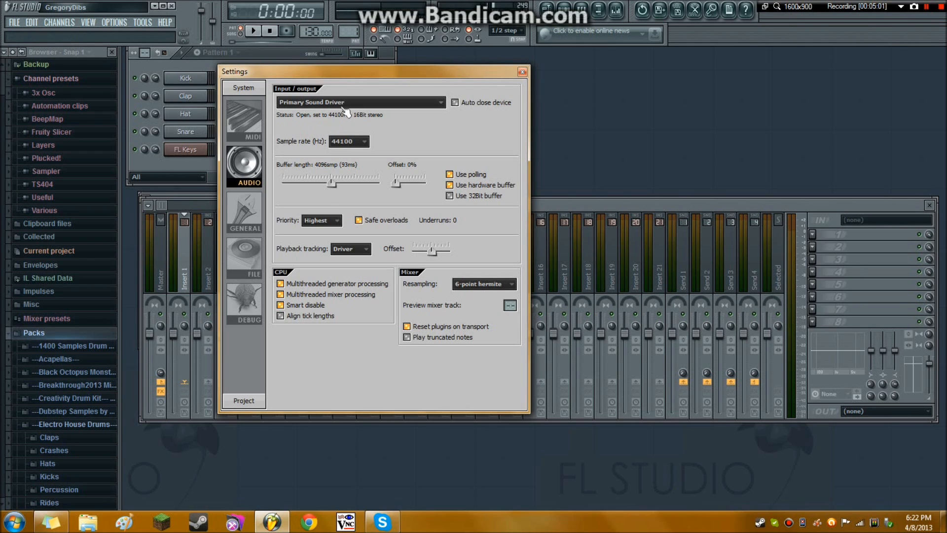
{"action": "left_click", "coordinate": [360, 101]}
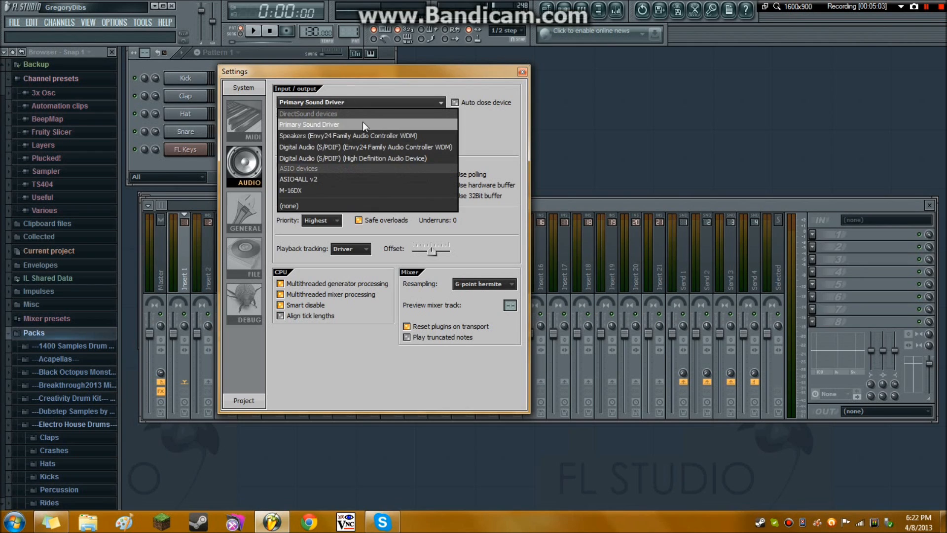
{"action": "left_click", "coordinate": [309, 124]}
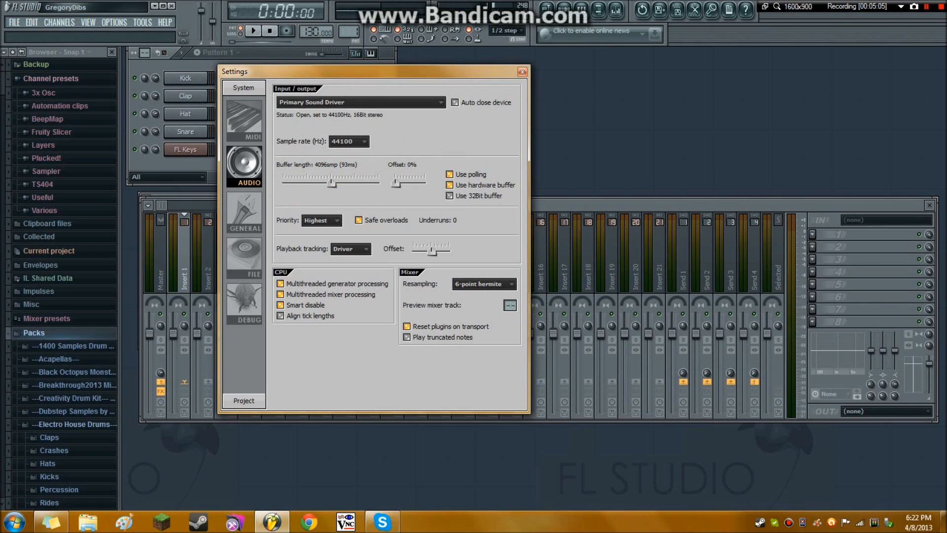
{"action": "left_click_drag", "start_coordinate": [329, 182], "coordinate": [318, 182]}
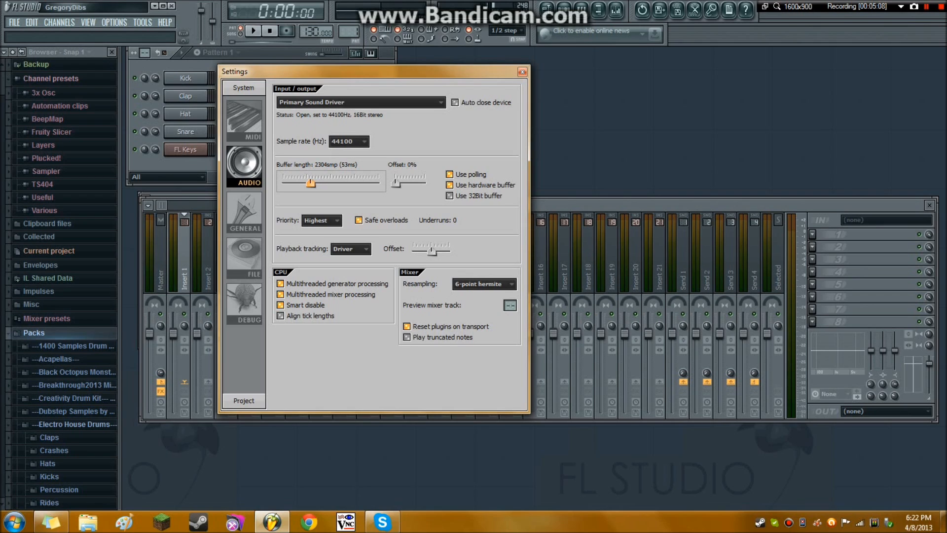
{"action": "left_click_drag", "start_coordinate": [311, 182], "coordinate": [310, 182]}
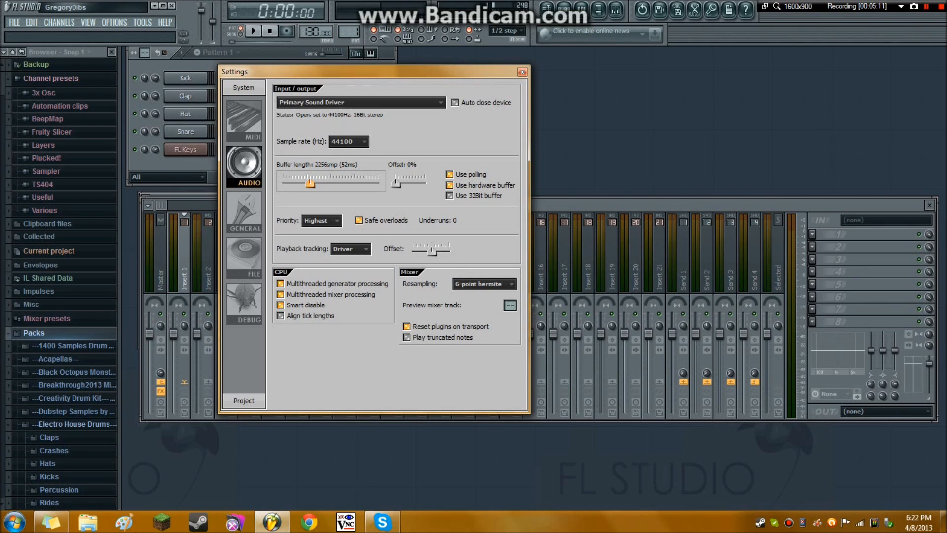
{"action": "left_click_drag", "start_coordinate": [312, 182], "coordinate": [308, 182]}
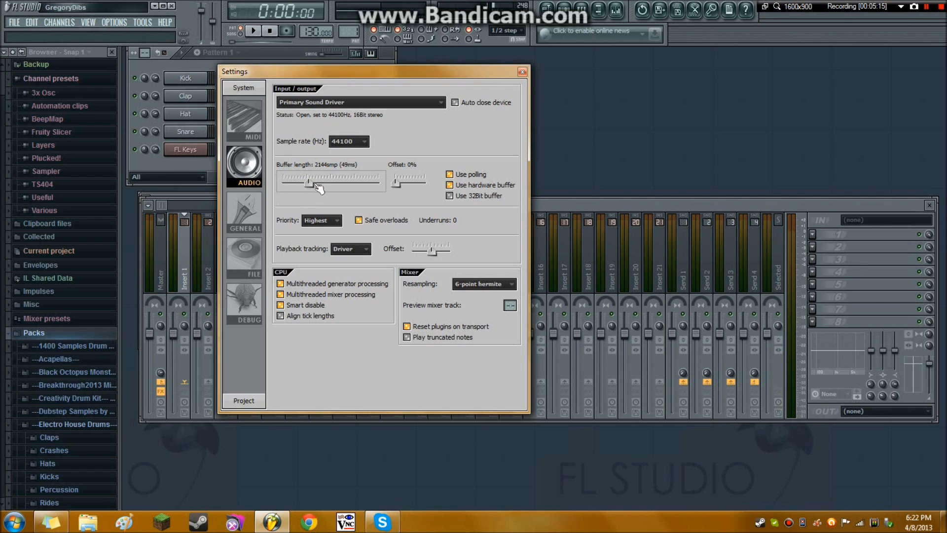
{"action": "left_click_drag", "start_coordinate": [314, 175], "coordinate": [304, 180]}
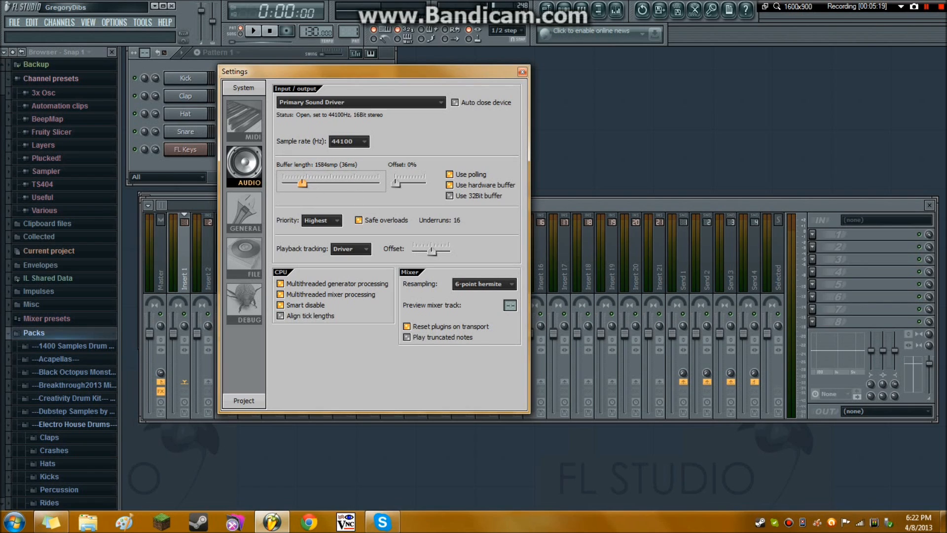
Lengthen the audio buffer until it reads 3888 samples (89 ms)
{"action": "left_click_drag", "start_coordinate": [302, 182], "coordinate": [308, 182]}
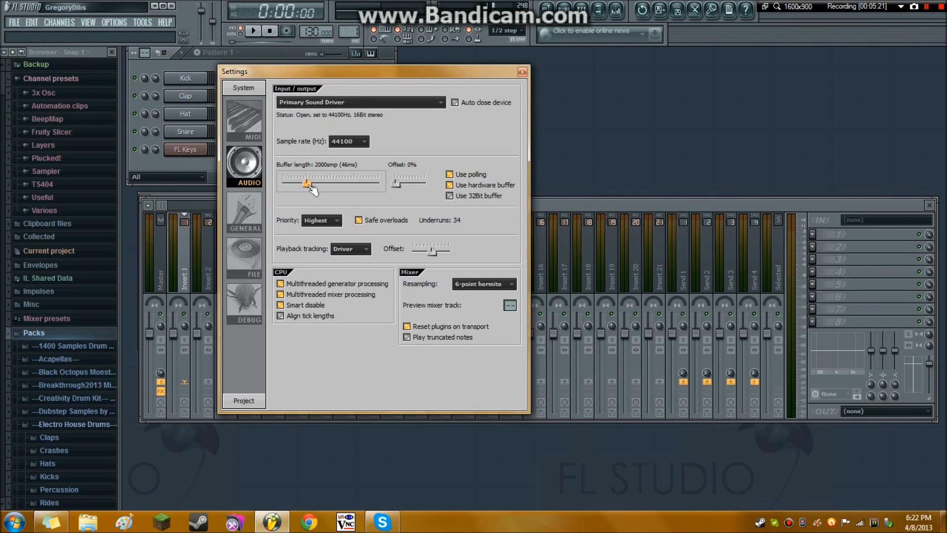
{"action": "left_click_drag", "start_coordinate": [308, 183], "coordinate": [310, 183]}
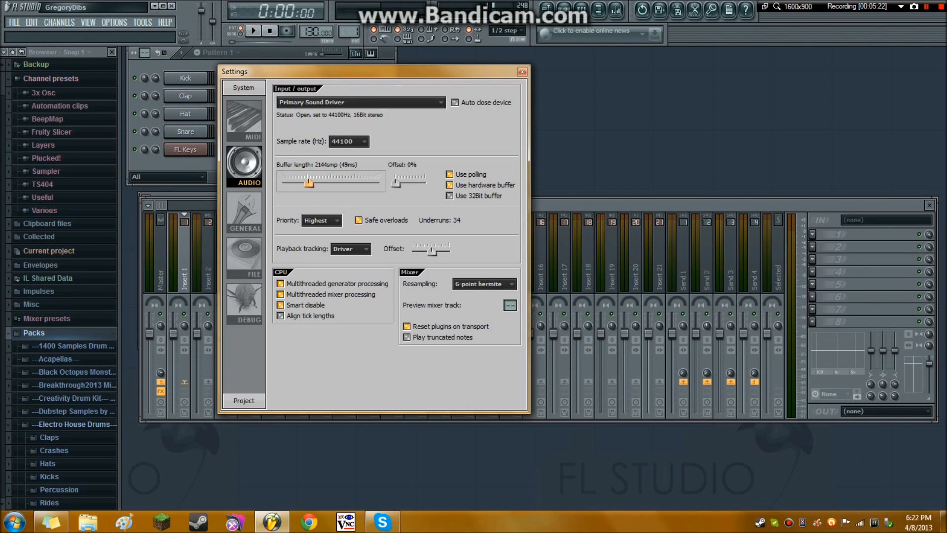
{"action": "left_click_drag", "start_coordinate": [310, 182], "coordinate": [315, 182]}
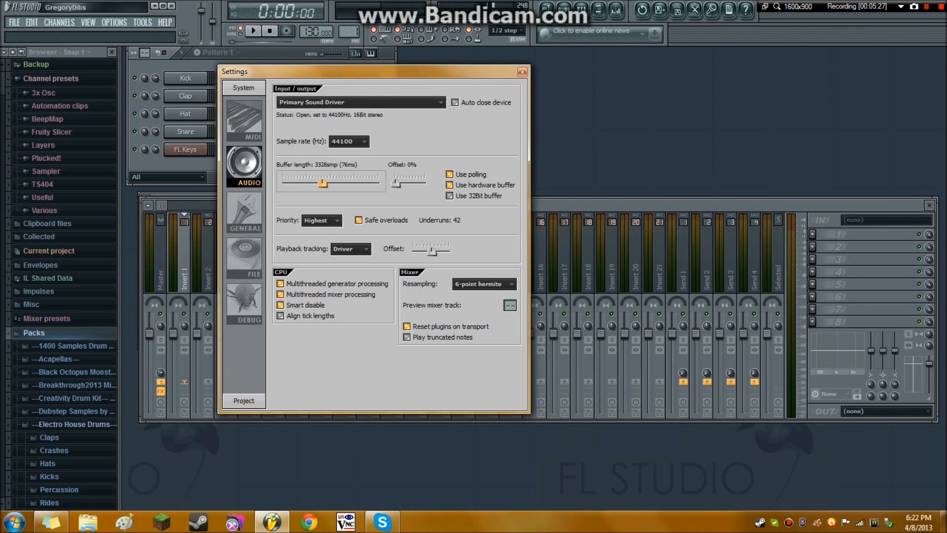
{"action": "left_click_drag", "start_coordinate": [323, 183], "coordinate": [328, 184]}
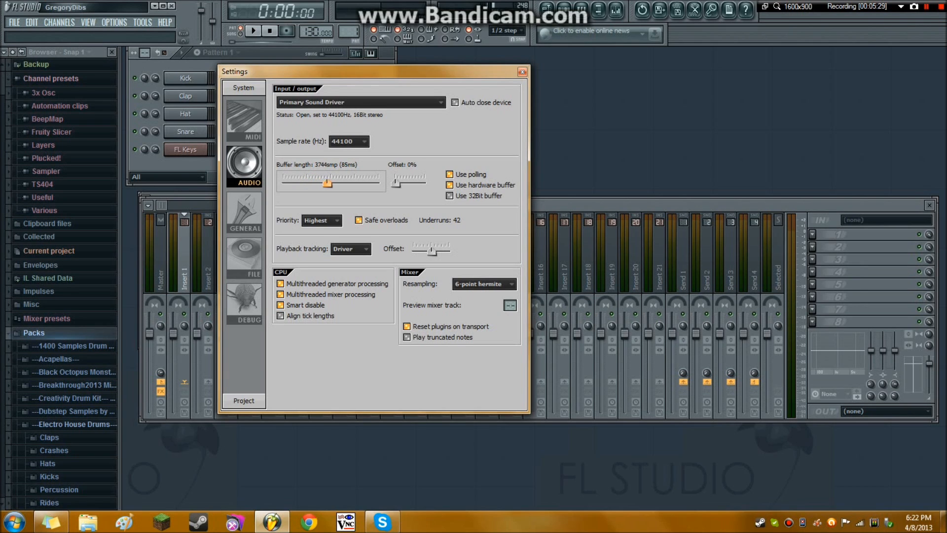
{"action": "left_click_drag", "start_coordinate": [328, 183], "coordinate": [326, 182]}
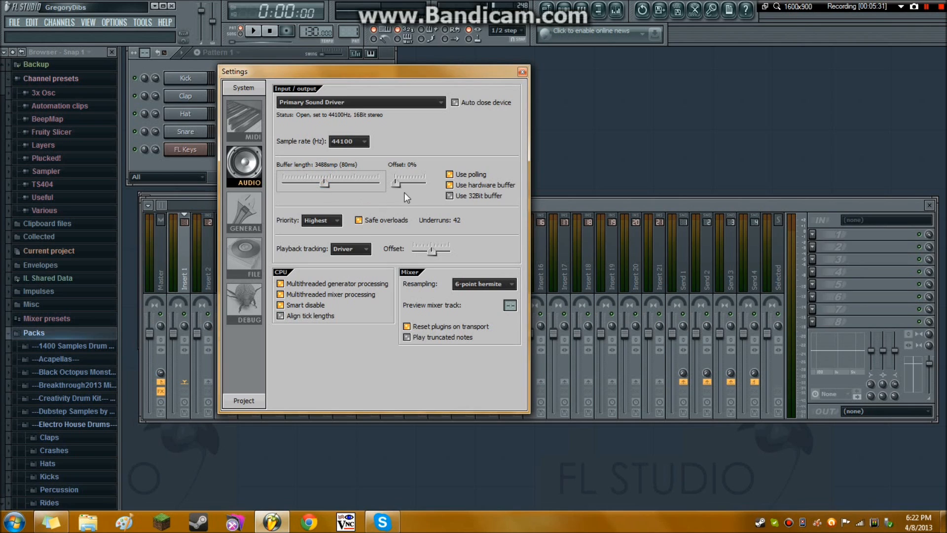
{"action": "mouse_move", "coordinate": [364, 156]}
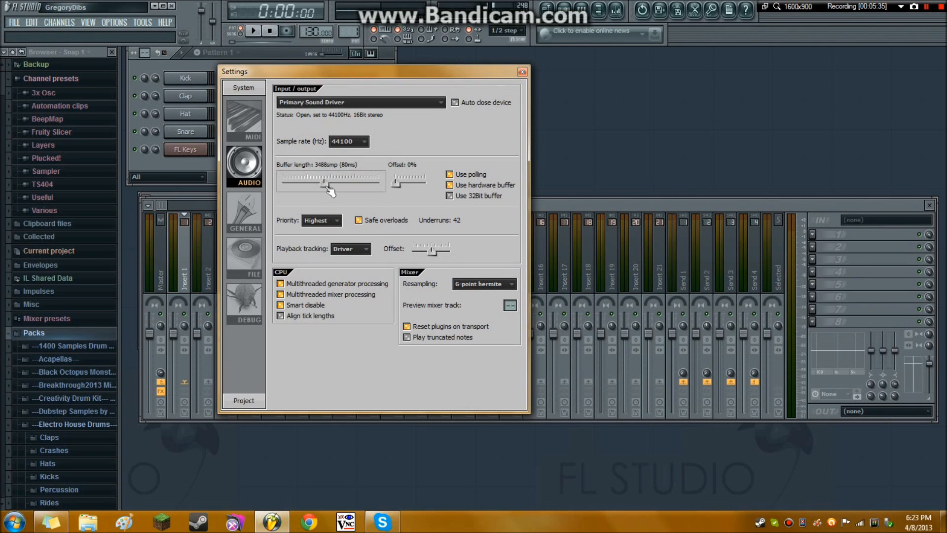
{"action": "left_click_drag", "start_coordinate": [321, 182], "coordinate": [330, 182]}
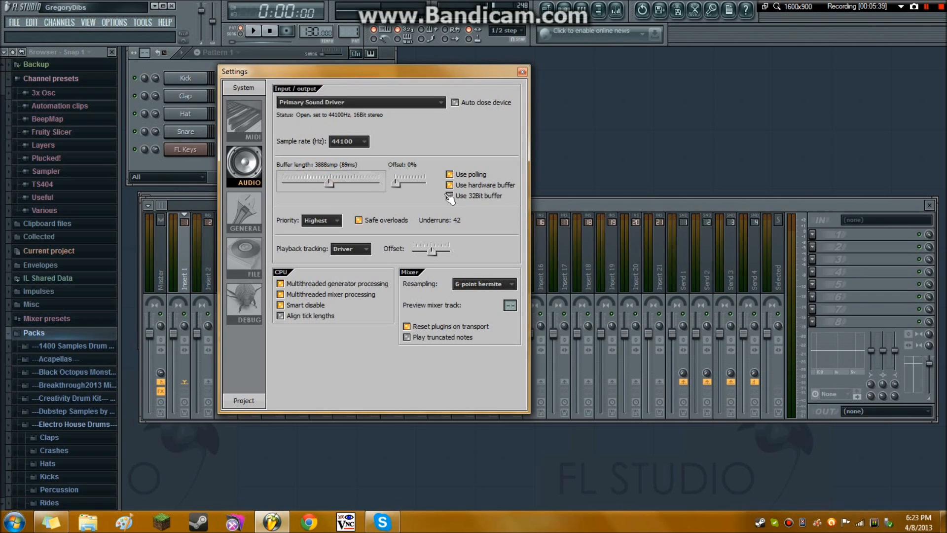
{"action": "left_click", "coordinate": [244, 211]}
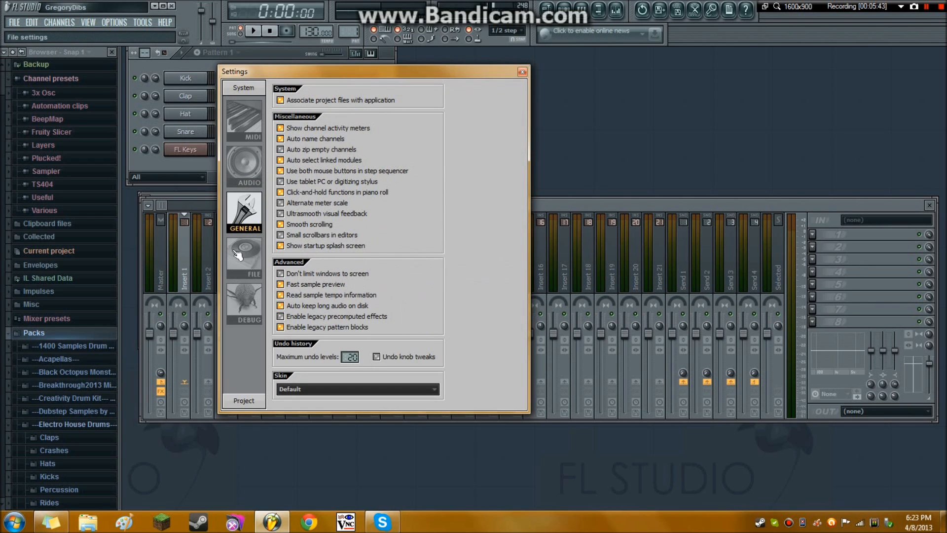
On the File settings page, start adding a browser search folder and cancel it
{"action": "left_click", "coordinate": [244, 257]}
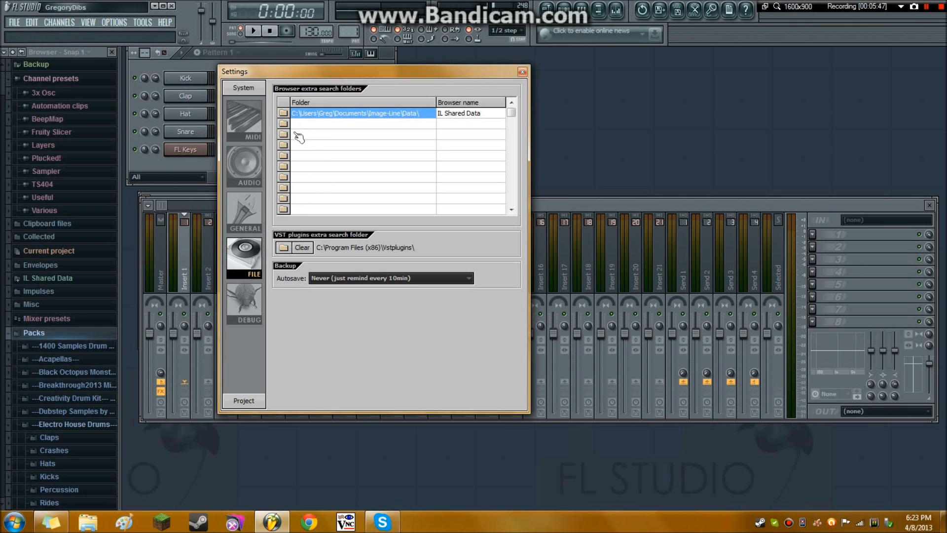
{"action": "left_click", "coordinate": [282, 127]}
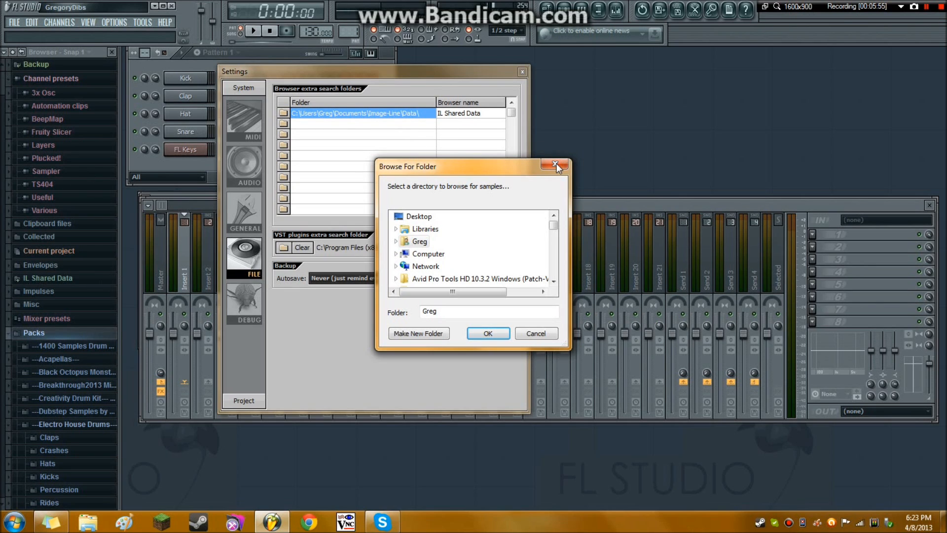
{"action": "left_click", "coordinate": [556, 166]}
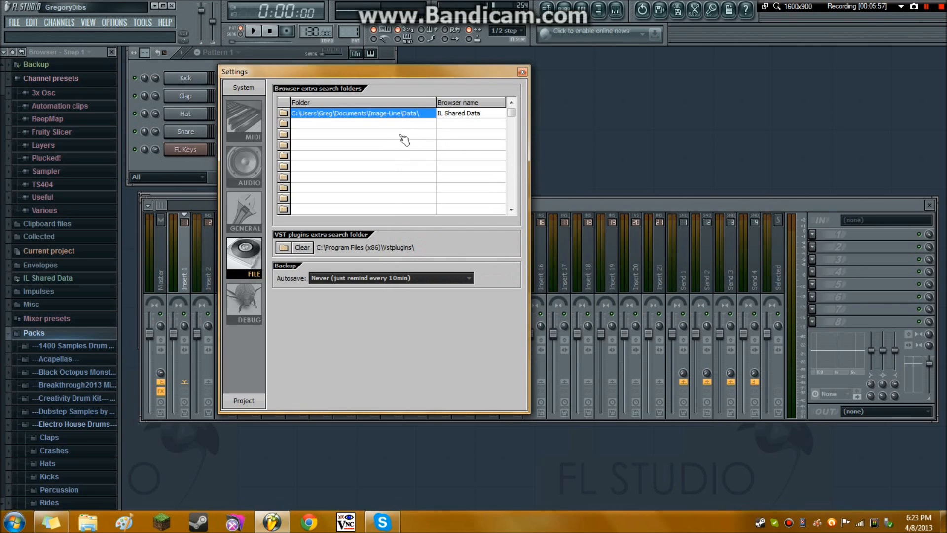
{"action": "mouse_move", "coordinate": [304, 124]}
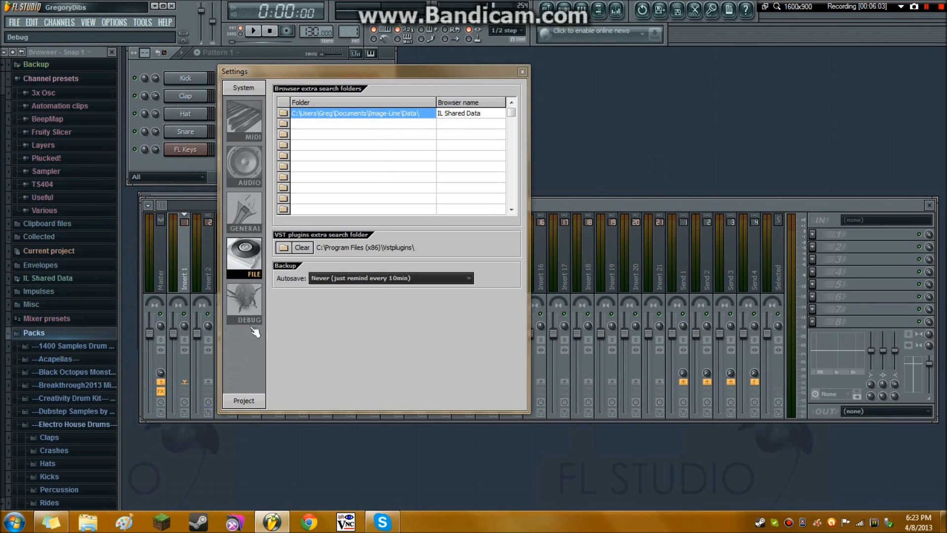
View the MIDI and Project info pages, then close the Settings window
{"action": "left_click", "coordinate": [244, 118]}
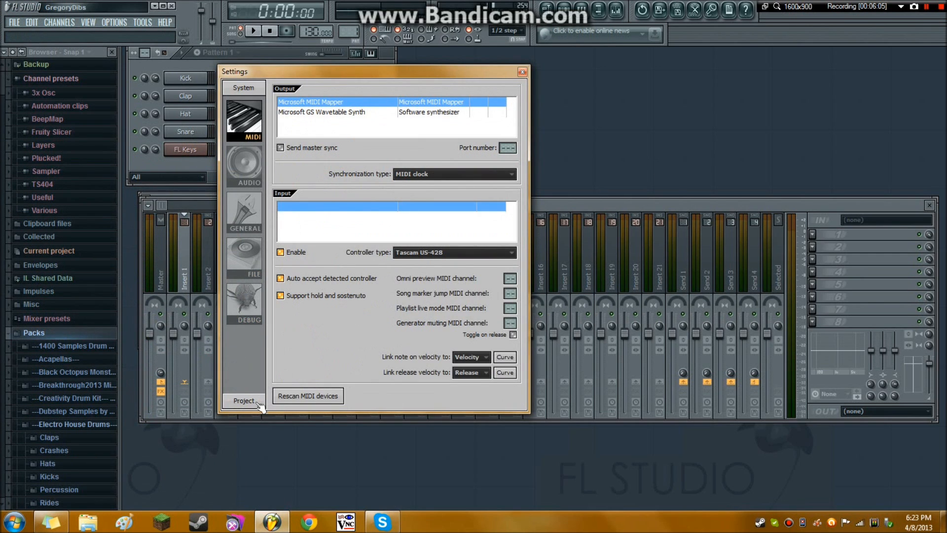
{"action": "left_click", "coordinate": [243, 400]}
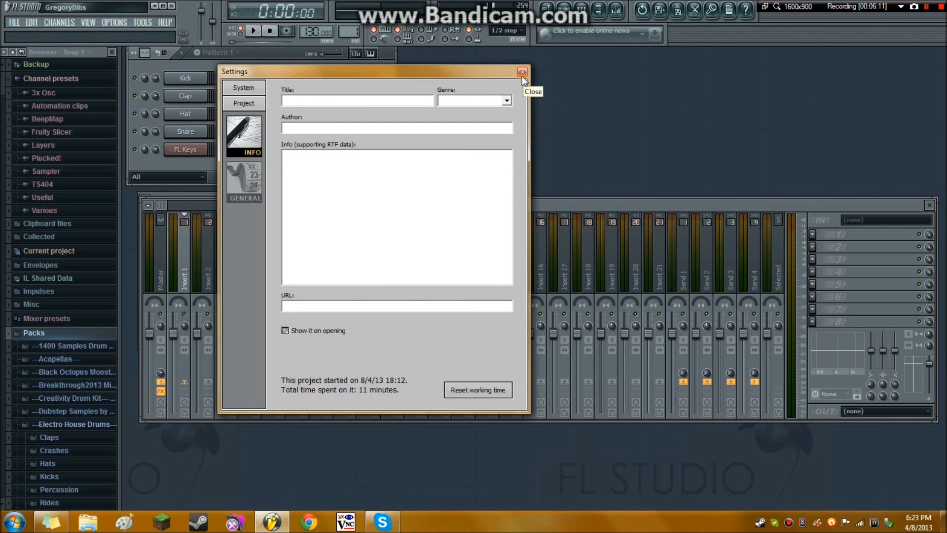
{"action": "left_click", "coordinate": [522, 72]}
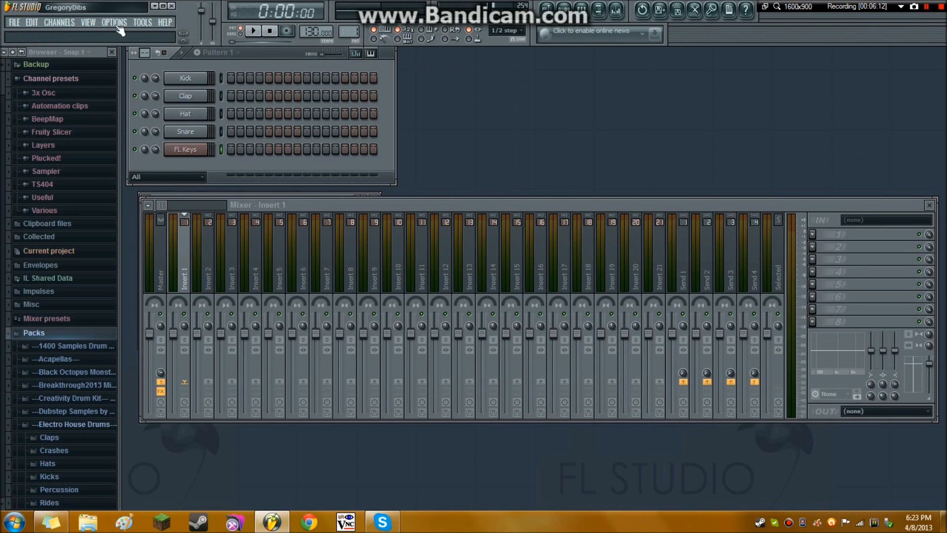
{"action": "left_click", "coordinate": [142, 22]}
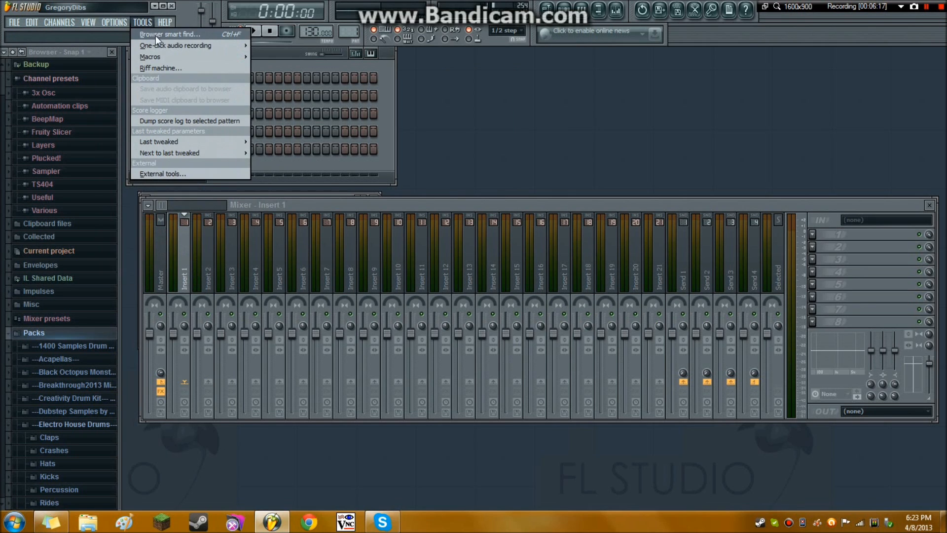
{"action": "mouse_move", "coordinate": [170, 153]}
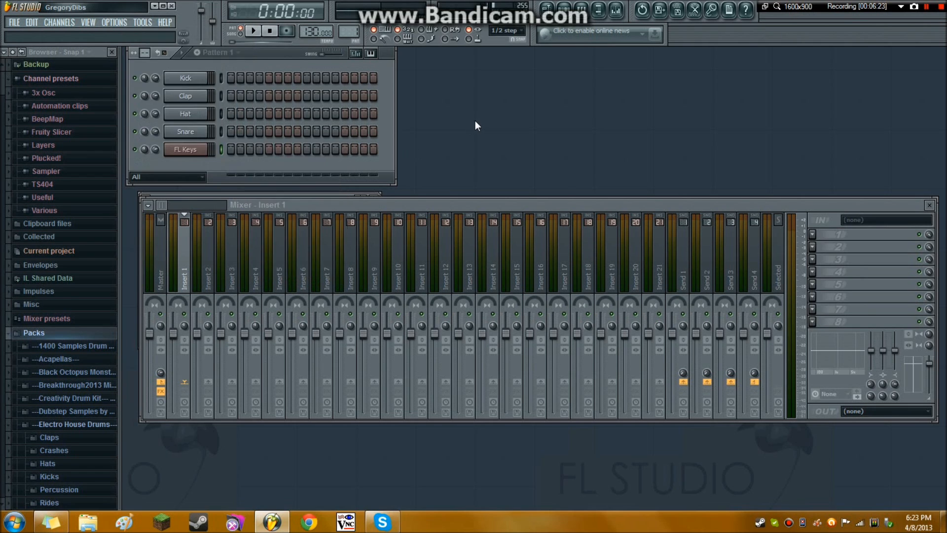
{"action": "mouse_move", "coordinate": [490, 186]}
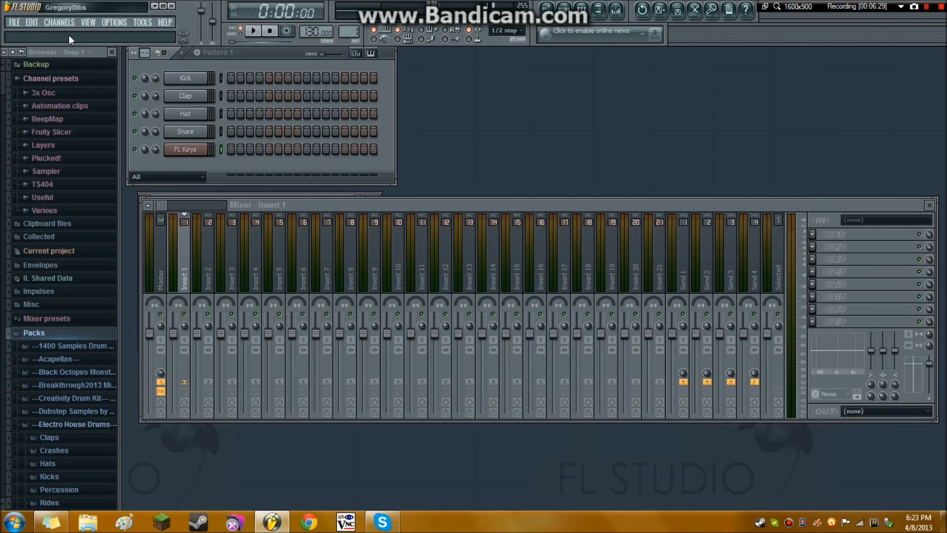
{"action": "mouse_move", "coordinate": [33, 33]}
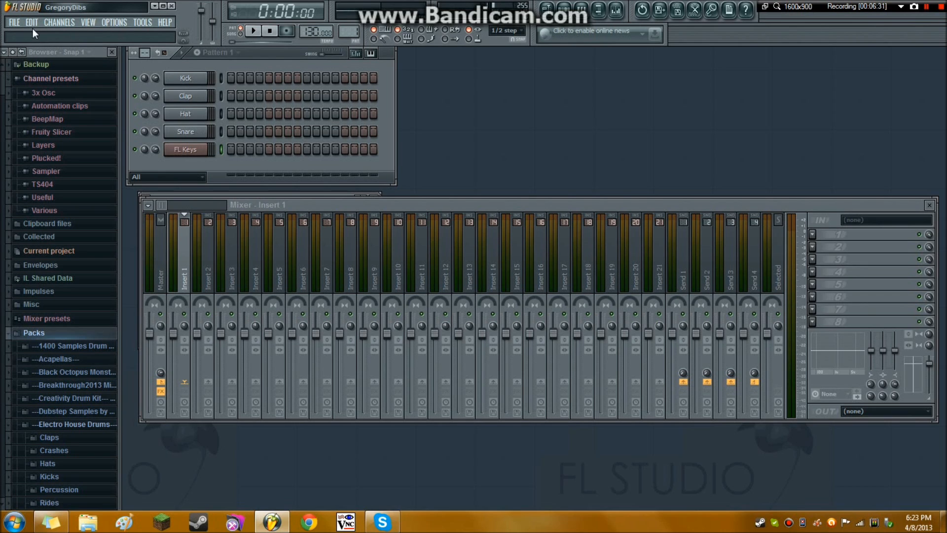
{"action": "mouse_move", "coordinate": [161, 36]}
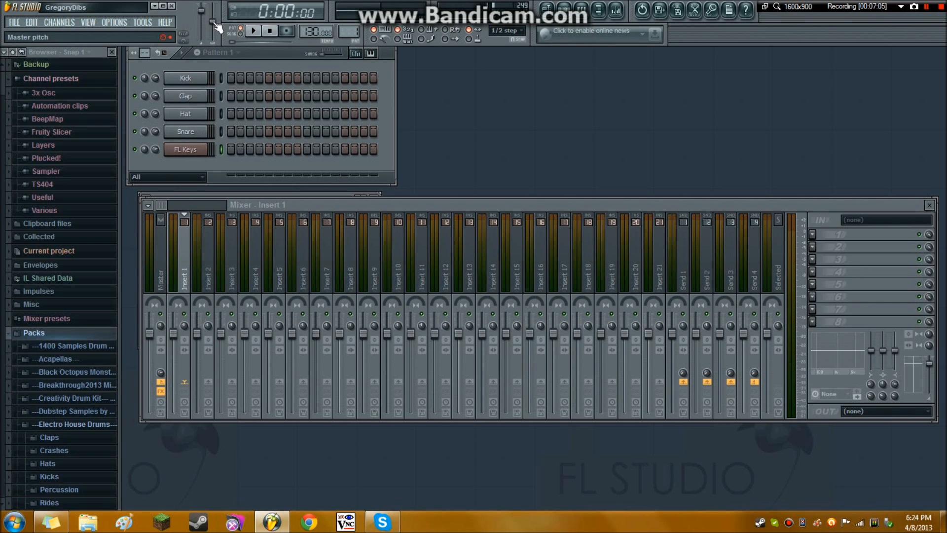
{"action": "mouse_move", "coordinate": [216, 25]}
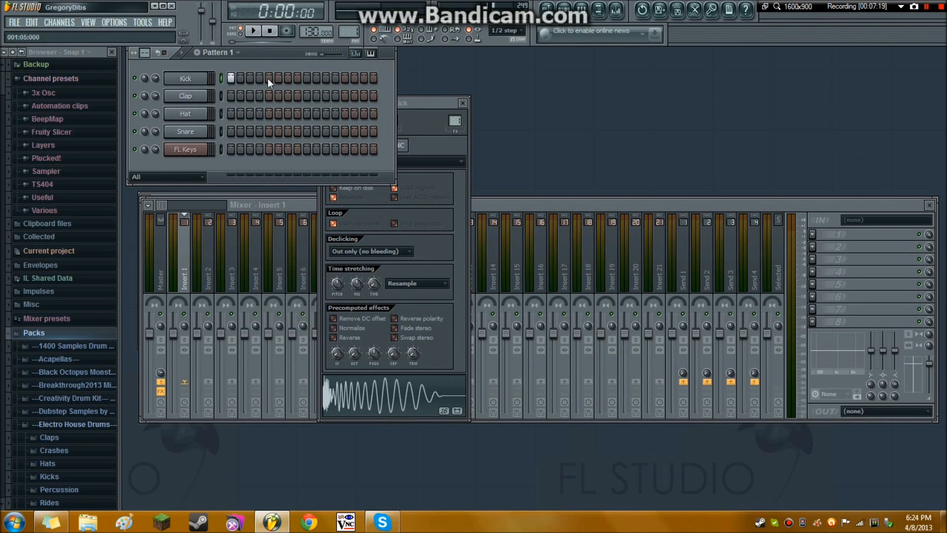
{"action": "left_click", "coordinate": [253, 31]}
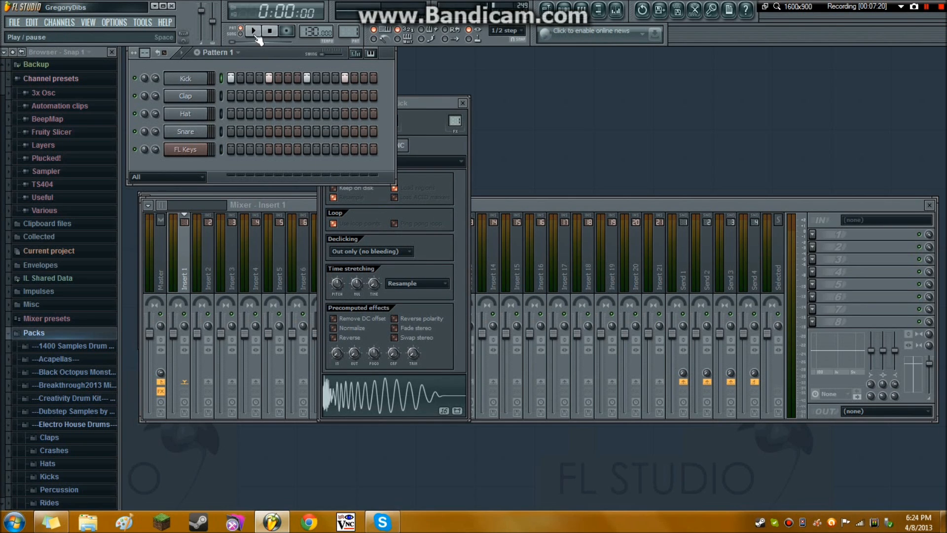
{"action": "left_click", "coordinate": [253, 31]}
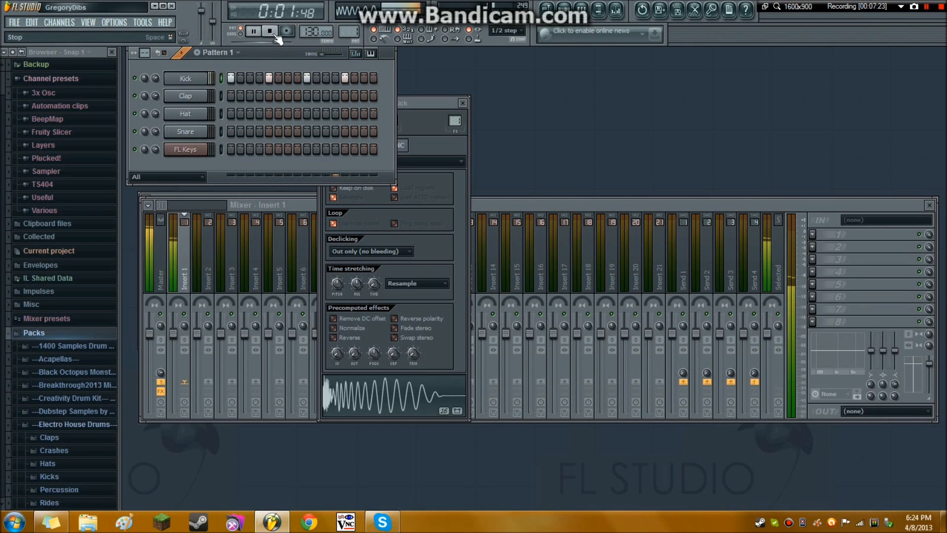
{"action": "left_click", "coordinate": [269, 30]}
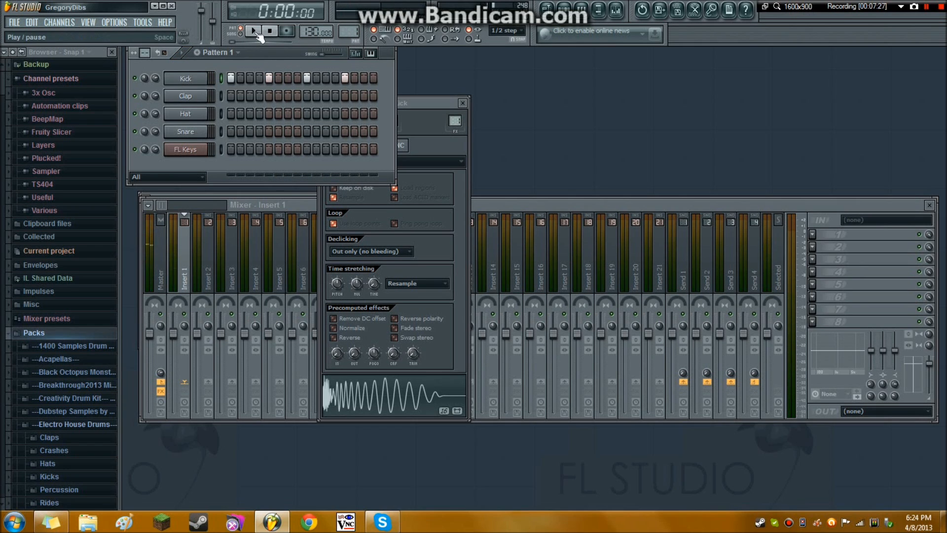
{"action": "left_click", "coordinate": [253, 31]}
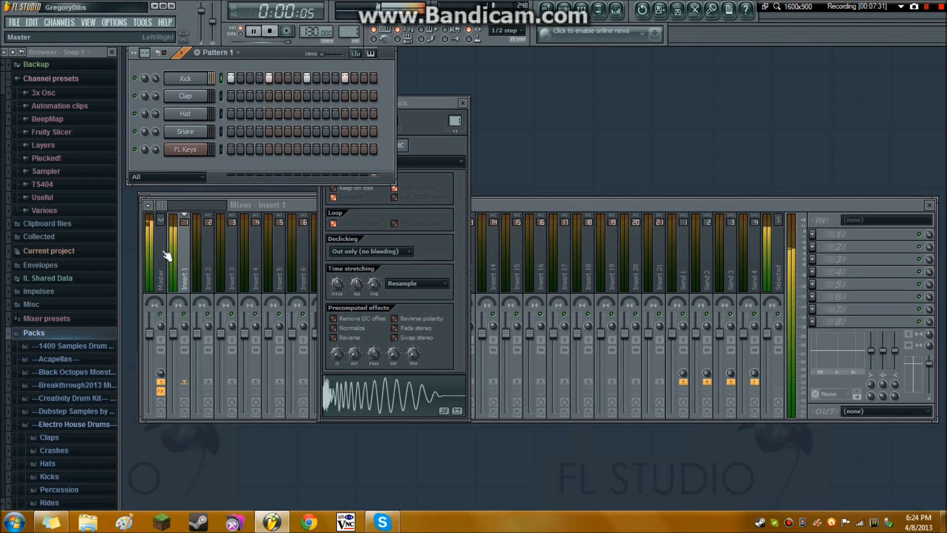
{"action": "left_click", "coordinate": [824, 297]}
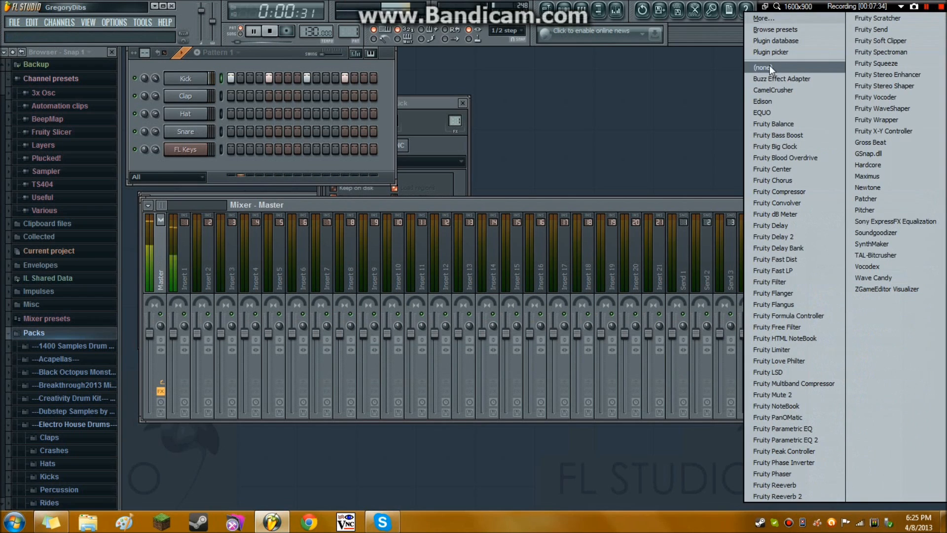
{"action": "left_click", "coordinate": [764, 67]}
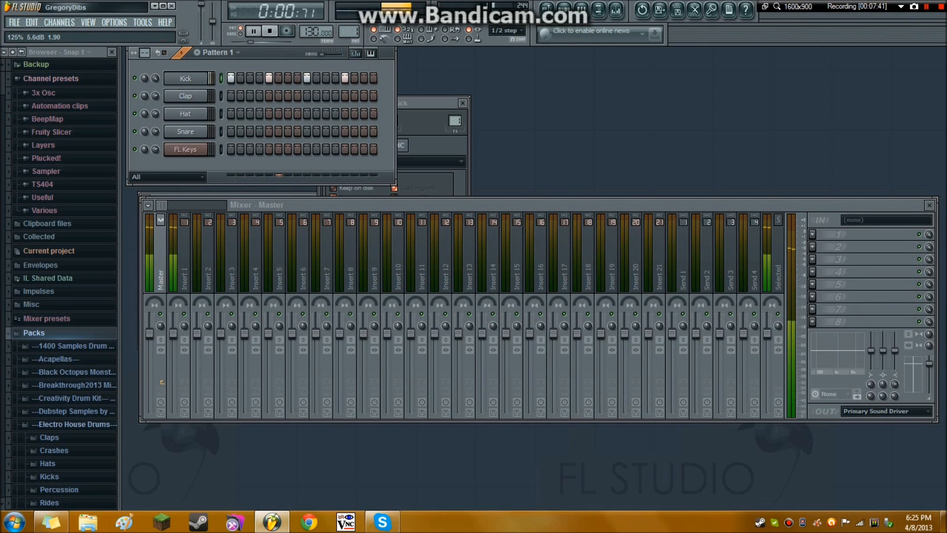
{"action": "left_click", "coordinate": [254, 31]}
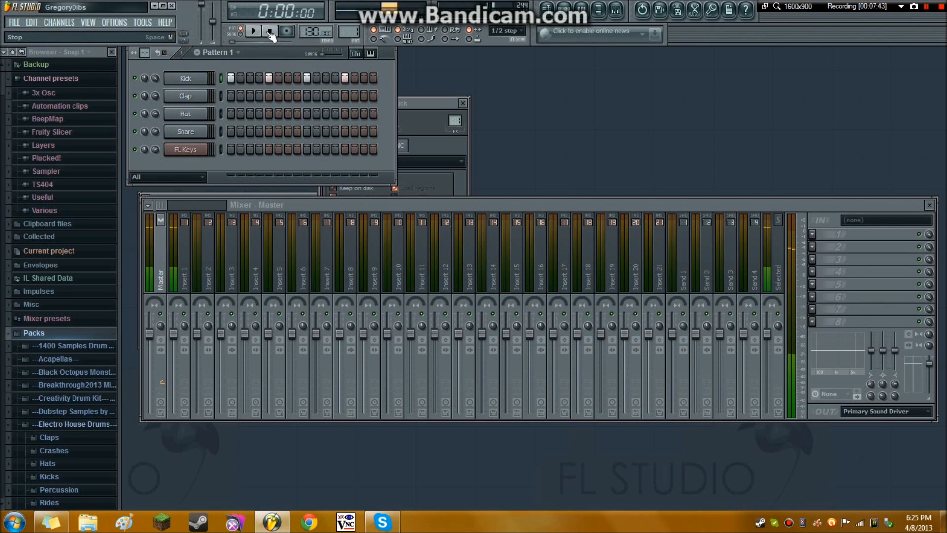
{"action": "left_click", "coordinate": [253, 31]}
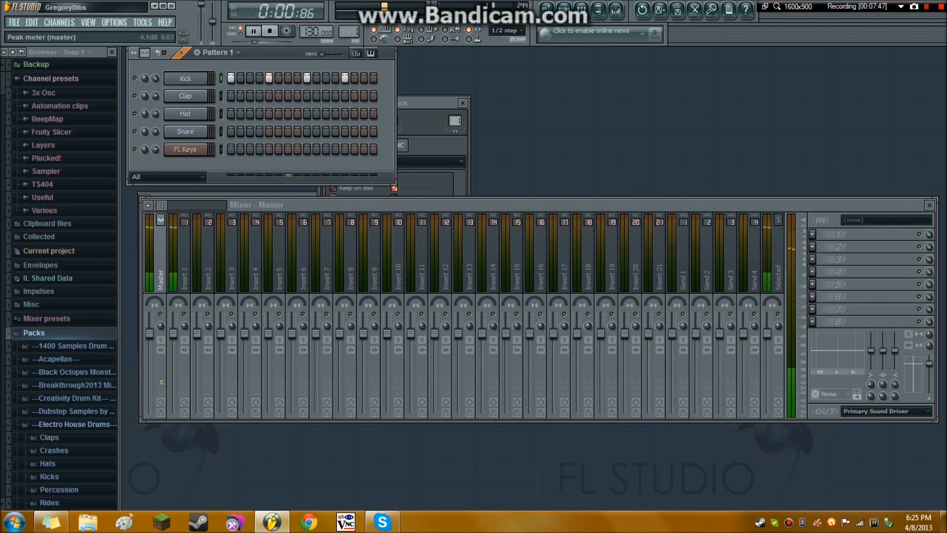
{"action": "left_click", "coordinate": [253, 30]}
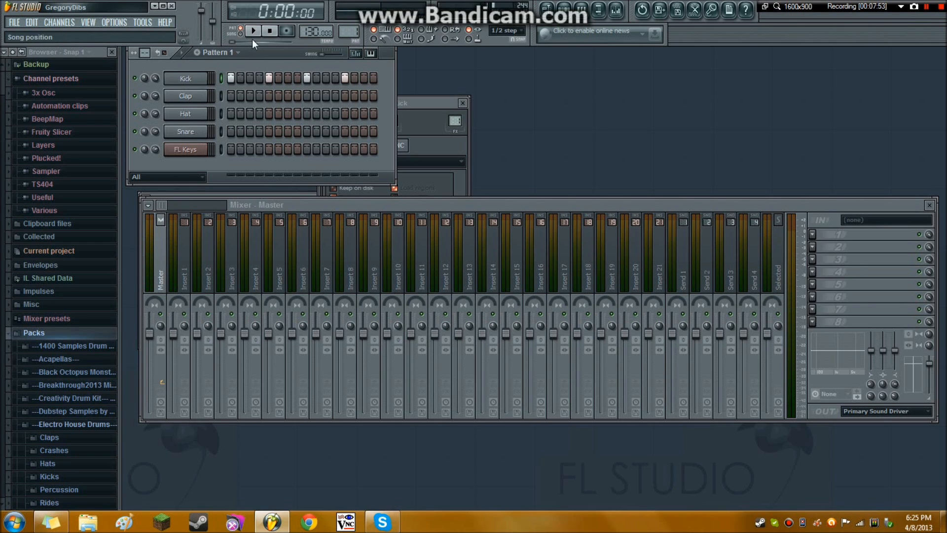
{"action": "left_click", "coordinate": [253, 30]}
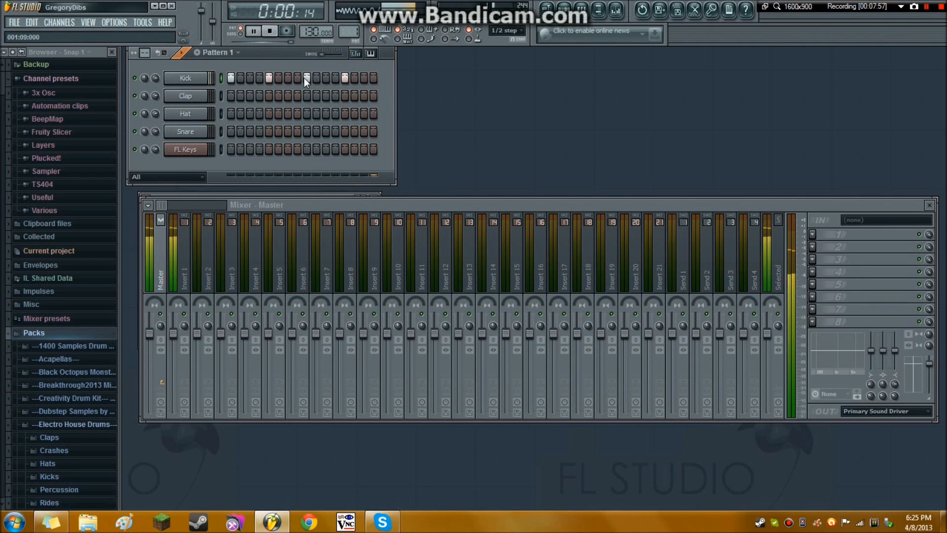
{"action": "left_click", "coordinate": [253, 30]}
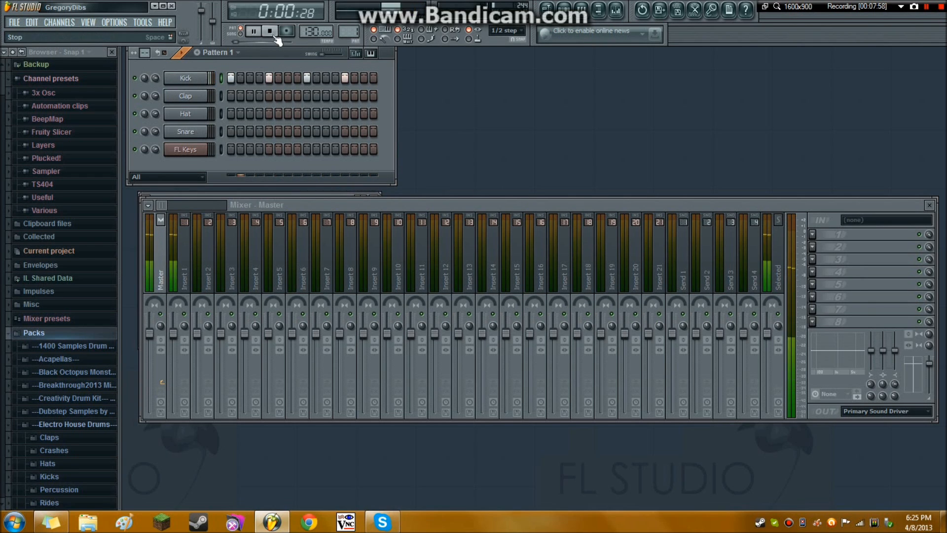
{"action": "left_click", "coordinate": [270, 30]}
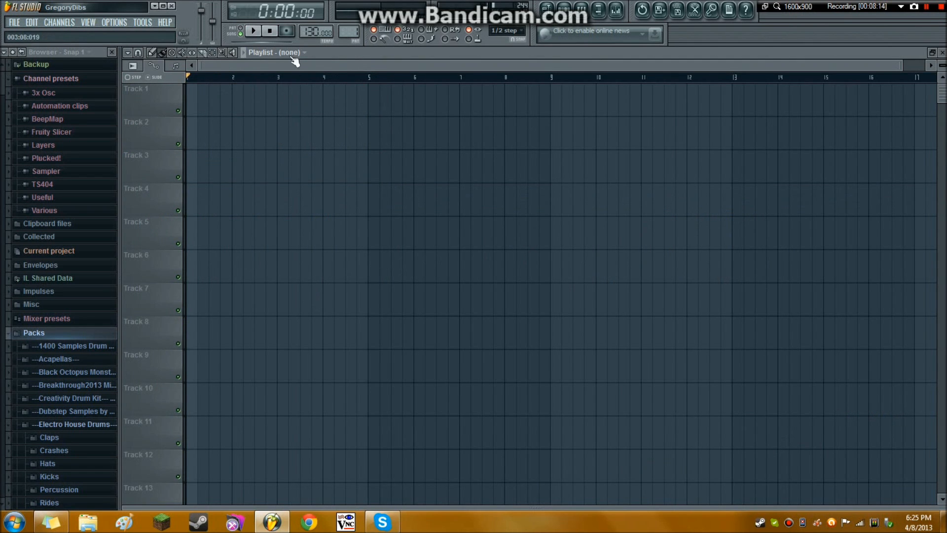
Place Pattern 1 clips on Track 1, drag one to Track 4 and back
{"action": "left_click", "coordinate": [193, 89]}
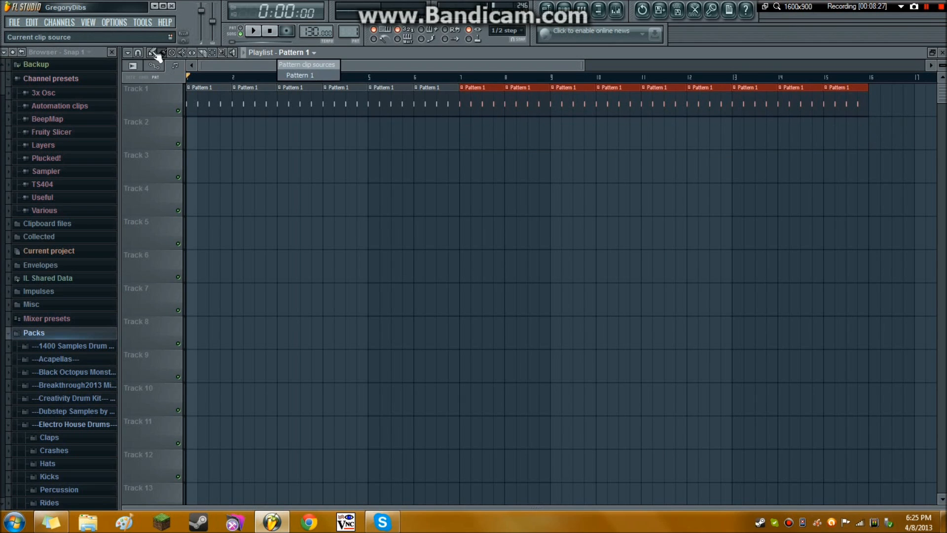
{"action": "left_click", "coordinate": [247, 120]}
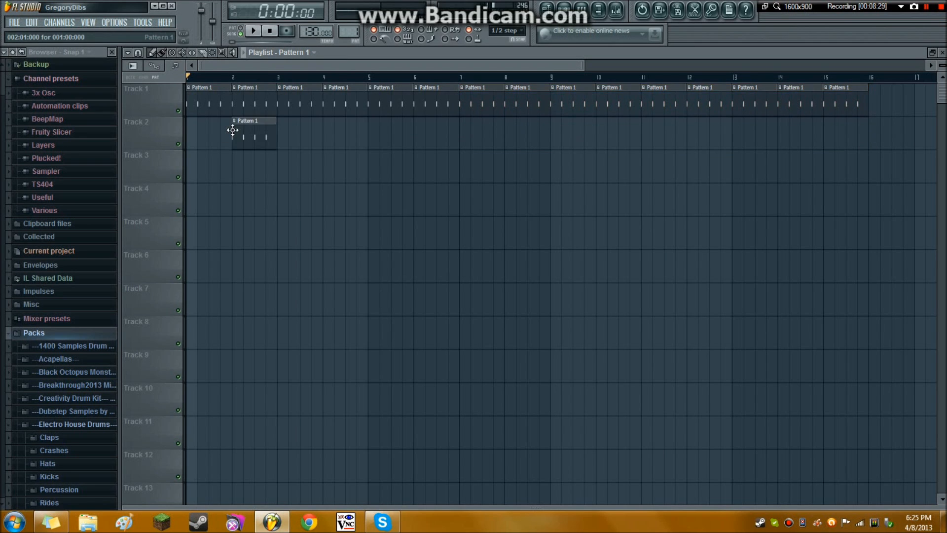
{"action": "left_click_drag", "start_coordinate": [248, 128], "coordinate": [447, 196]}
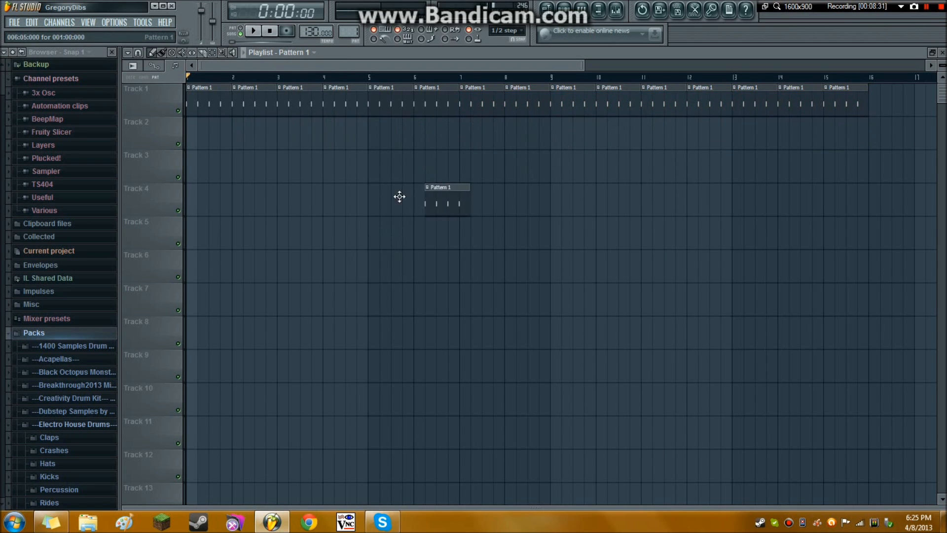
{"action": "left_click_drag", "start_coordinate": [446, 196], "coordinate": [247, 130]}
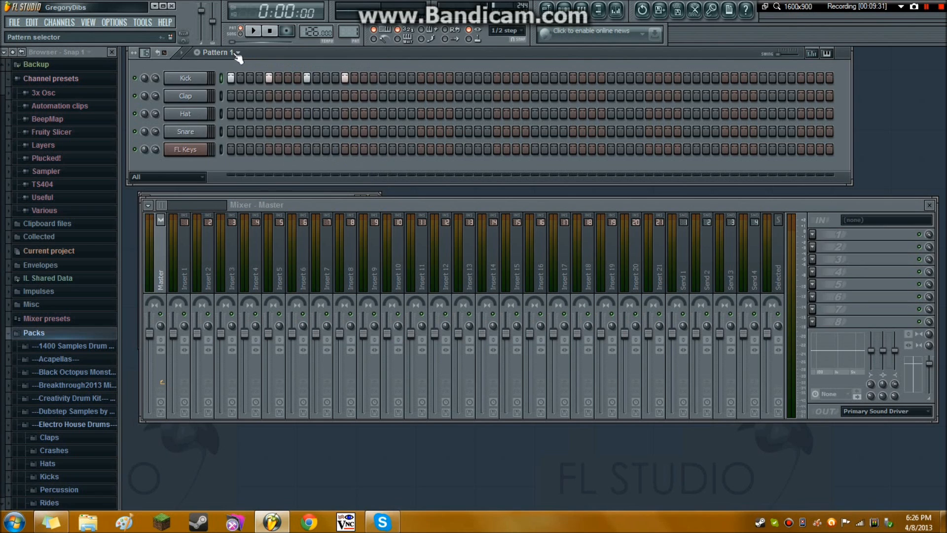
Briefly create Pattern 2, return to Pattern 1 and play the extended kick pattern, then stop
{"action": "left_click", "coordinate": [236, 52]}
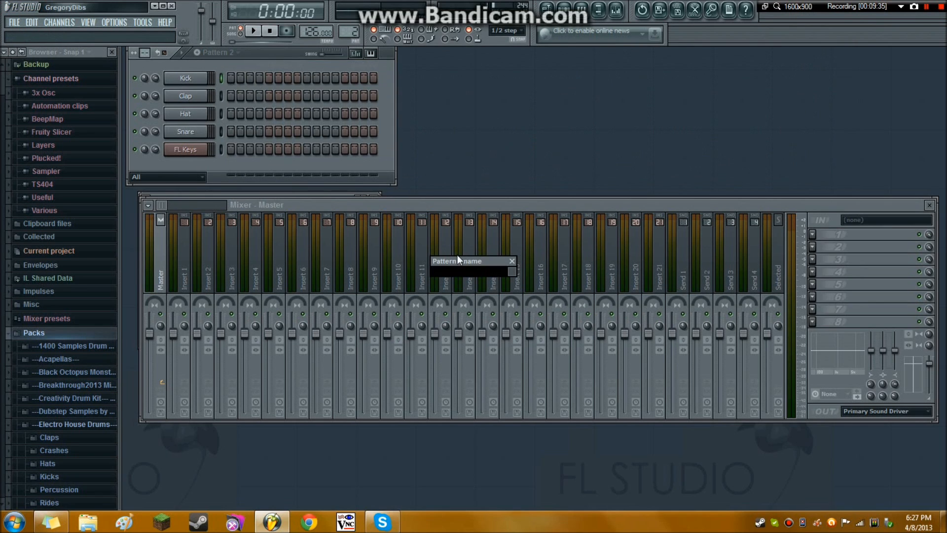
{"action": "type", "text": "asdfad"}
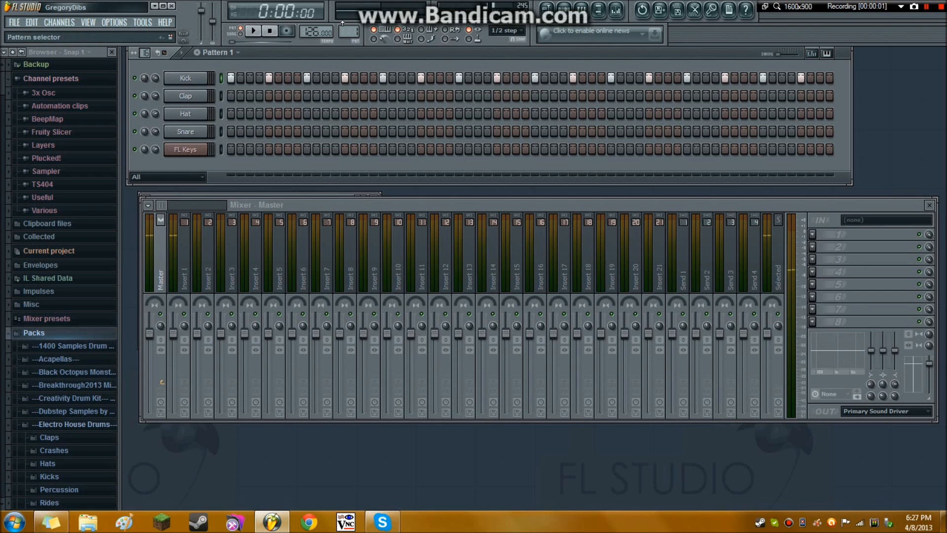
{"action": "left_click", "coordinate": [253, 31]}
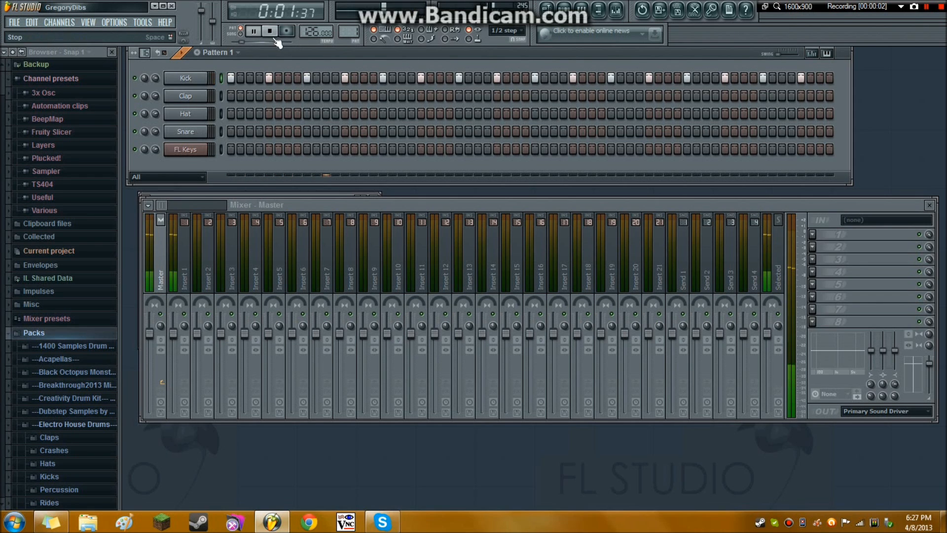
{"action": "left_click", "coordinate": [270, 31]}
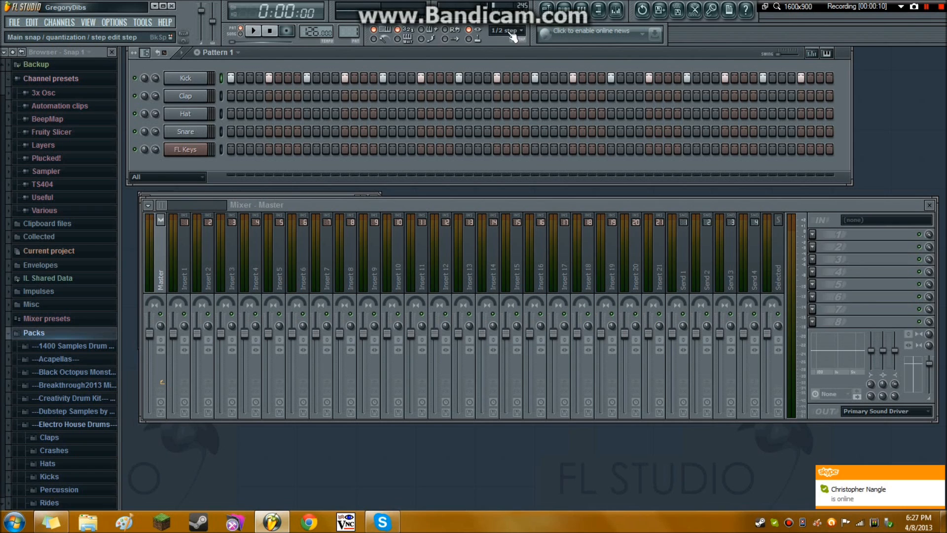
{"action": "left_click", "coordinate": [506, 30]}
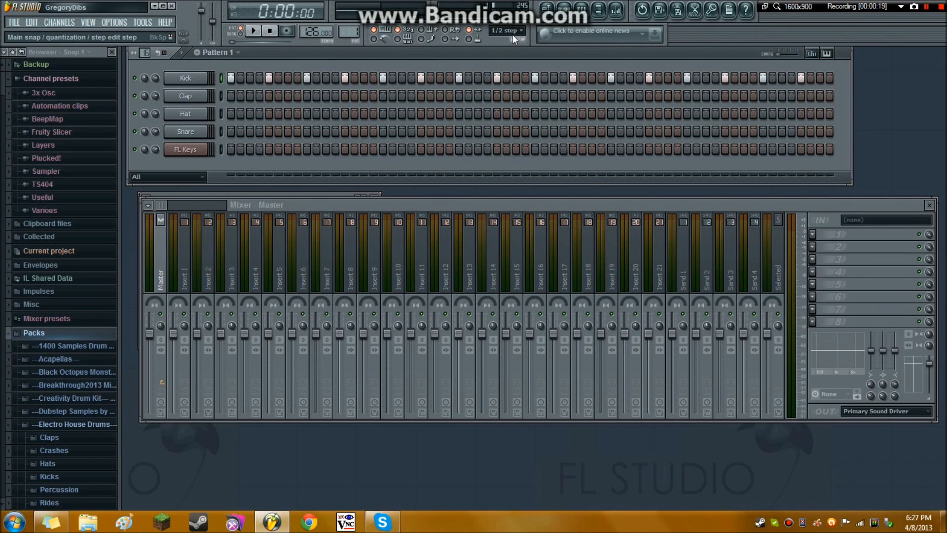
{"action": "left_click", "coordinate": [506, 30]}
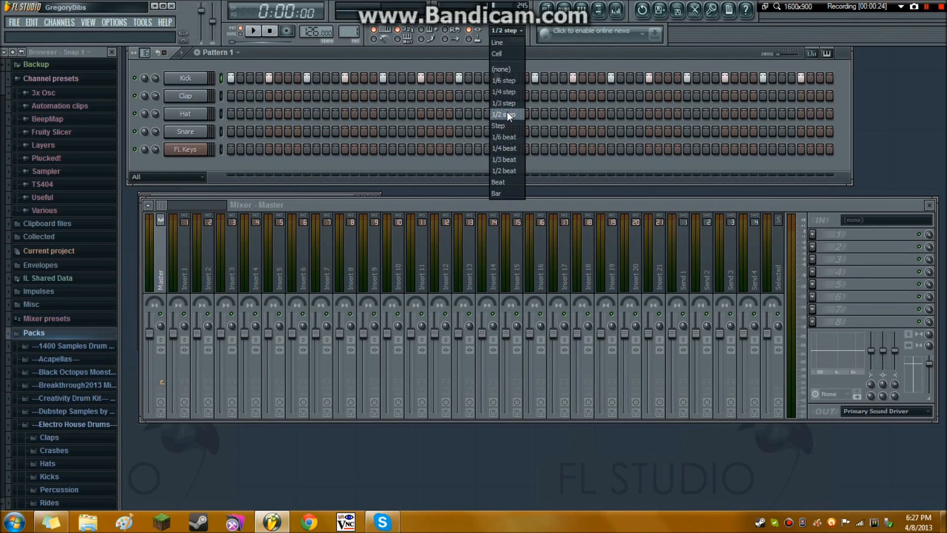
{"action": "left_click", "coordinate": [506, 113]}
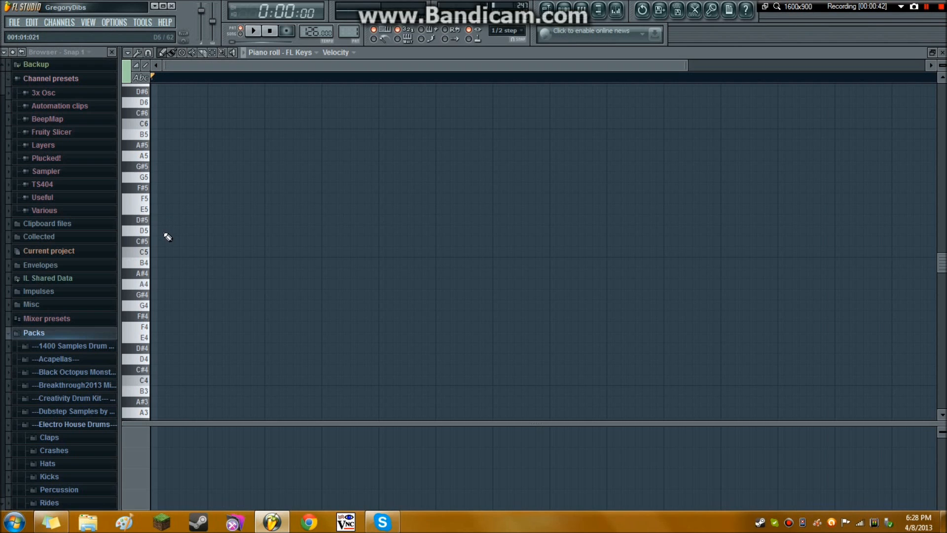
{"action": "mouse_move", "coordinate": [160, 269]}
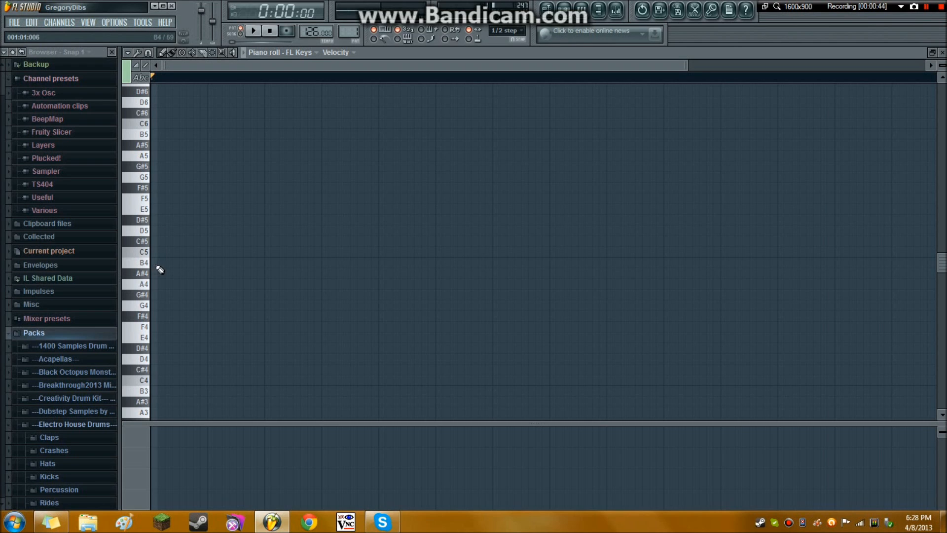
Enter C5, E5, G5 and C6 notes at bar 1 in the FL Keys piano roll, keeping Snap at 1/2 step
{"action": "left_click", "coordinate": [174, 262]}
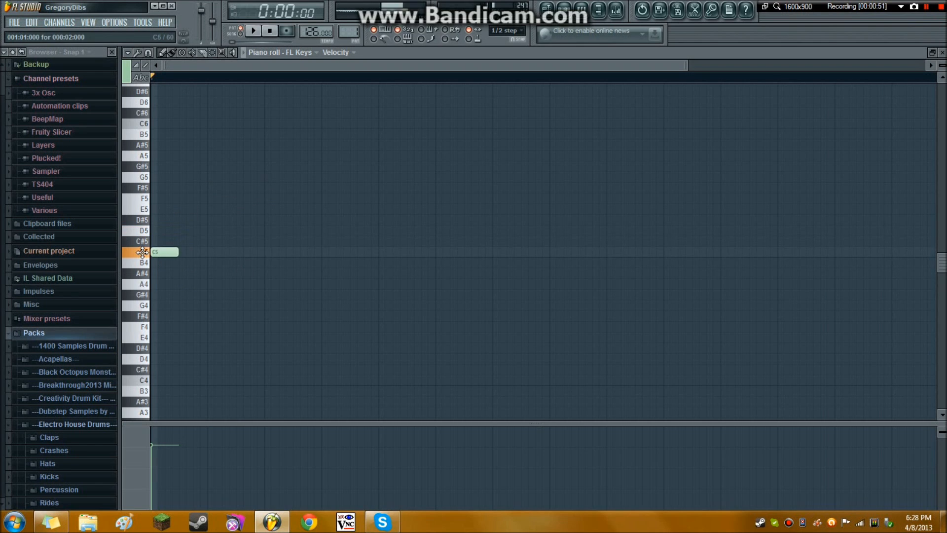
{"action": "left_click", "coordinate": [163, 166]}
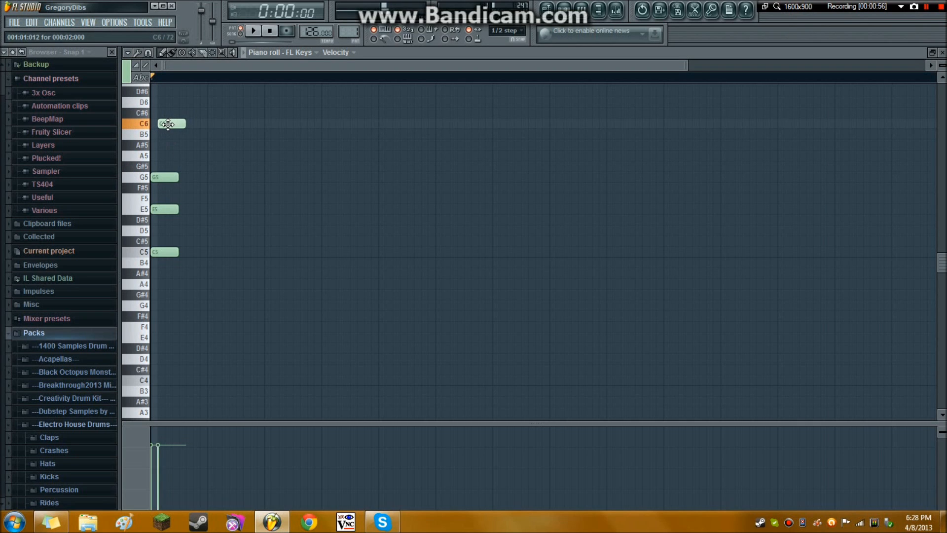
{"action": "left_click", "coordinate": [127, 52]}
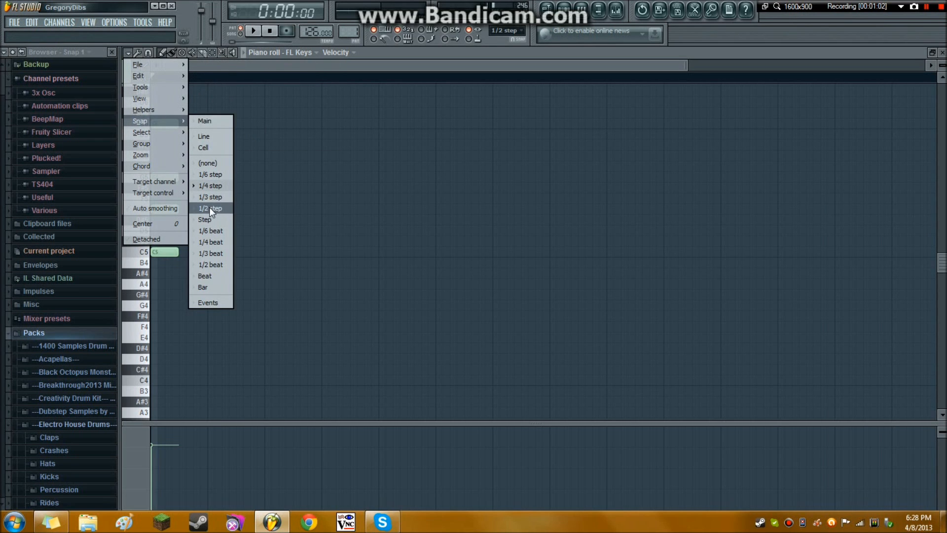
{"action": "left_click", "coordinate": [210, 208]}
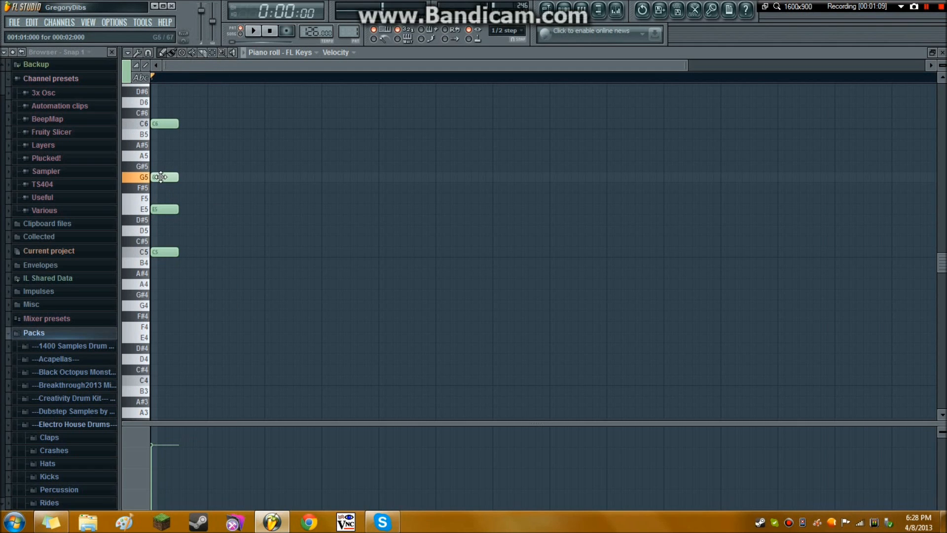
{"action": "left_click", "coordinate": [221, 124]}
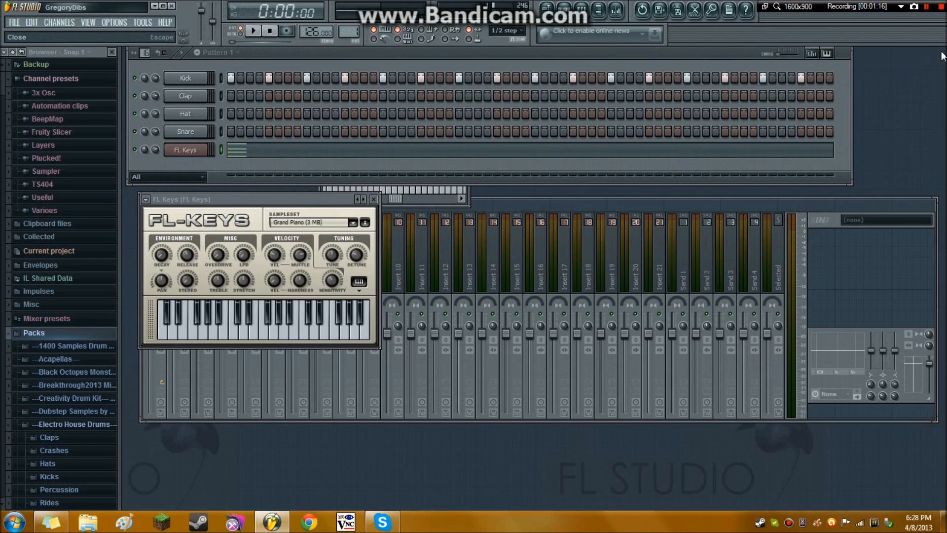
Reopen the FL Keys piano roll, copy the chord to two later positions and play the result
{"action": "right_click", "coordinate": [185, 149]}
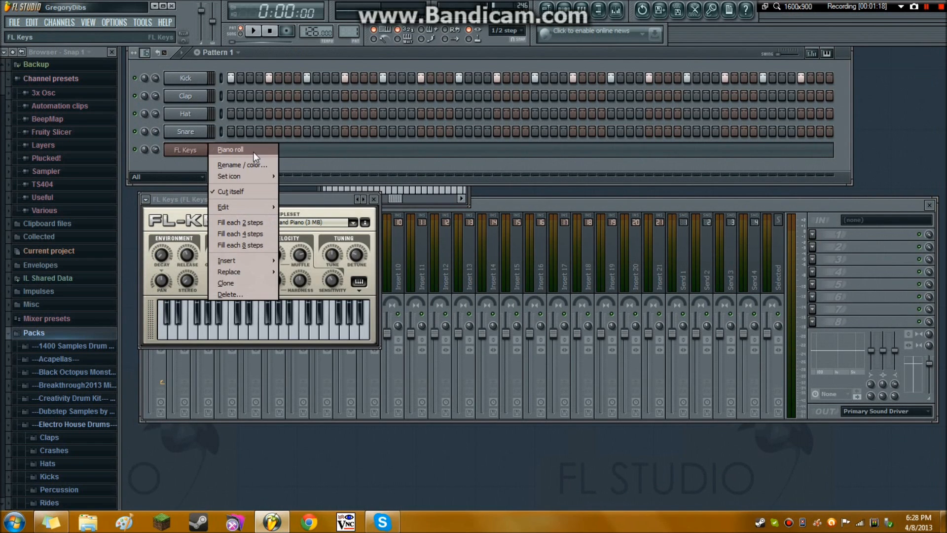
{"action": "left_click", "coordinate": [230, 149]}
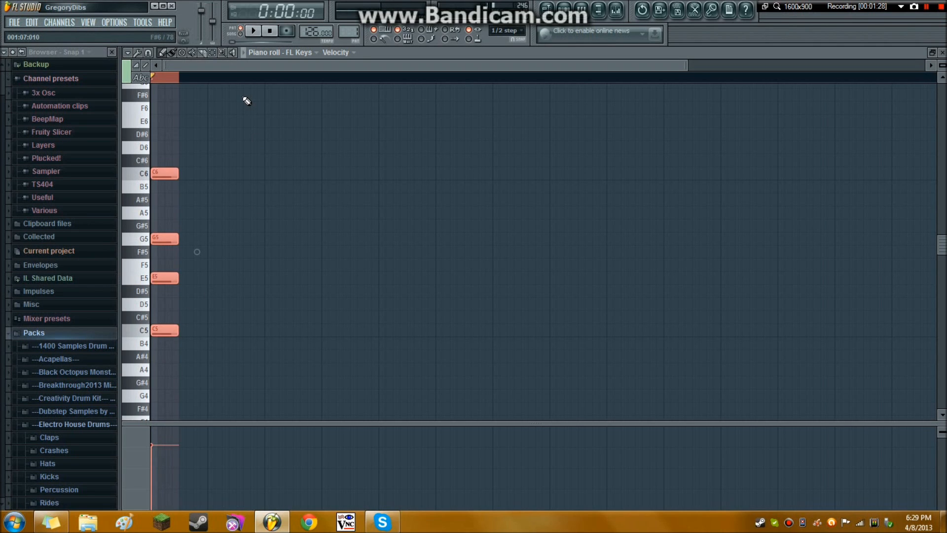
{"action": "mouse_move", "coordinate": [241, 145]}
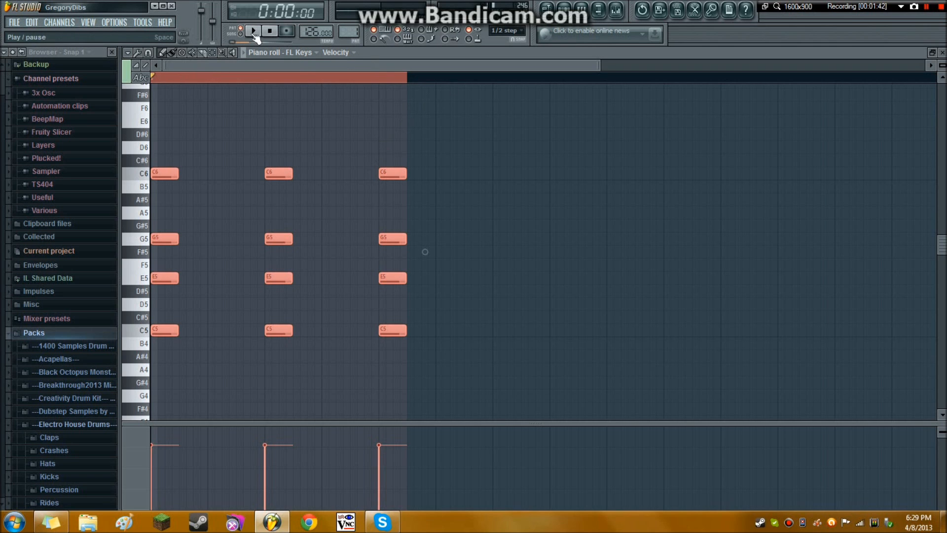
{"action": "left_click", "coordinate": [253, 31]}
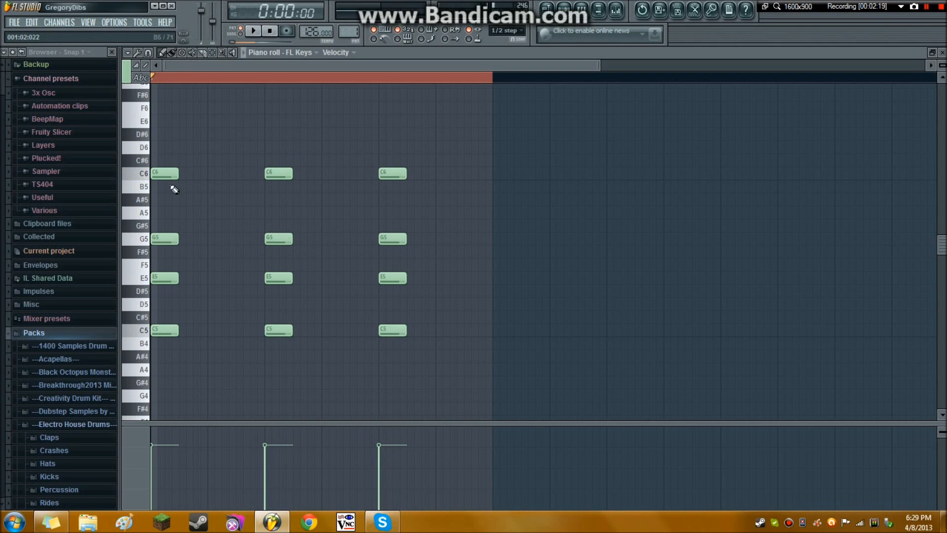
{"action": "left_click", "coordinate": [175, 186]}
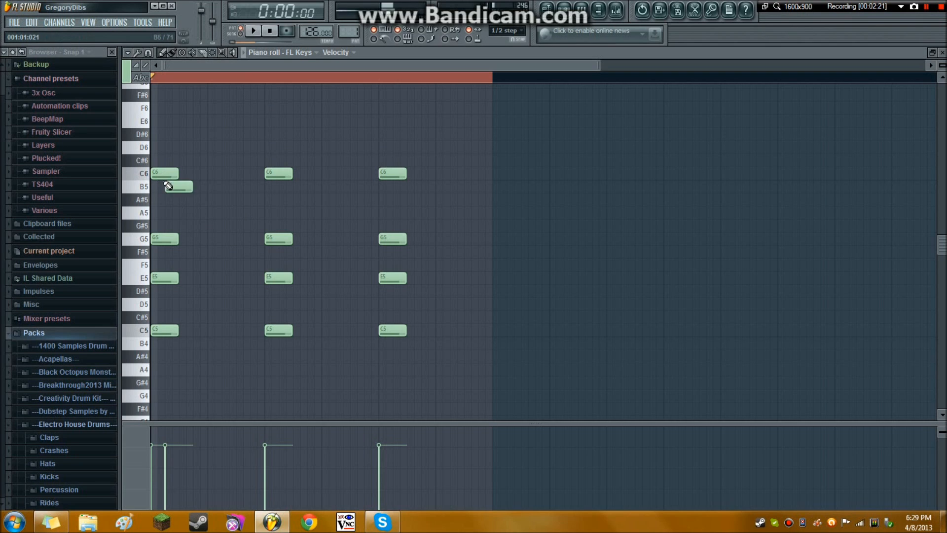
{"action": "right_click", "coordinate": [172, 186]}
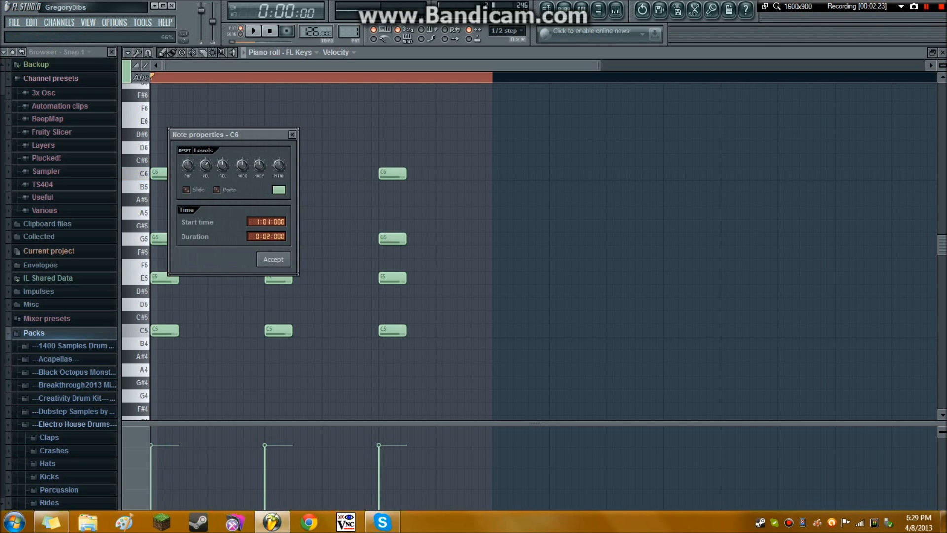
{"action": "left_click", "coordinate": [272, 258]}
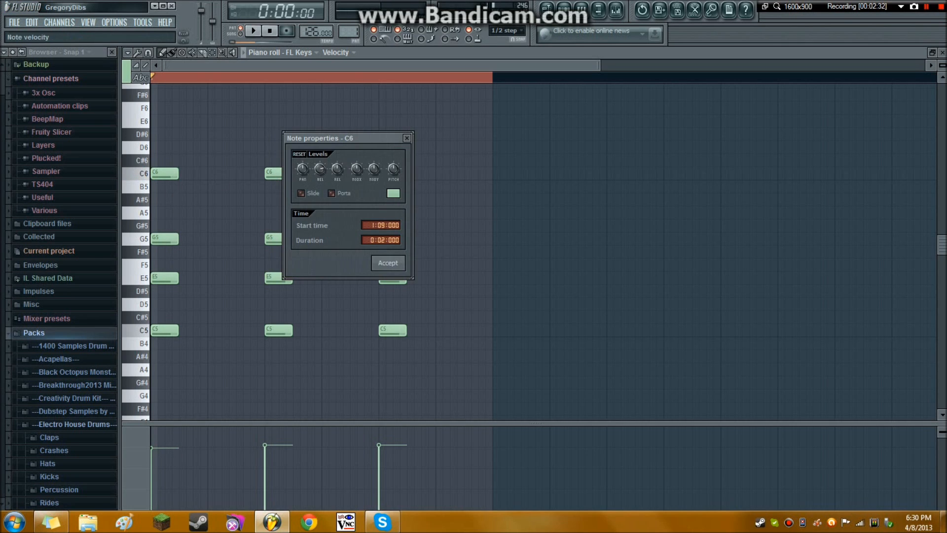
{"action": "left_click", "coordinate": [387, 263]}
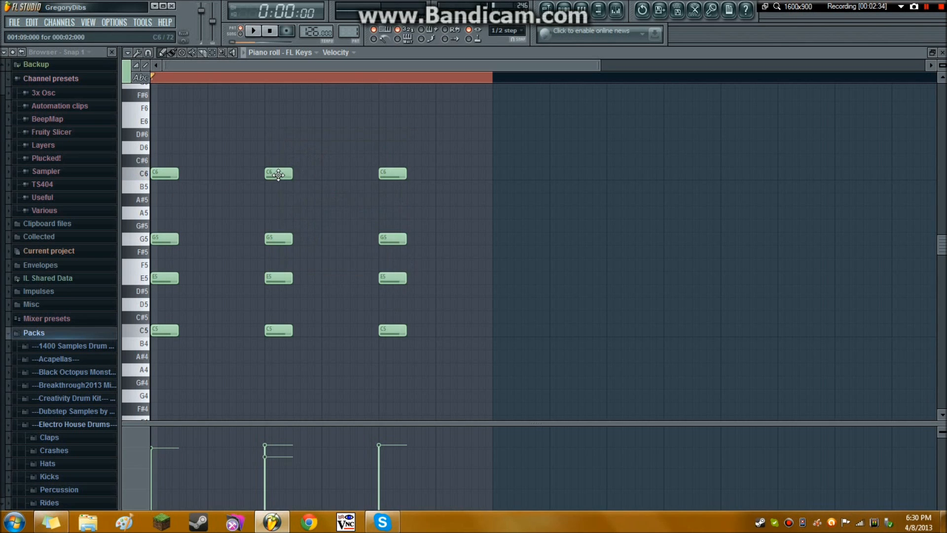
{"action": "mouse_move", "coordinate": [497, 180]}
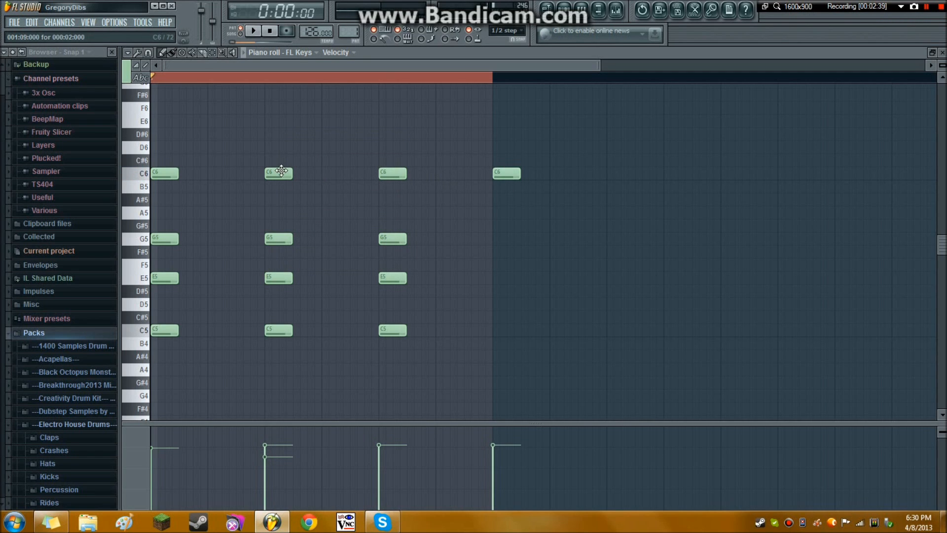
{"action": "right_click", "coordinate": [278, 173]}
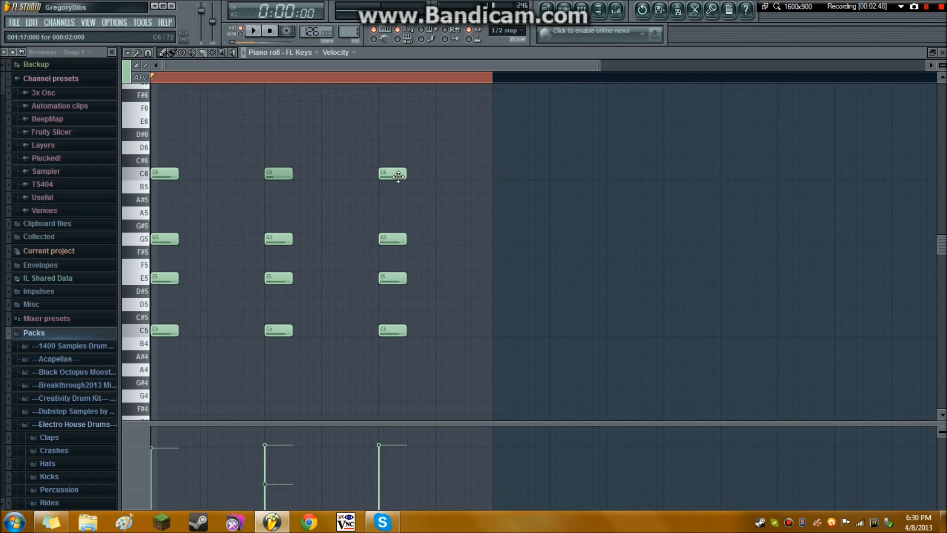
{"action": "left_click", "coordinate": [507, 173]}
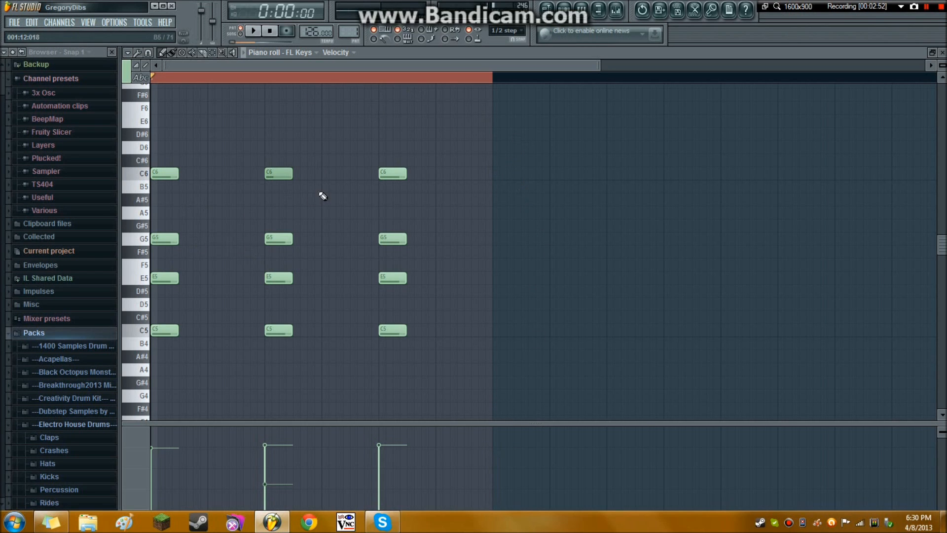
{"action": "mouse_move", "coordinate": [467, 123]}
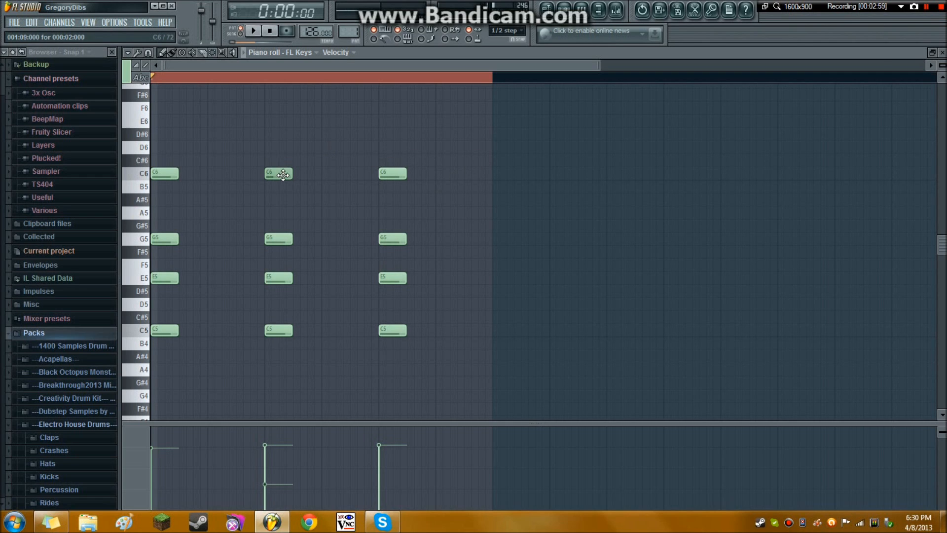
{"action": "mouse_move", "coordinate": [591, 178]}
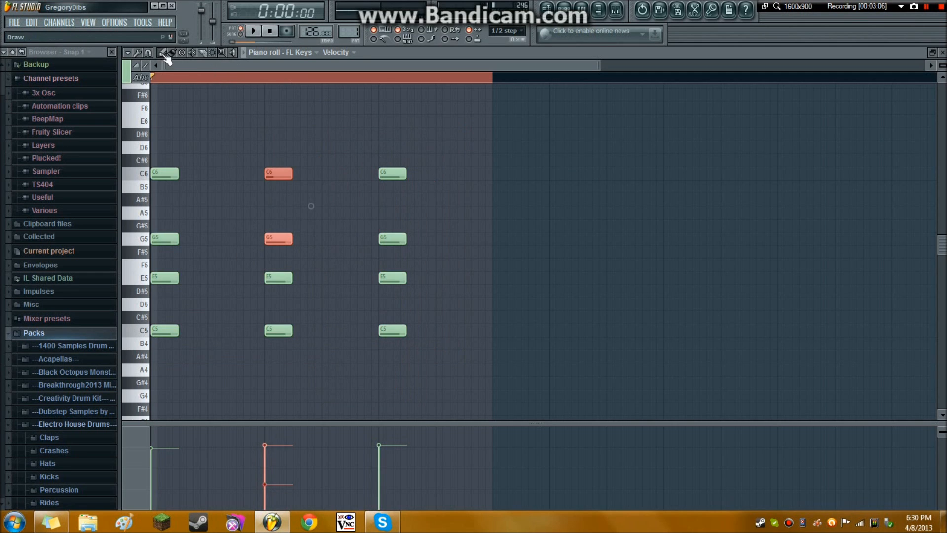
{"action": "left_click_drag", "start_coordinate": [278, 172], "coordinate": [272, 173]}
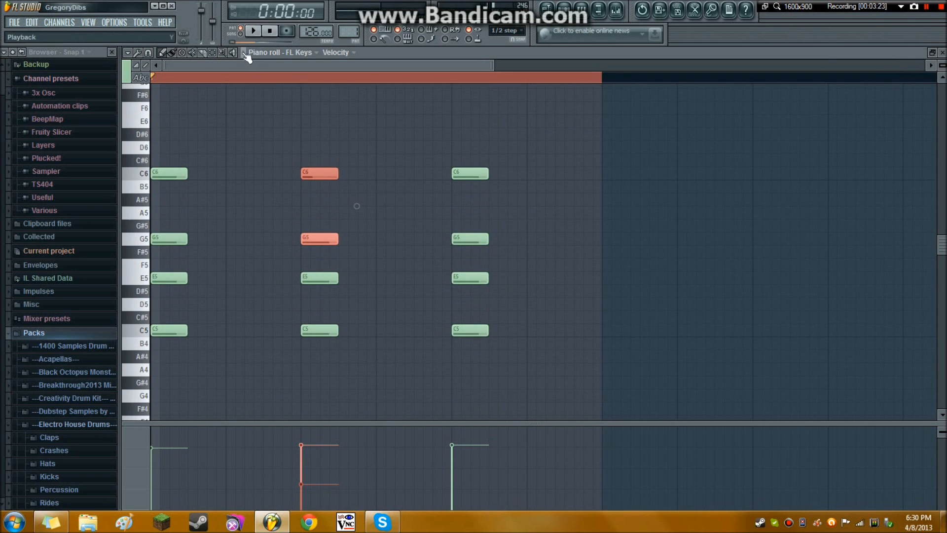
{"action": "left_click", "coordinate": [338, 52]}
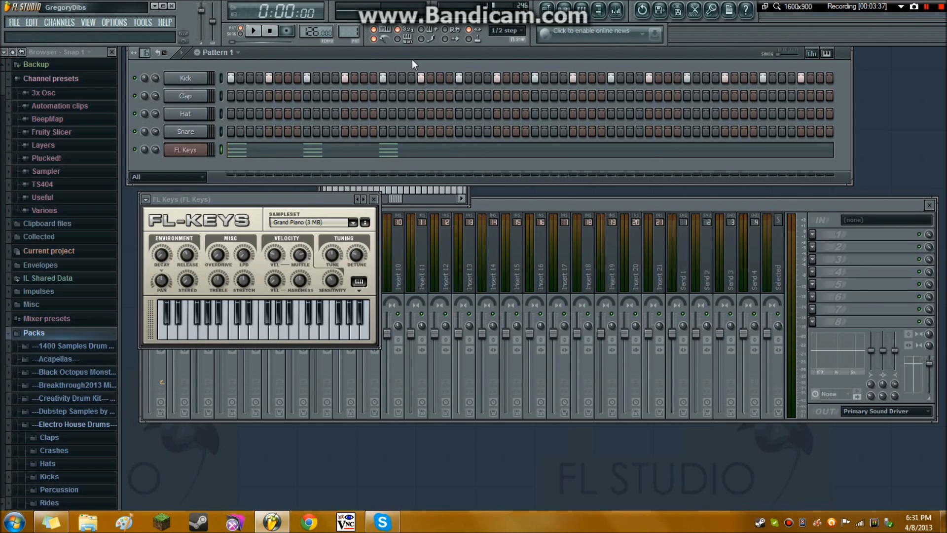
Play the drums-plus-chords pattern through twice from the transport and stop it
{"action": "left_click", "coordinate": [253, 30]}
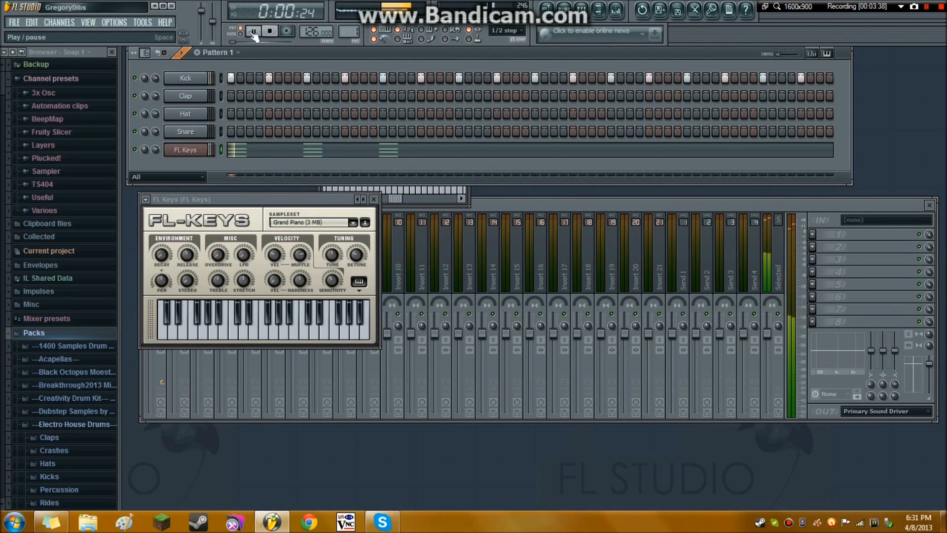
{"action": "left_click", "coordinate": [253, 30]}
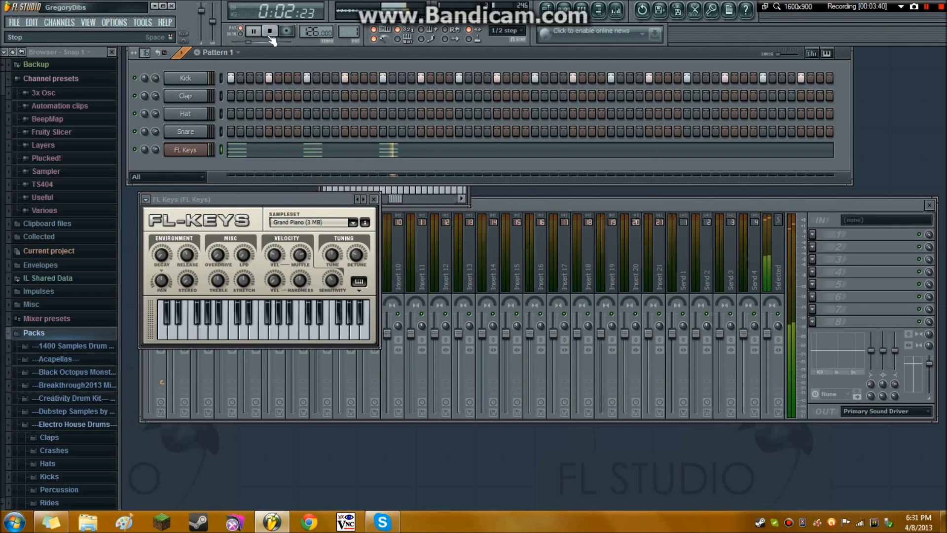
{"action": "left_click", "coordinate": [253, 30]}
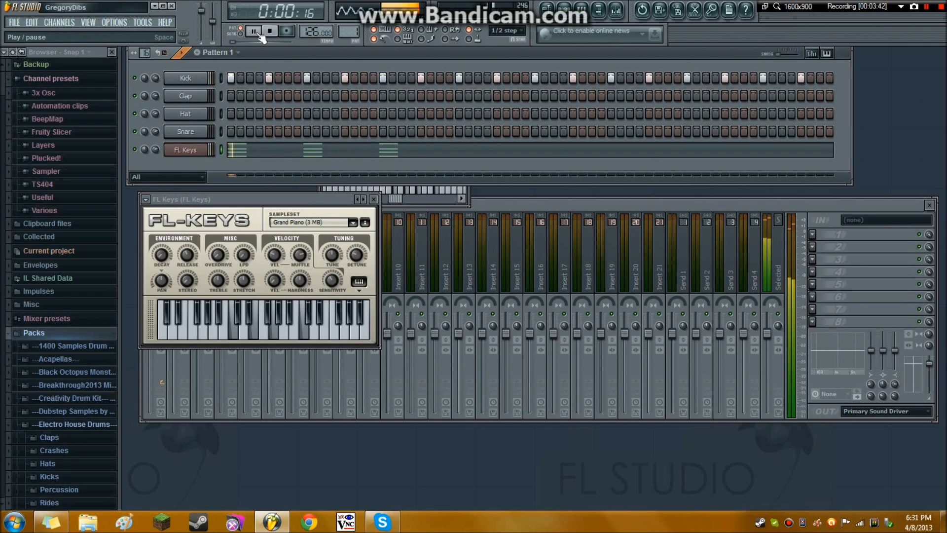
{"action": "left_click", "coordinate": [269, 31]}
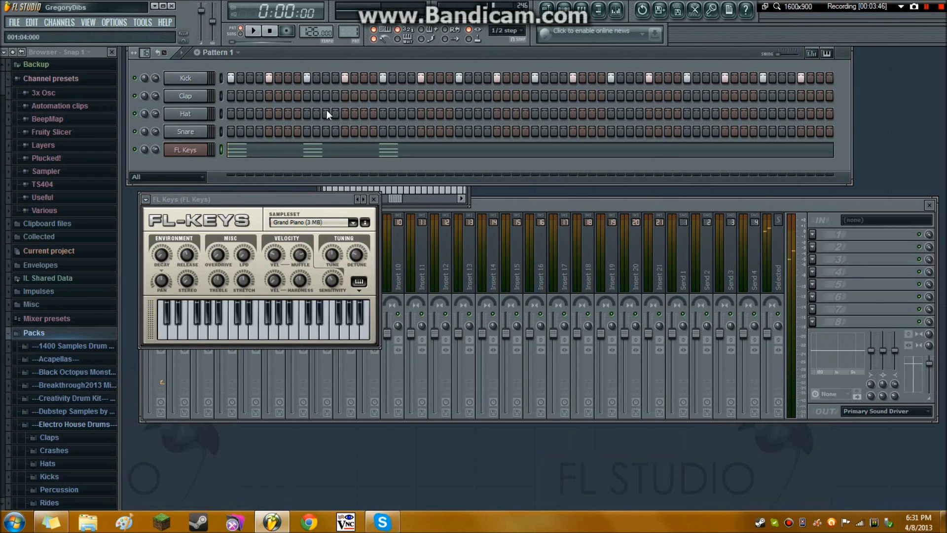
{"action": "mouse_move", "coordinate": [385, 207]}
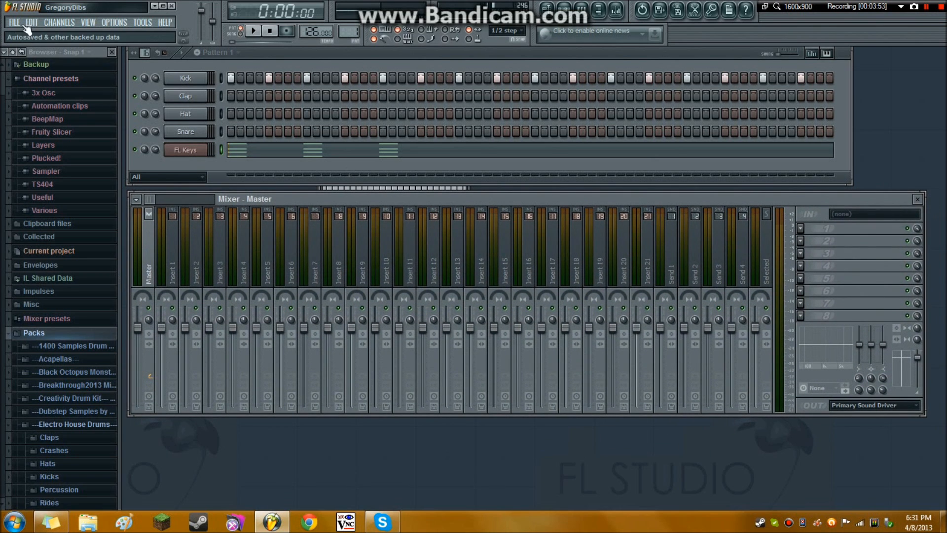
{"action": "mouse_move", "coordinate": [422, 54]}
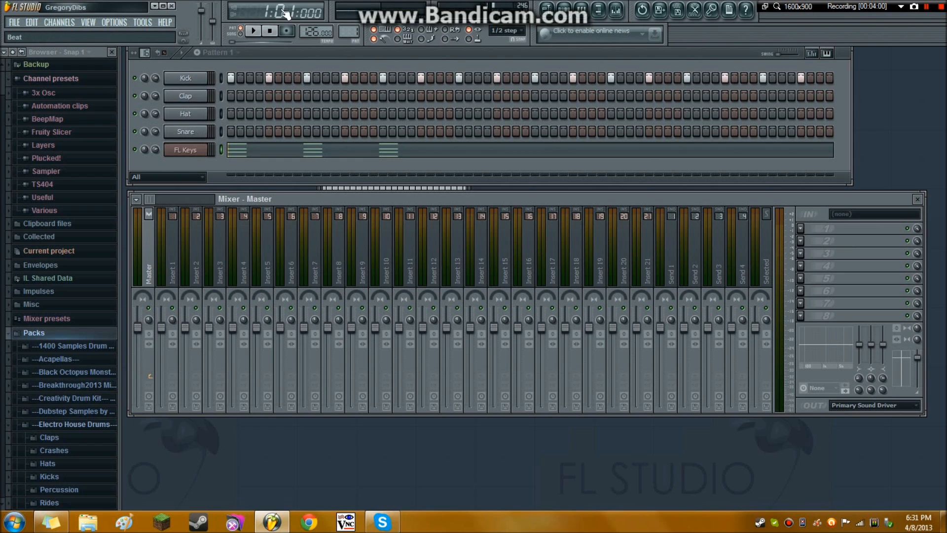
{"action": "left_click", "coordinate": [253, 31]}
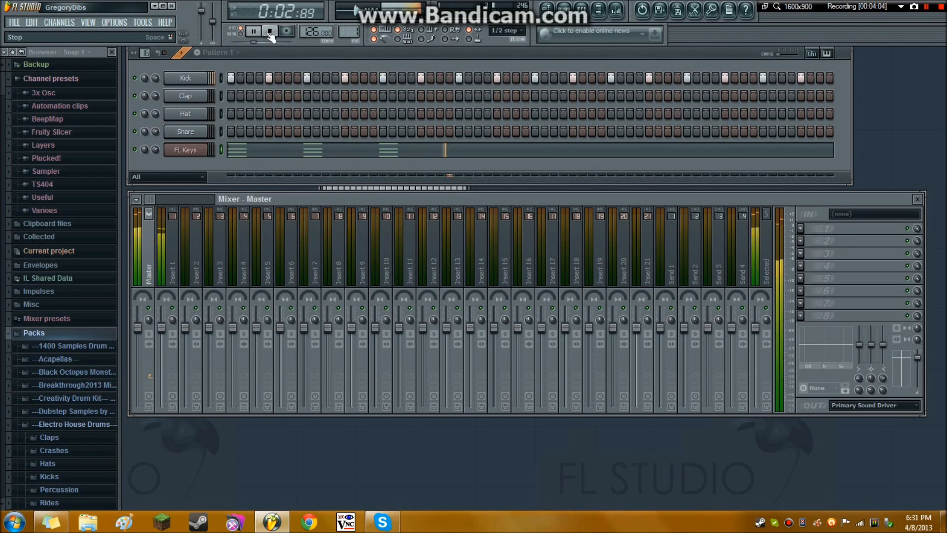
{"action": "left_click", "coordinate": [269, 30]}
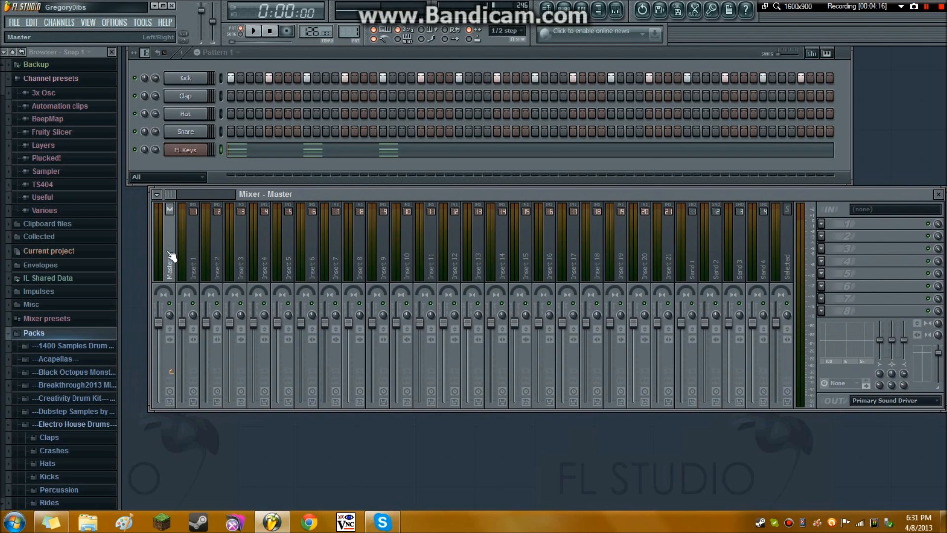
{"action": "mouse_move", "coordinate": [171, 271]}
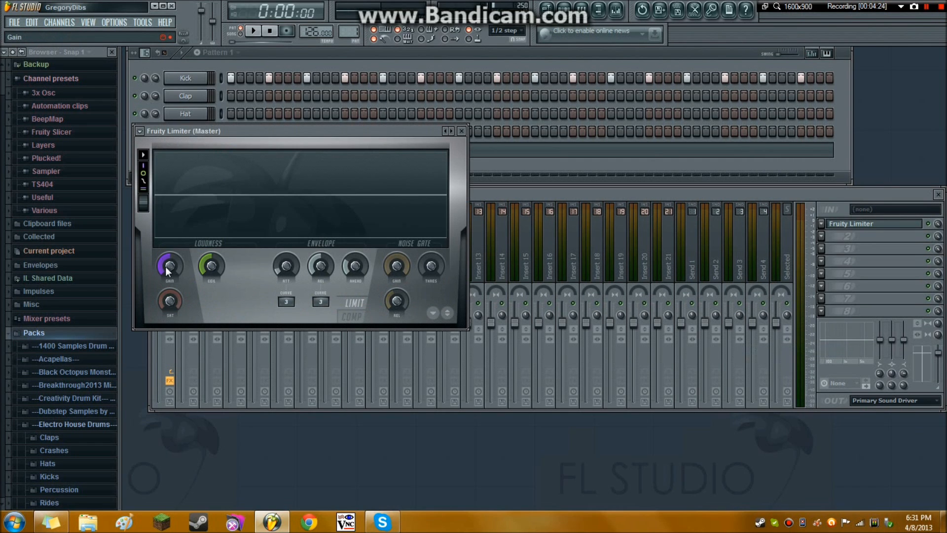
{"action": "mouse_move", "coordinate": [184, 268]}
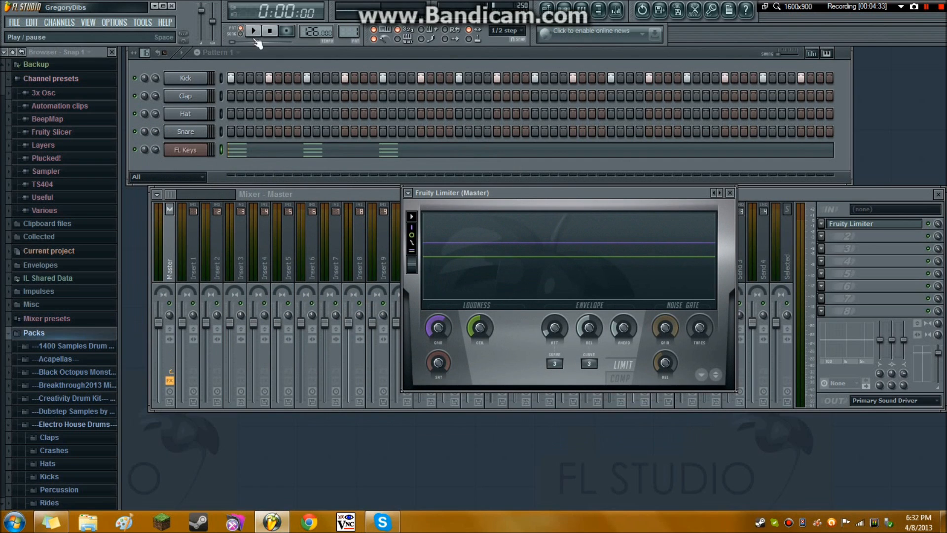
Play the pattern through the Master track's Fruity Limiter, restart it from the beginning and stop
{"action": "left_click", "coordinate": [253, 31]}
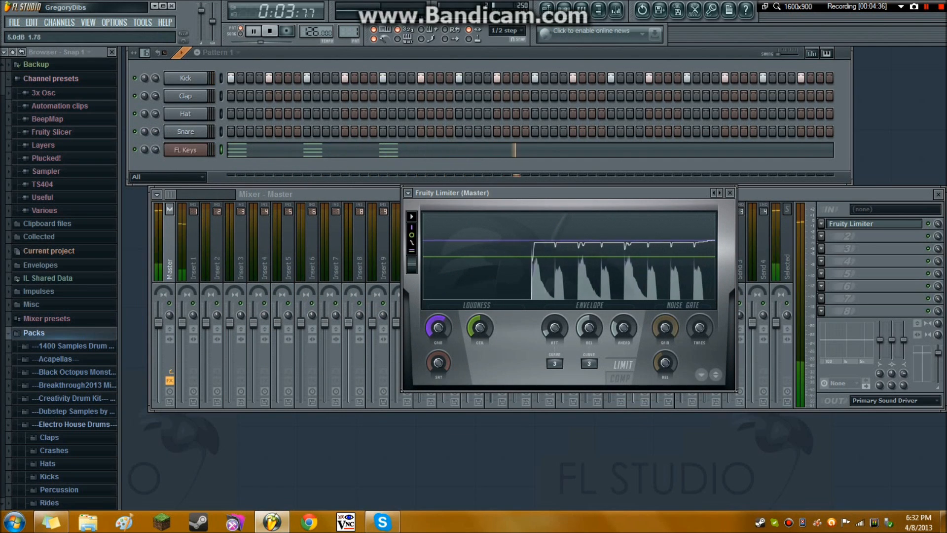
{"action": "left_click", "coordinate": [254, 31]}
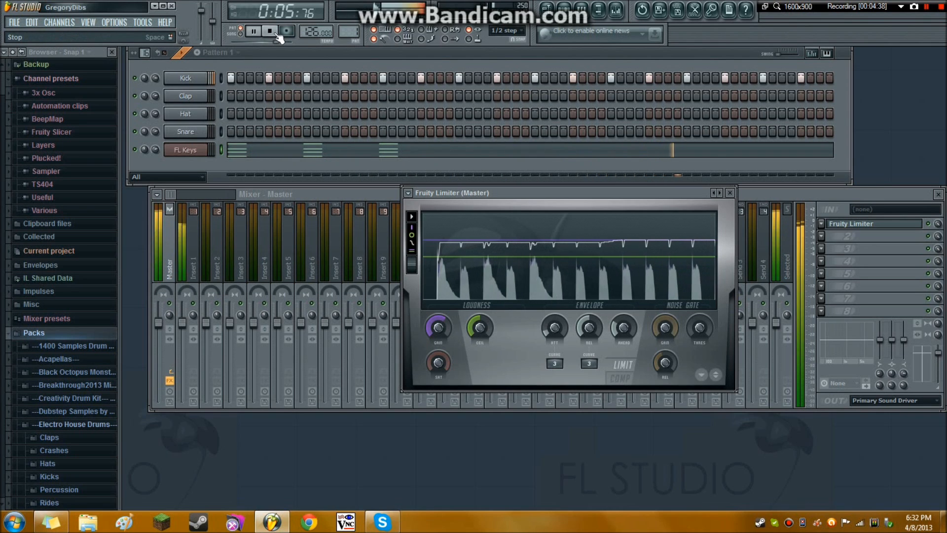
{"action": "left_click", "coordinate": [285, 31]}
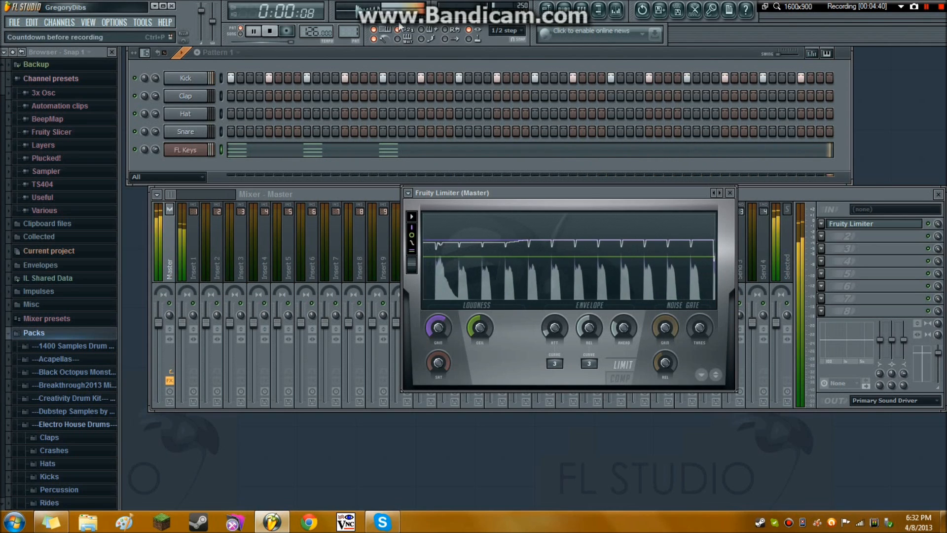
{"action": "left_click", "coordinate": [253, 31]}
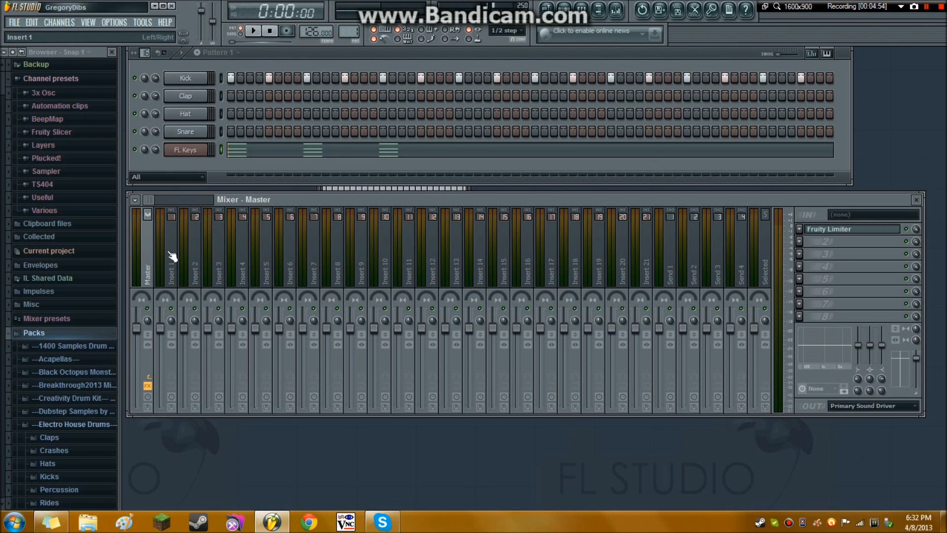
Select Insert 1, open the Kick channel's settings and scroll the browser toward the Kicks folder
{"action": "left_click", "coordinate": [291, 253]}
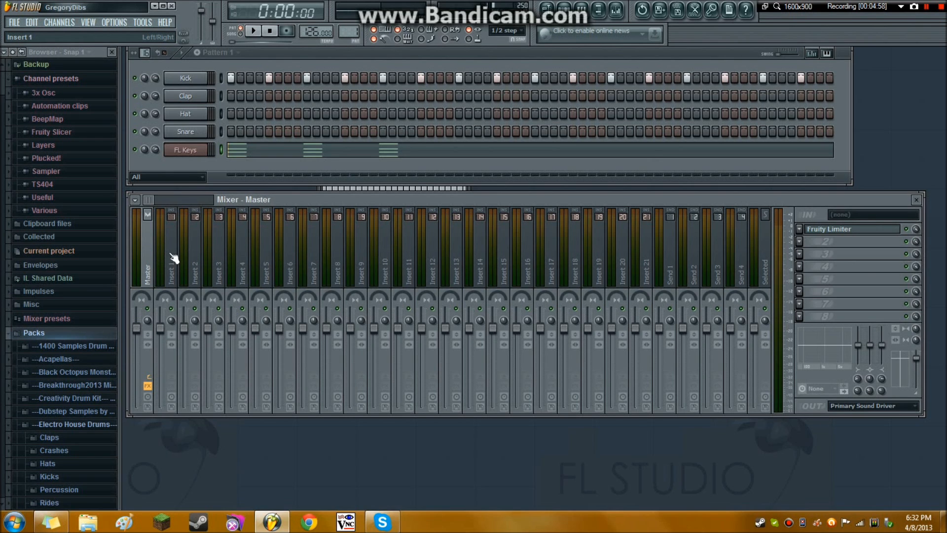
{"action": "left_click", "coordinate": [190, 251]}
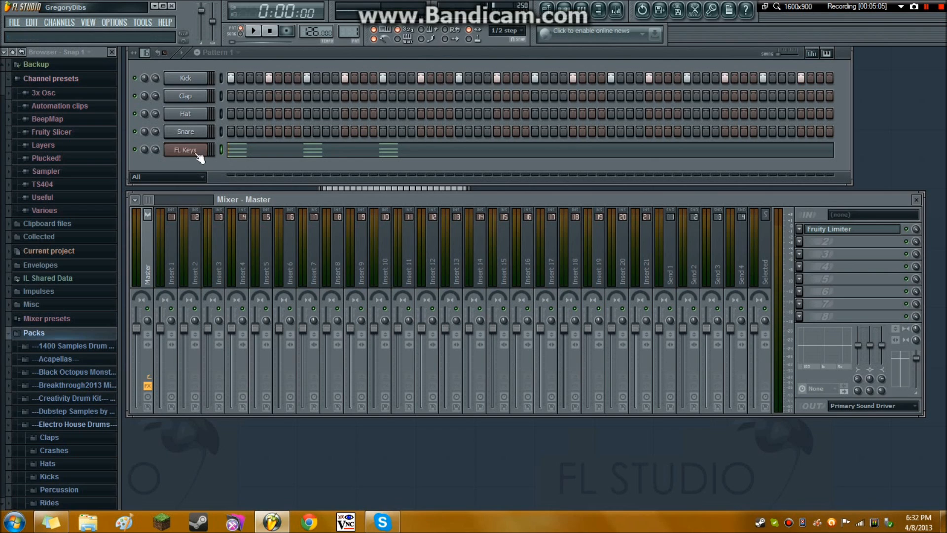
{"action": "left_click", "coordinate": [185, 78]}
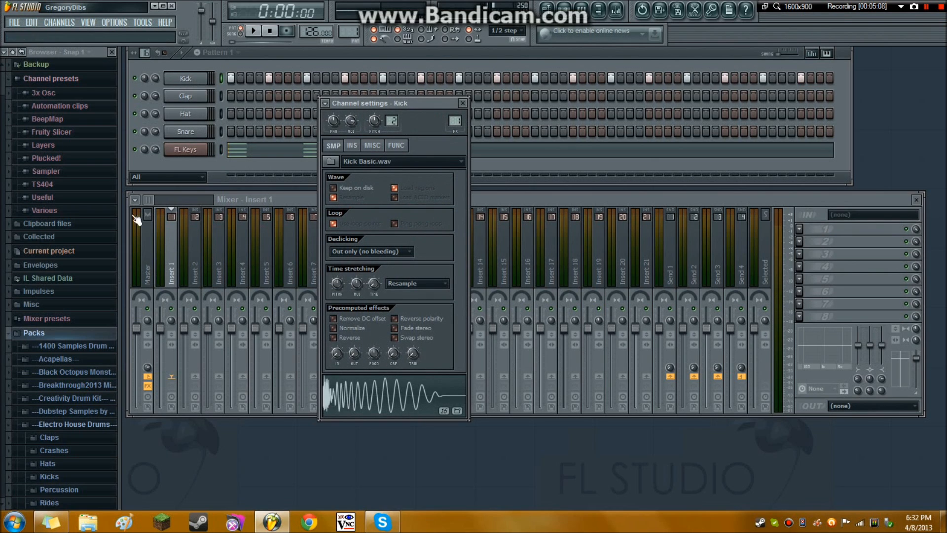
{"action": "scroll", "scroll_direction": "down", "scroll_amount": 3}
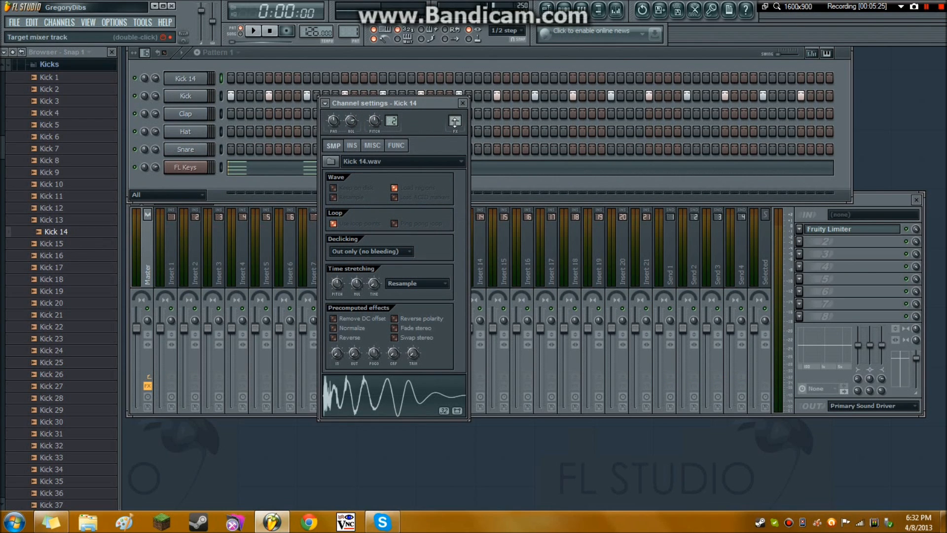
Assign Kick 14 a free mixer track and load Fruity Limiter and Fruity Parametric EQ 2 on it
{"action": "left_click", "coordinate": [462, 103]}
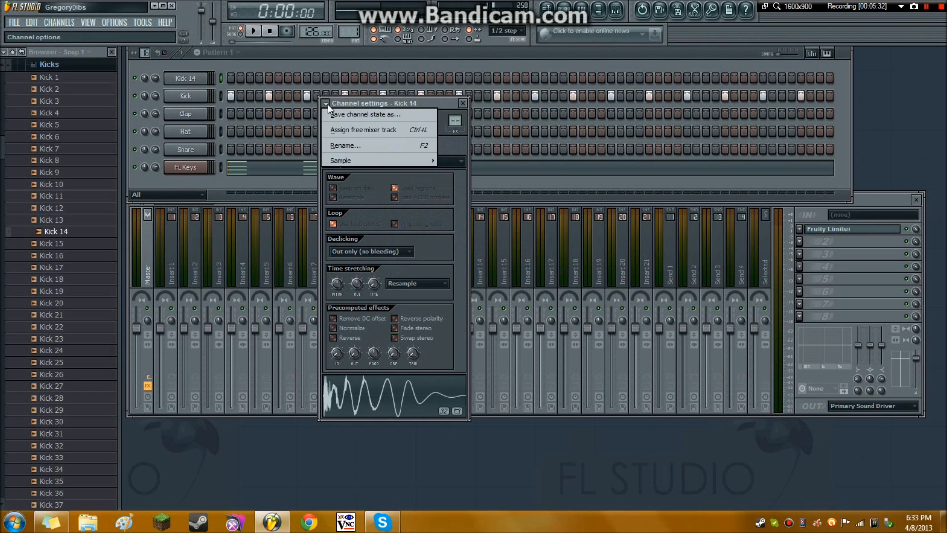
{"action": "left_click", "coordinate": [363, 129]}
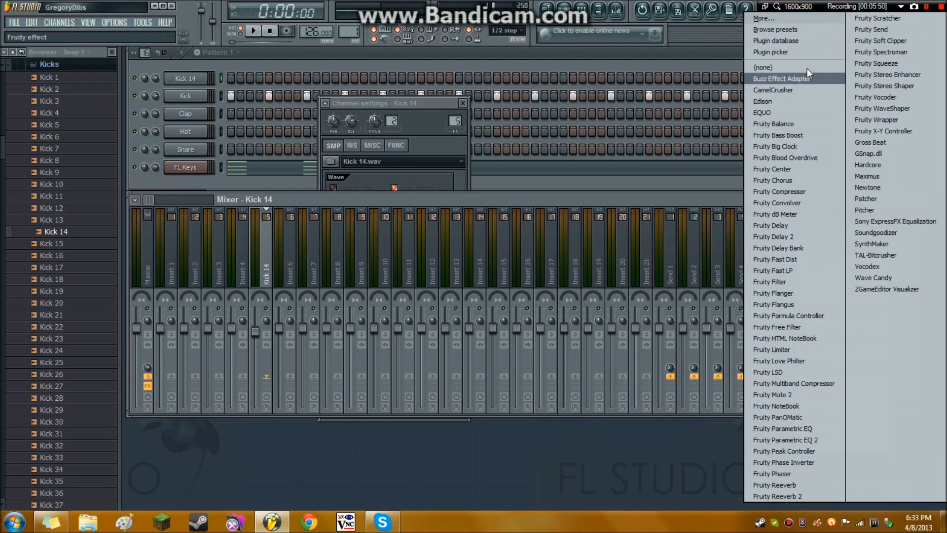
{"action": "mouse_move", "coordinate": [779, 349]}
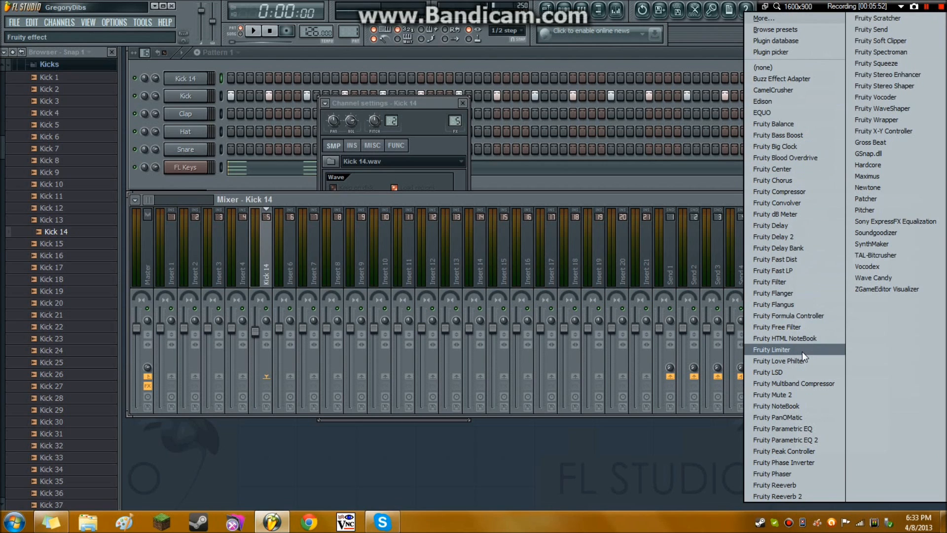
{"action": "left_click", "coordinate": [772, 350]}
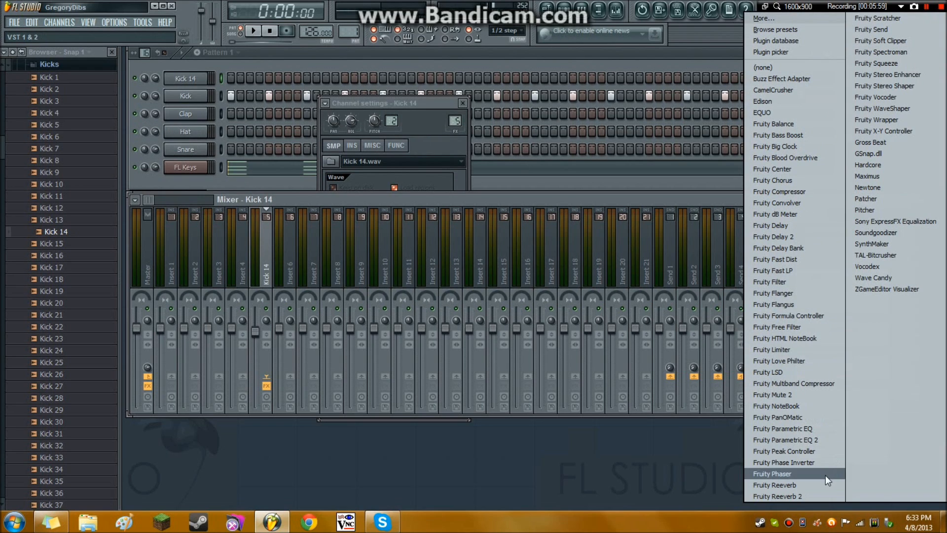
{"action": "left_click", "coordinate": [786, 440]}
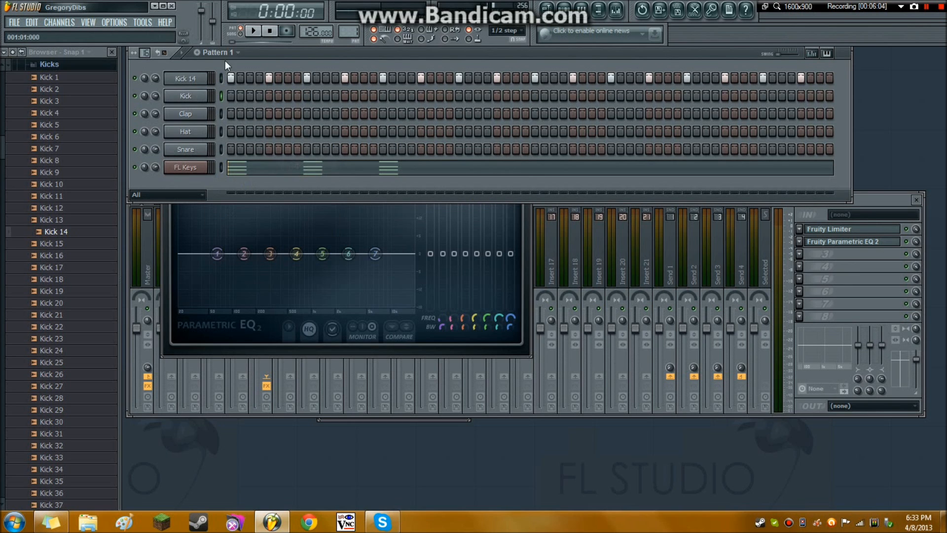
While playing, drag the Parametric EQ 2 bands to cut Kick 14's lows and highs, then stop playback
{"action": "left_click", "coordinate": [253, 30]}
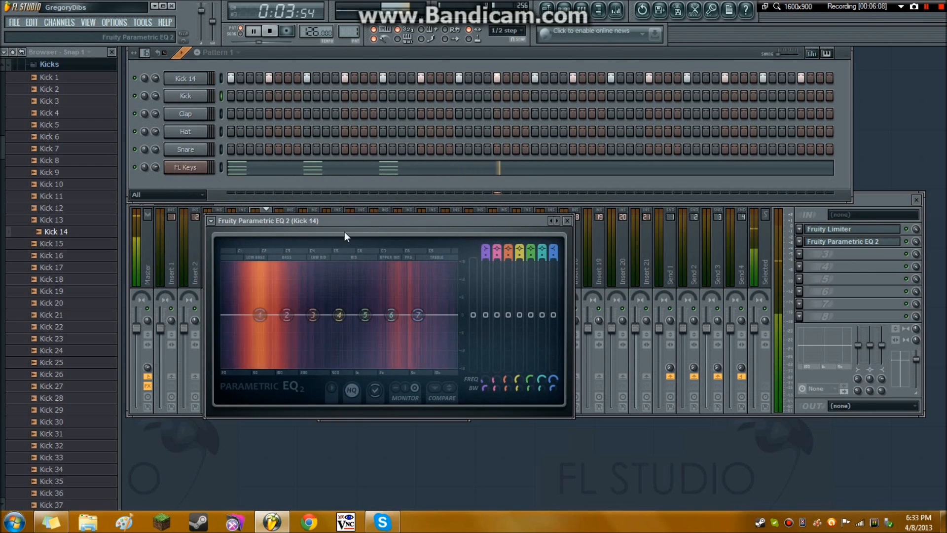
{"action": "left_click_drag", "start_coordinate": [419, 314], "coordinate": [384, 365]}
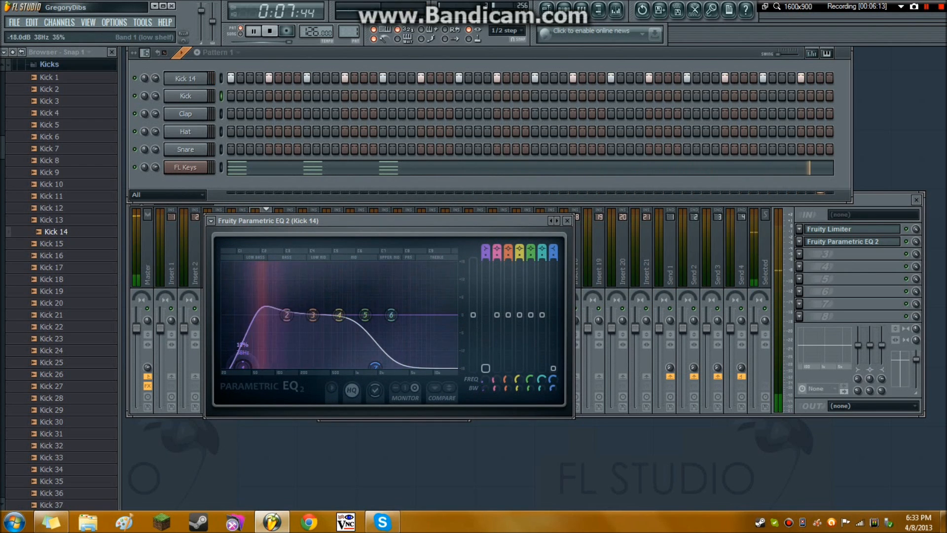
{"action": "left_click_drag", "start_coordinate": [241, 363], "coordinate": [257, 310]}
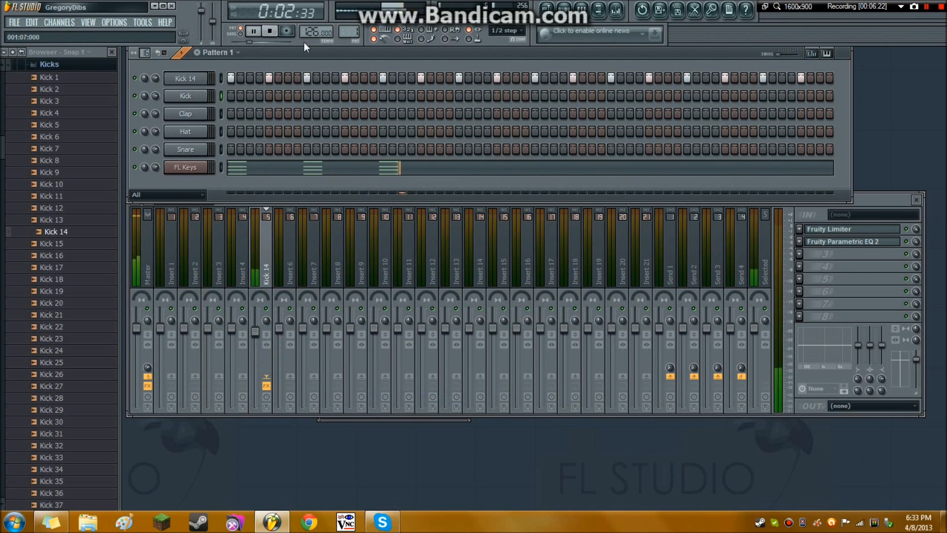
{"action": "left_click", "coordinate": [269, 30]}
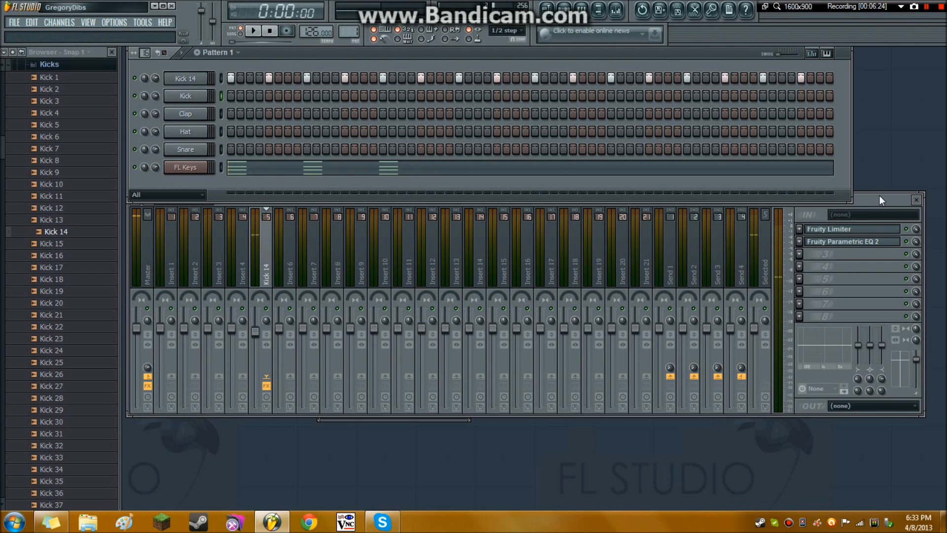
Inspect the Fruity Limiter's compressor section on Kick 14's track and close the limiter
{"action": "left_click", "coordinate": [852, 228]}
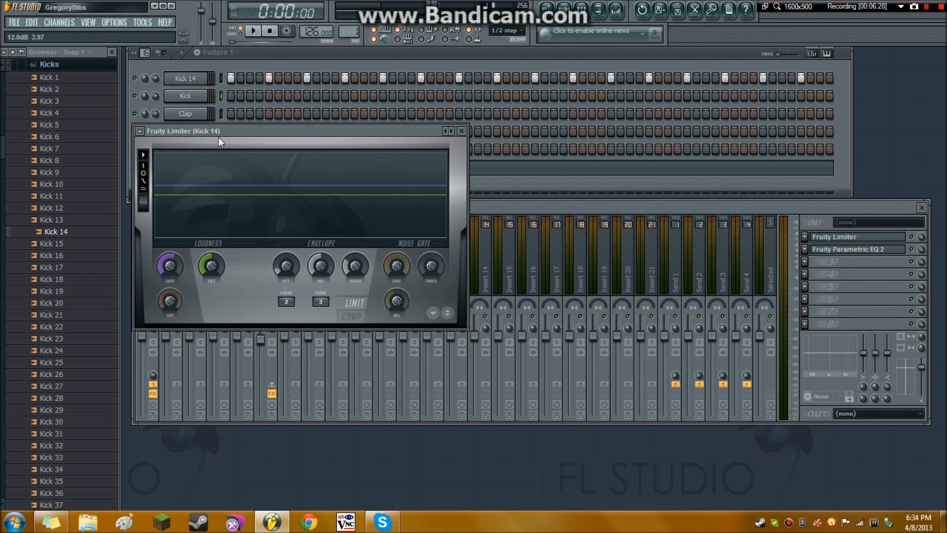
{"action": "left_click", "coordinate": [238, 183]}
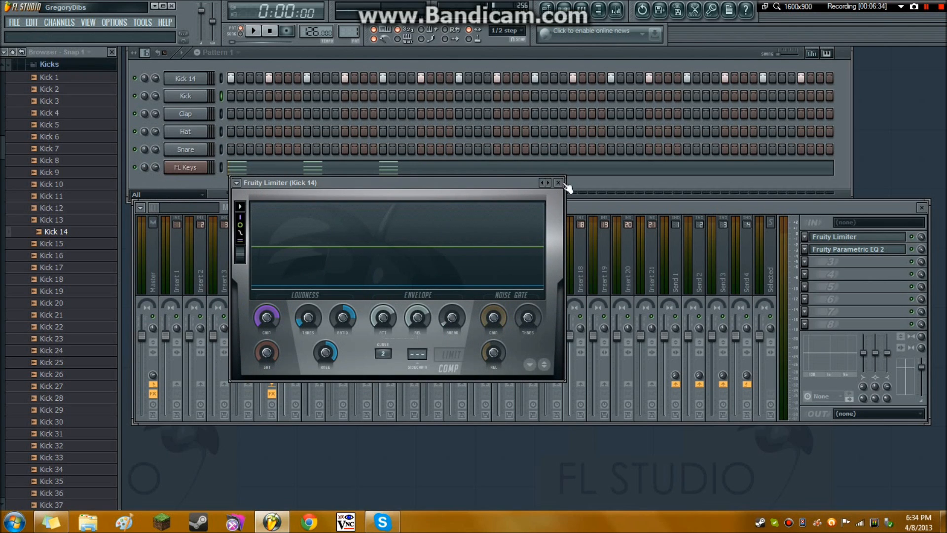
{"action": "left_click", "coordinate": [557, 183]}
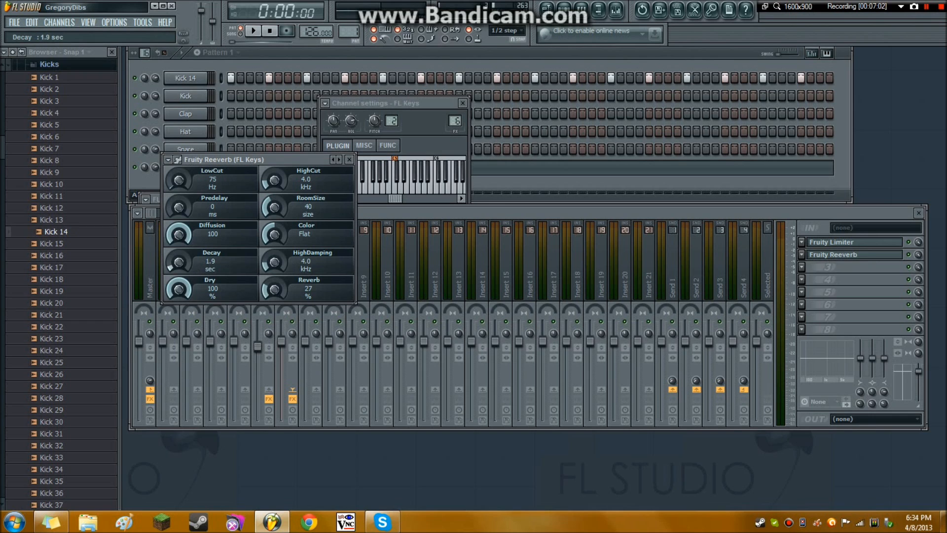
Set the FL Keys Fruity Reeverb decay to 2.2 sec, start playback and show Kick 14's track effects
{"action": "left_click_drag", "start_coordinate": [179, 261], "coordinate": [178, 253]}
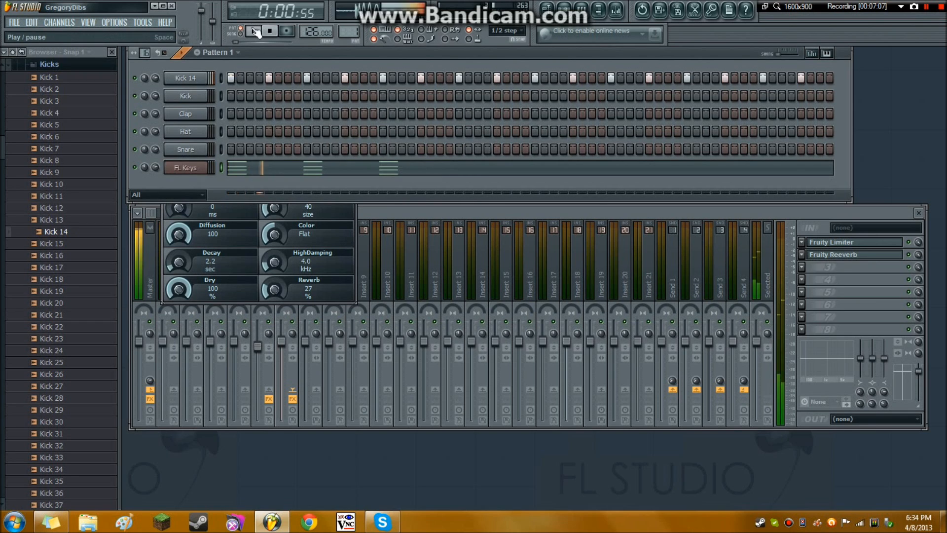
{"action": "left_click", "coordinate": [253, 31]}
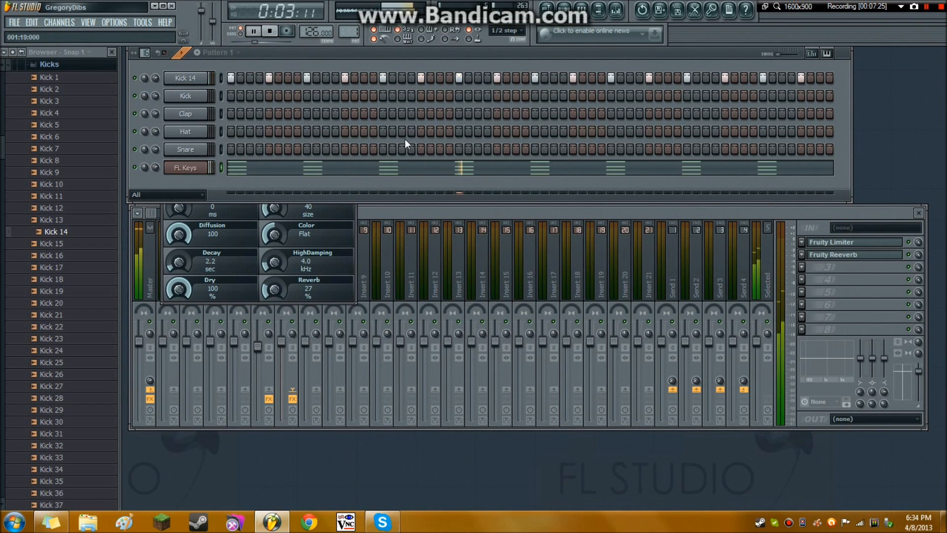
{"action": "left_click", "coordinate": [185, 78]}
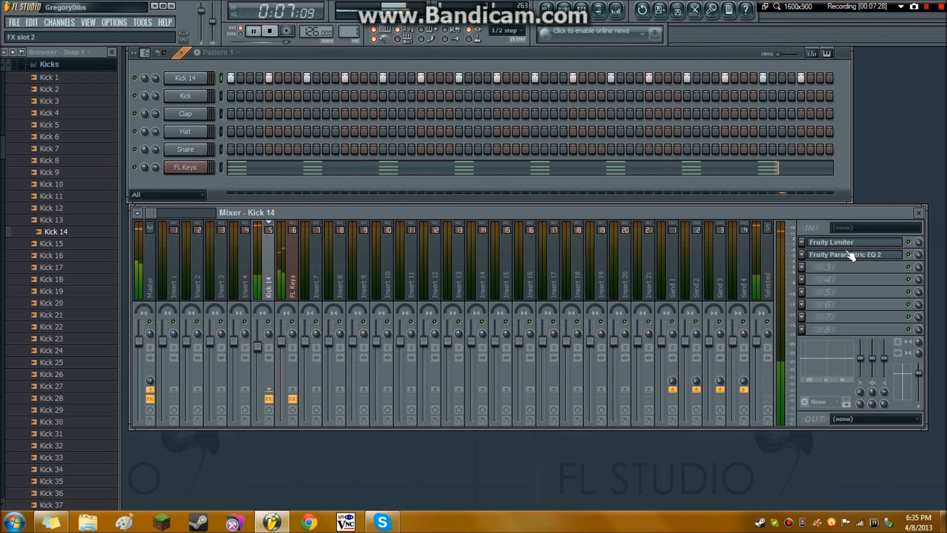
Stop playback of the pattern
{"action": "left_click", "coordinate": [853, 254]}
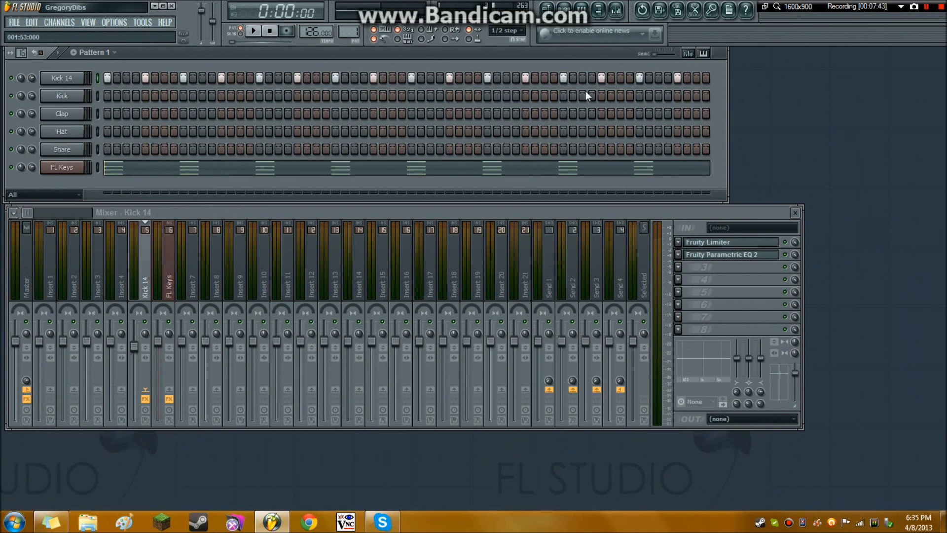
{"action": "mouse_move", "coordinate": [601, 18]}
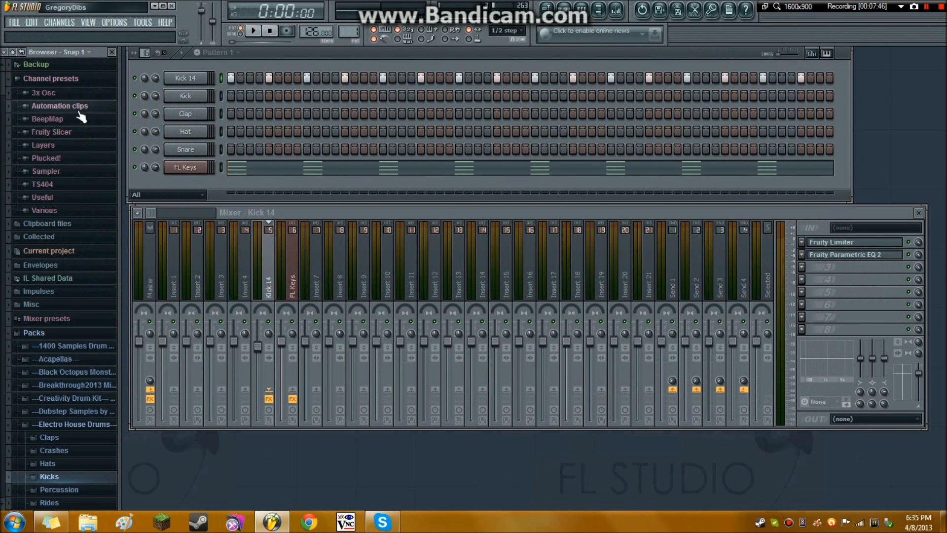
{"action": "mouse_move", "coordinate": [62, 175]}
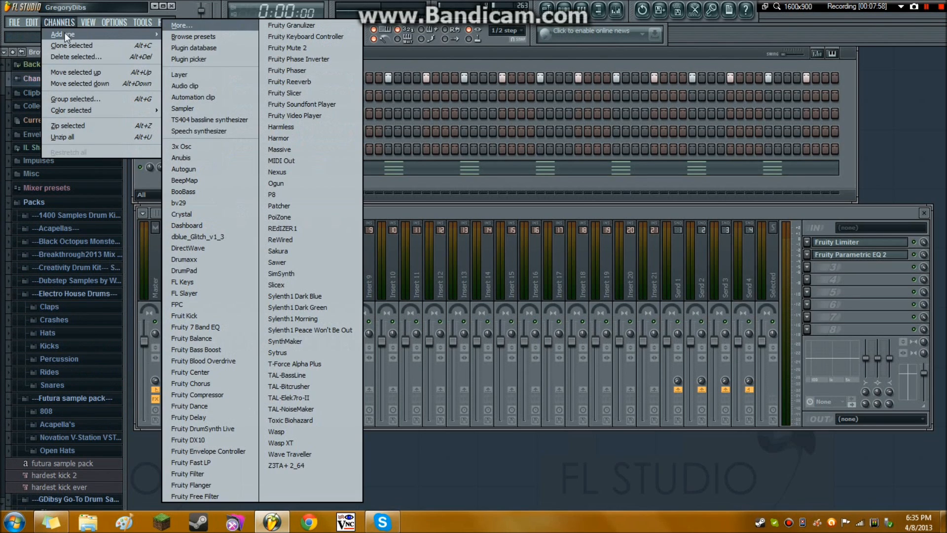
{"action": "mouse_move", "coordinate": [212, 146]}
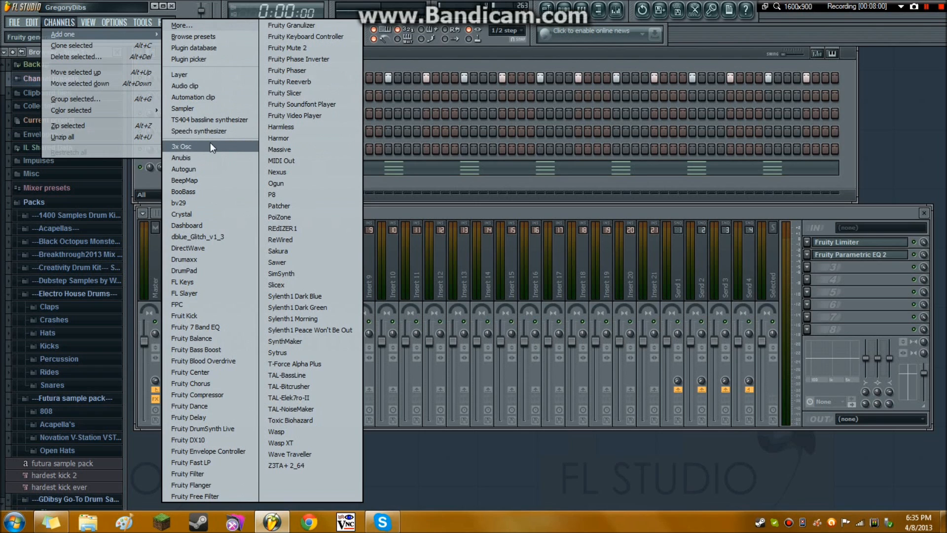
Add a 3x Osc channel and load the Kray Synth (GDibsy) preset onto it from the Browser
{"action": "left_click", "coordinate": [181, 146]}
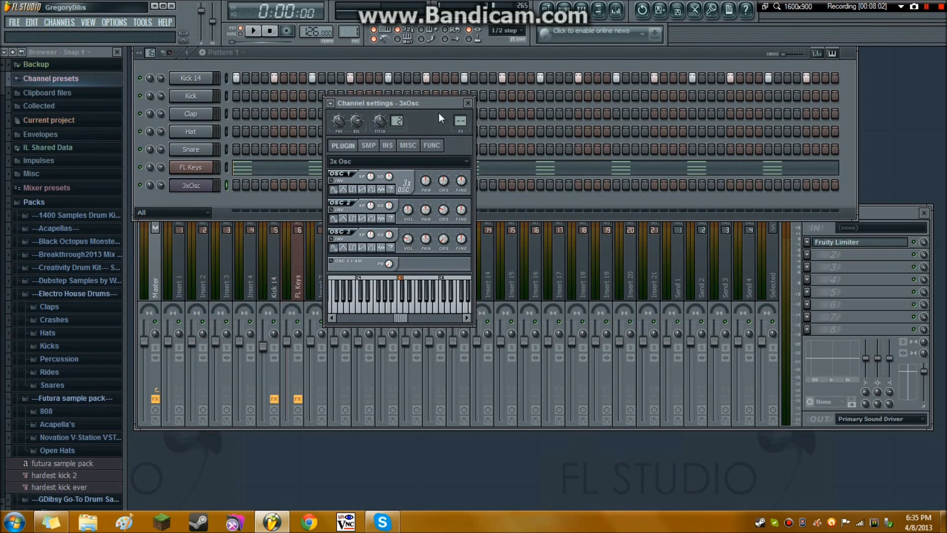
{"action": "left_click", "coordinate": [467, 103]}
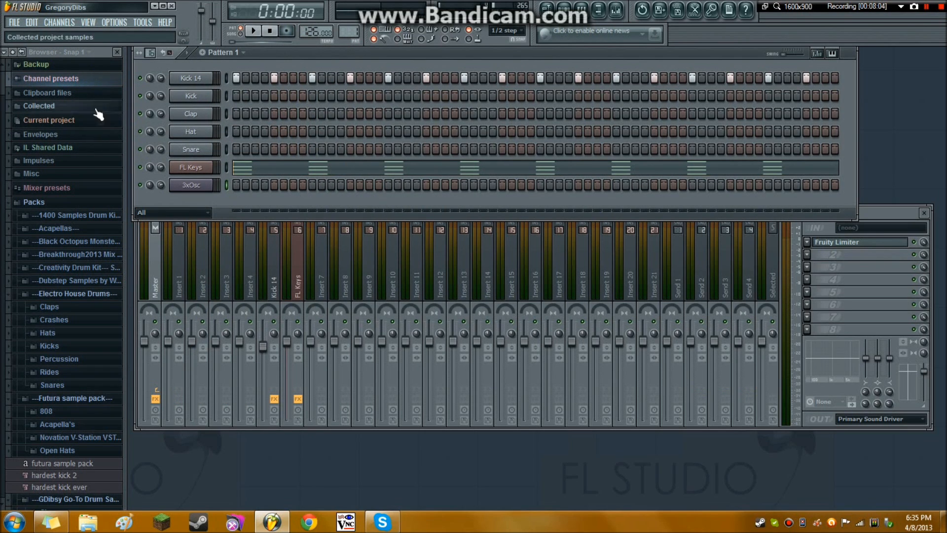
{"action": "left_click", "coordinate": [50, 78]}
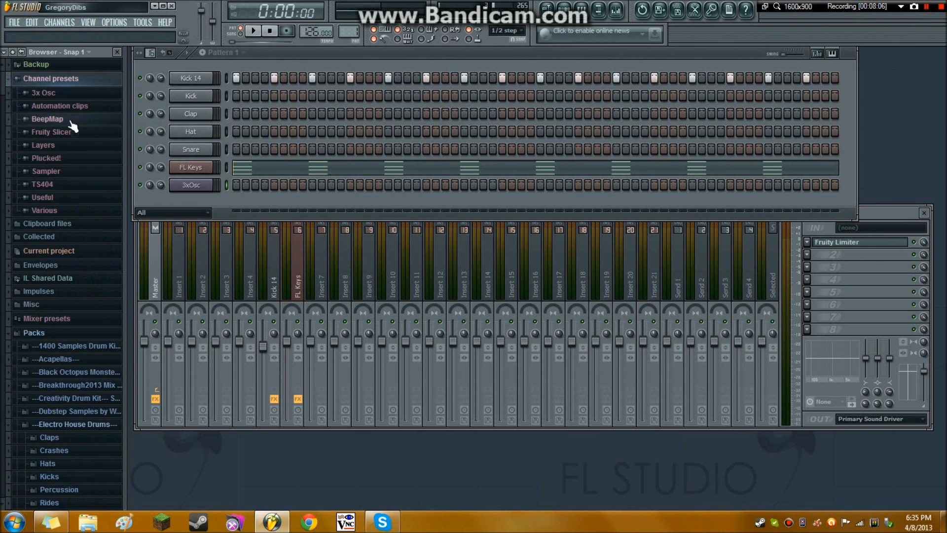
{"action": "scroll", "scroll_direction": "down", "scroll_amount": 3}
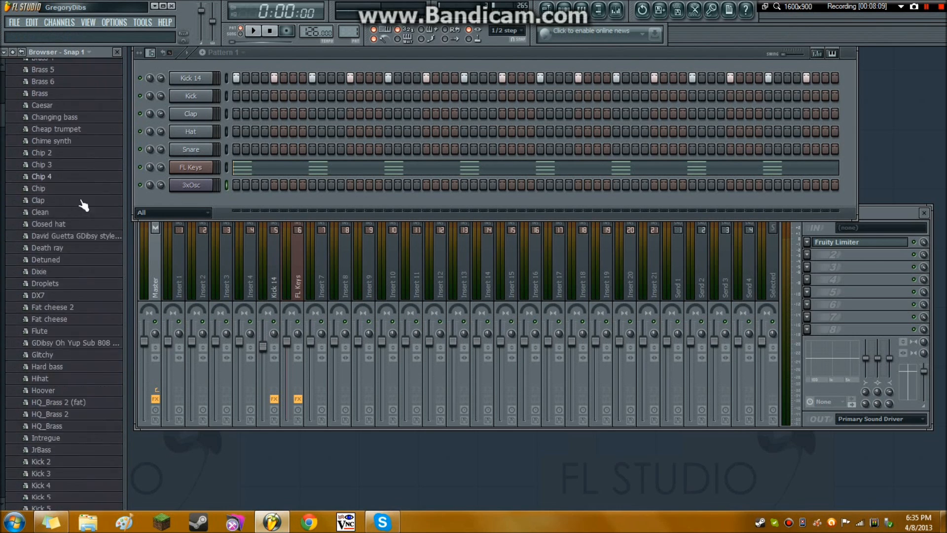
{"action": "scroll", "scroll_direction": "down", "scroll_amount": 3}
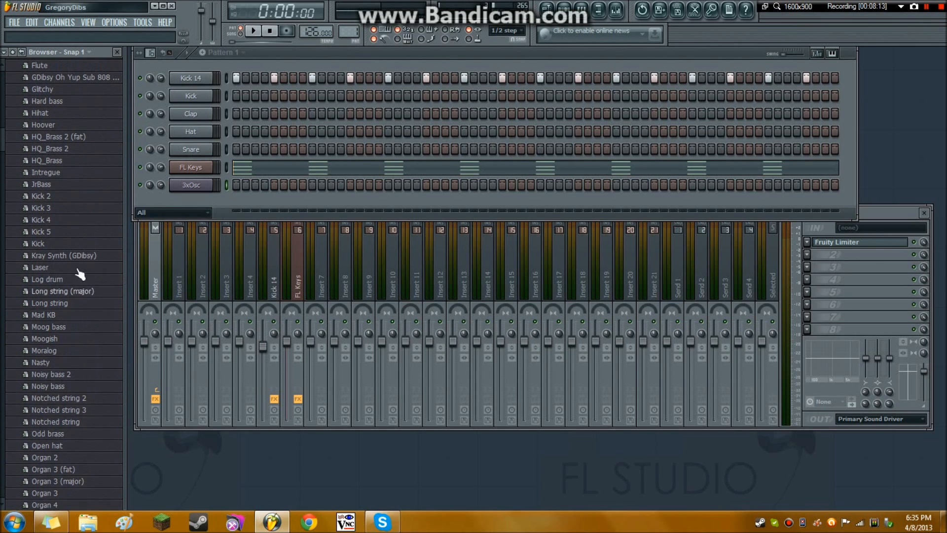
{"action": "left_click_drag", "start_coordinate": [66, 255], "coordinate": [203, 185]}
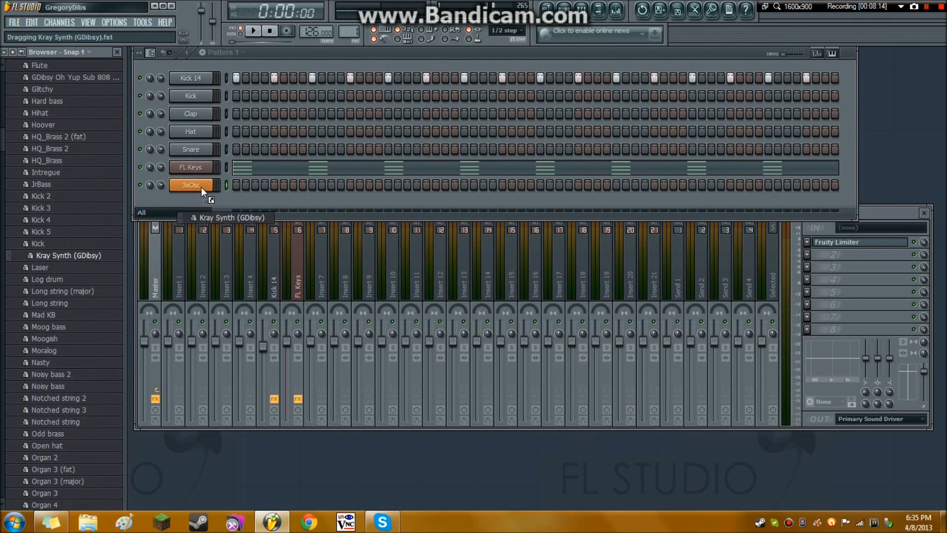
{"action": "left_click", "coordinate": [190, 185]}
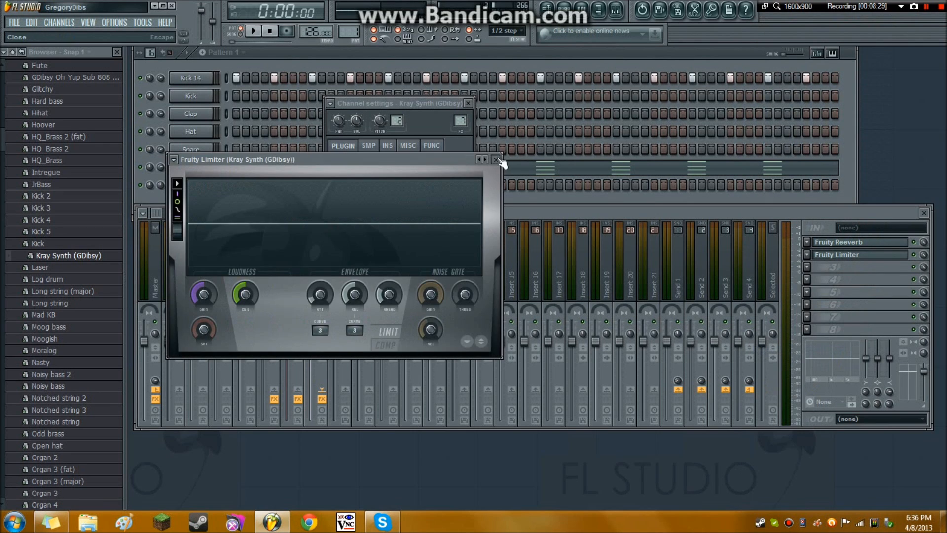
Put Maximus in the Kray Synth track's next FX slot and audition a couple of notes
{"action": "left_click", "coordinate": [914, 253]}
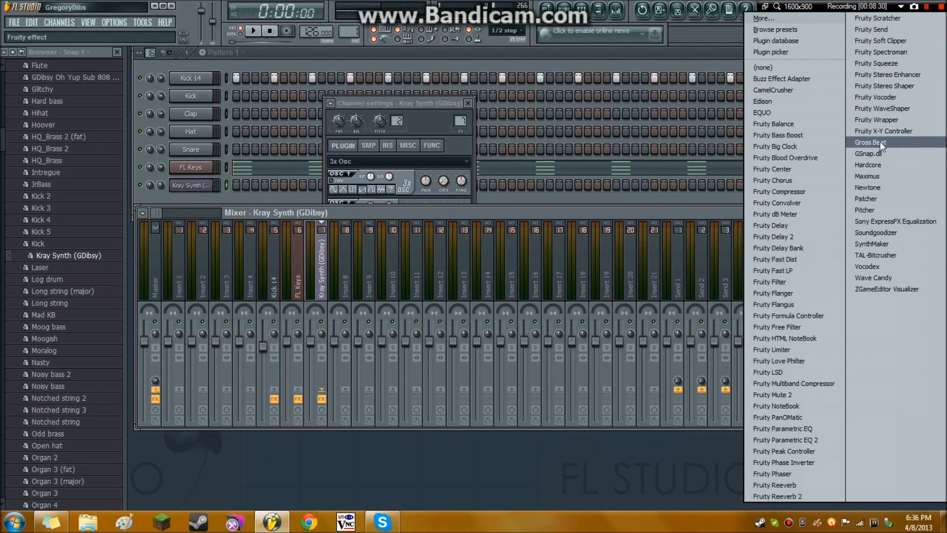
{"action": "mouse_move", "coordinate": [885, 85]}
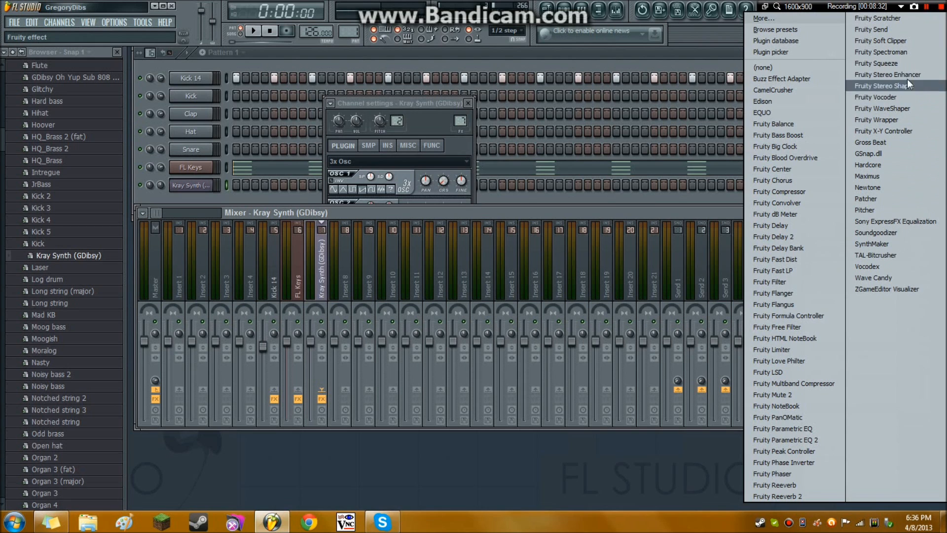
{"action": "left_click", "coordinate": [867, 175]}
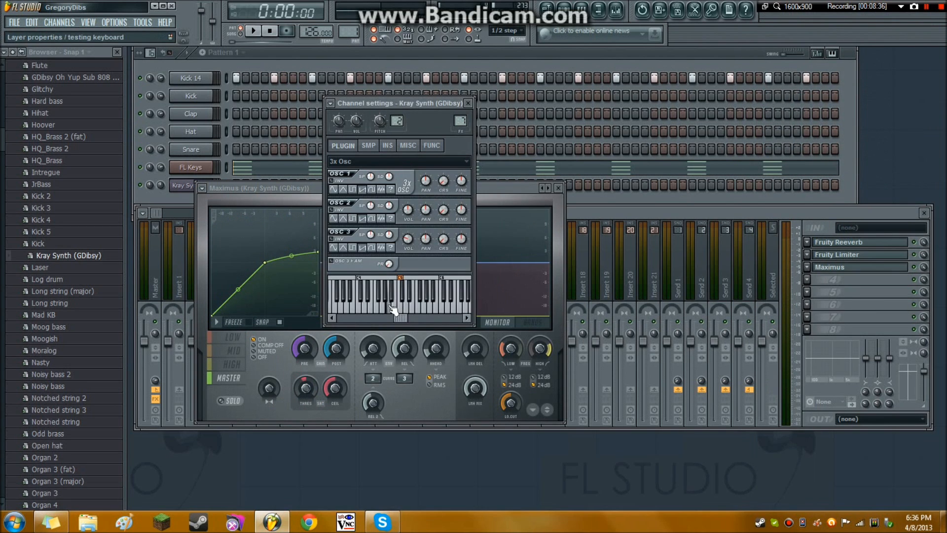
{"action": "left_click", "coordinate": [380, 305]}
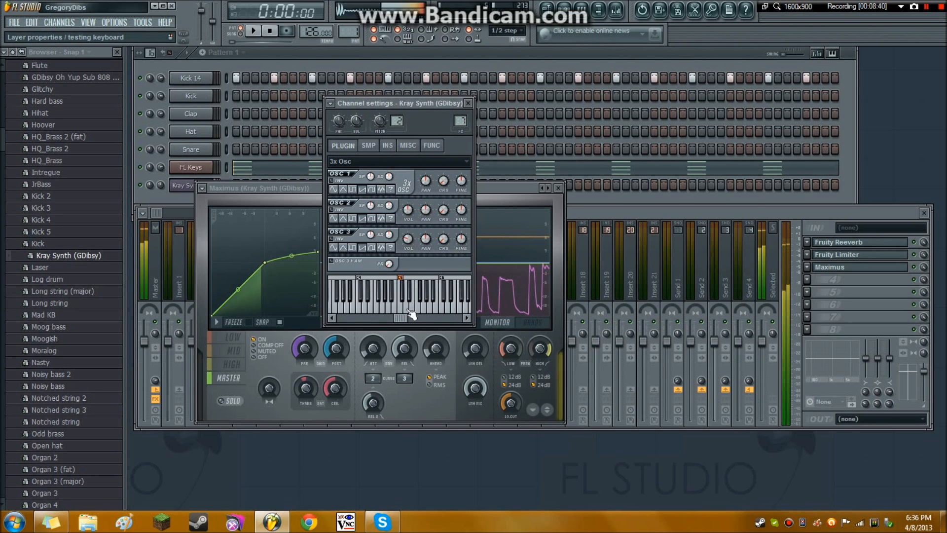
{"action": "left_click", "coordinate": [469, 102]}
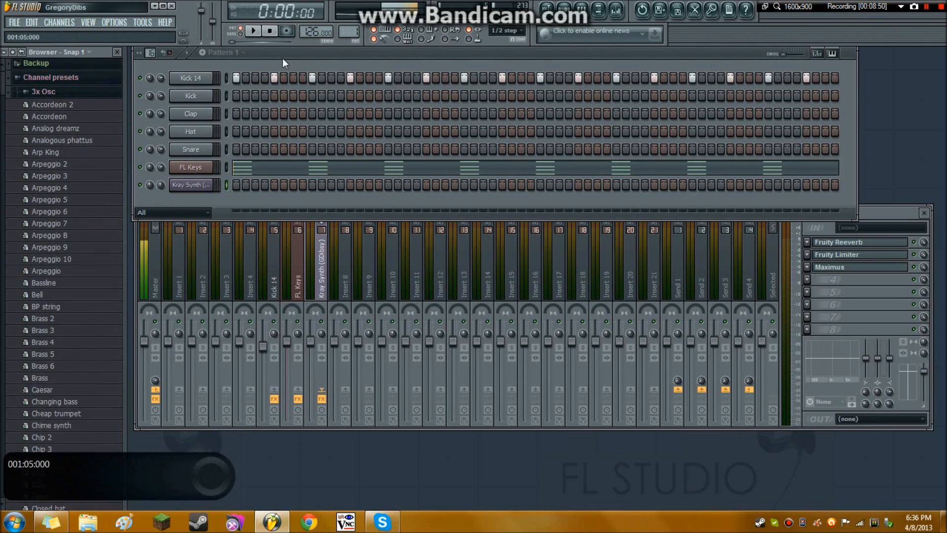
Tidy the Browser folders and bring up the Playlist with Pattern 1 on Track 1
{"action": "left_click", "coordinate": [16, 93]}
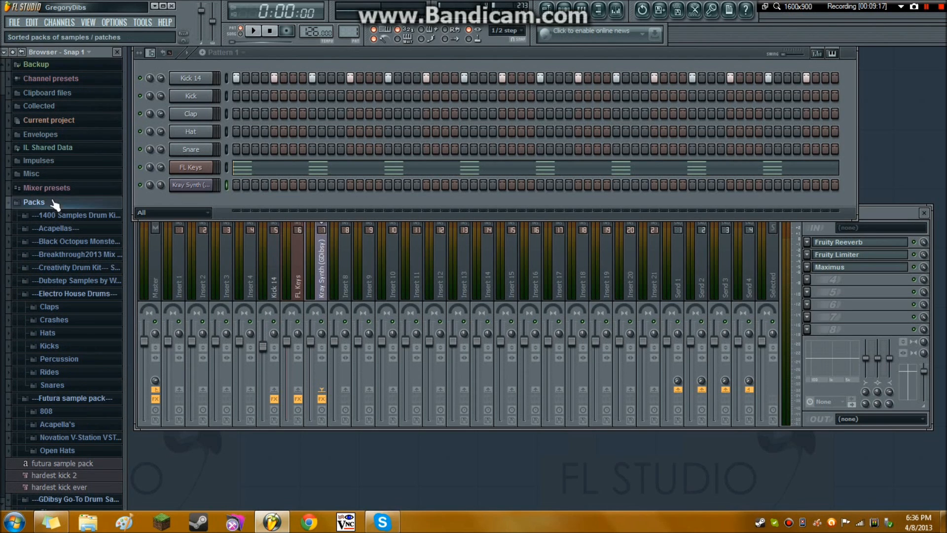
{"action": "left_click", "coordinate": [35, 202]}
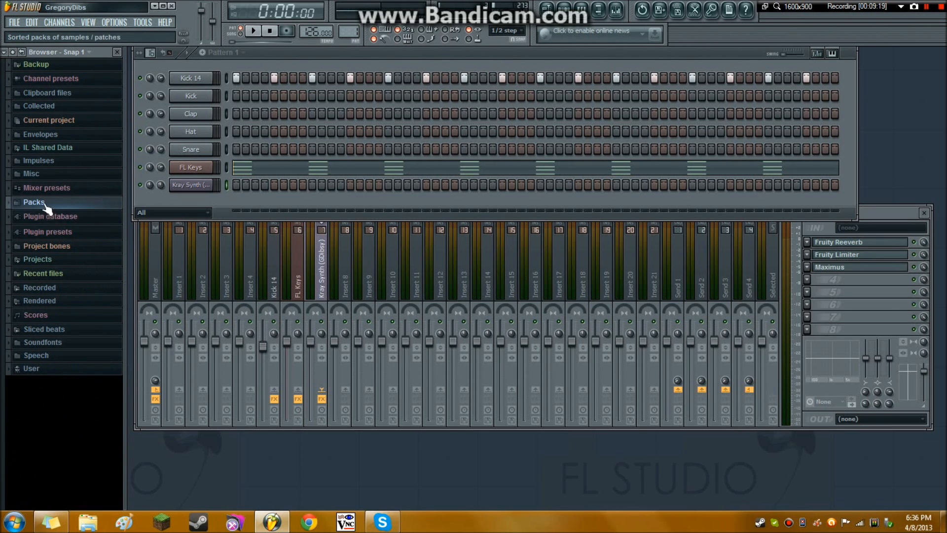
{"action": "left_click", "coordinate": [34, 201]}
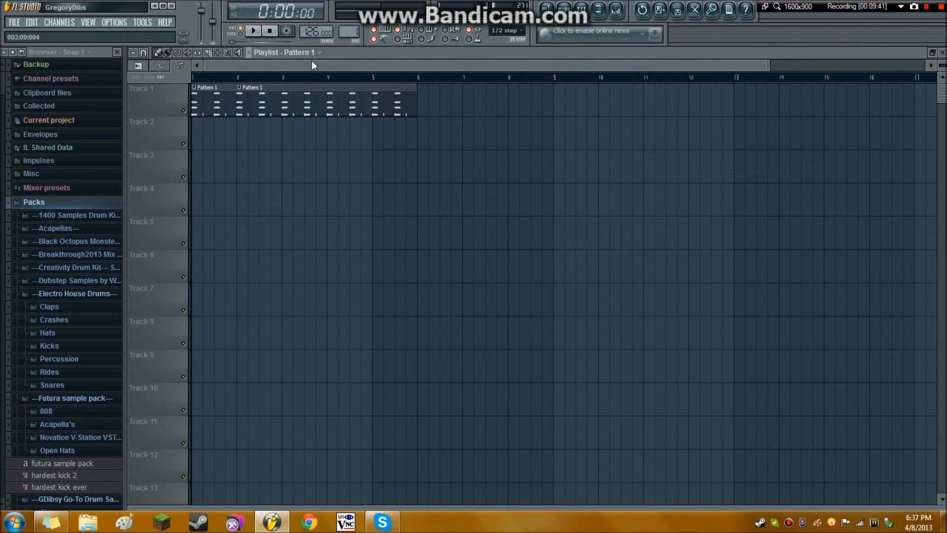
Show the Pattern 1 step sequencer over the playlist and stop playback
{"action": "left_click", "coordinate": [304, 166]}
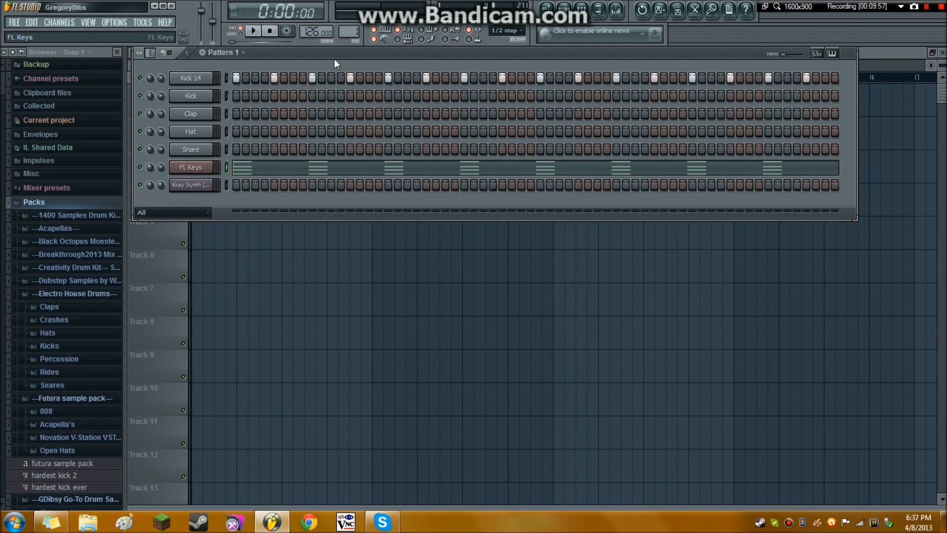
{"action": "left_click", "coordinate": [269, 31]}
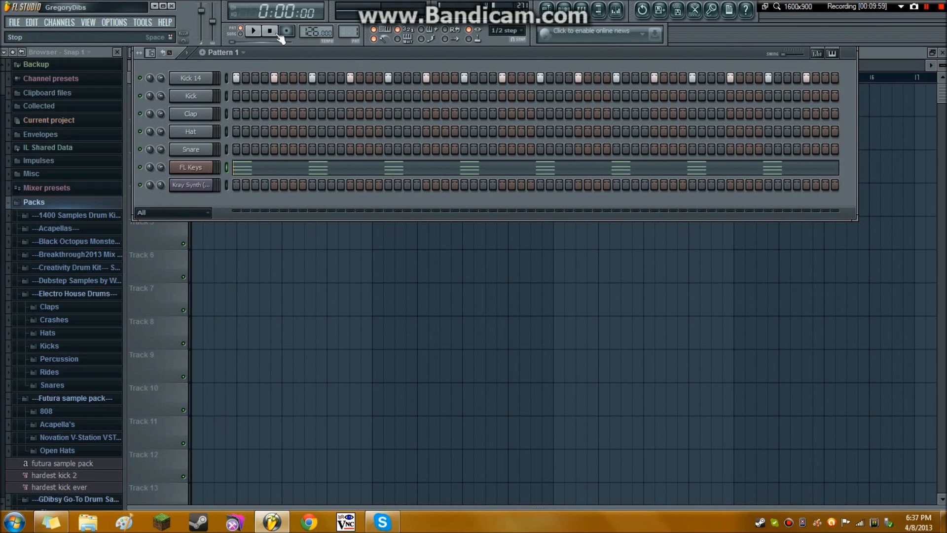